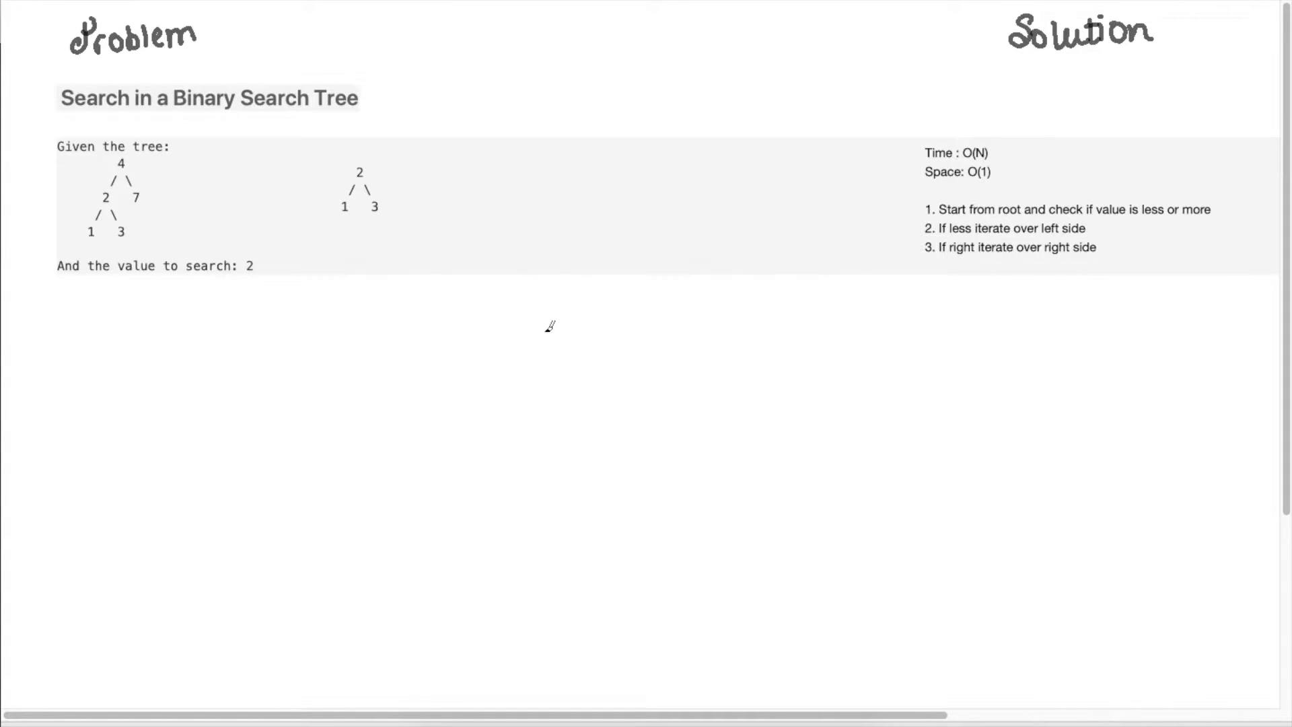
mouse_move(265, 282)
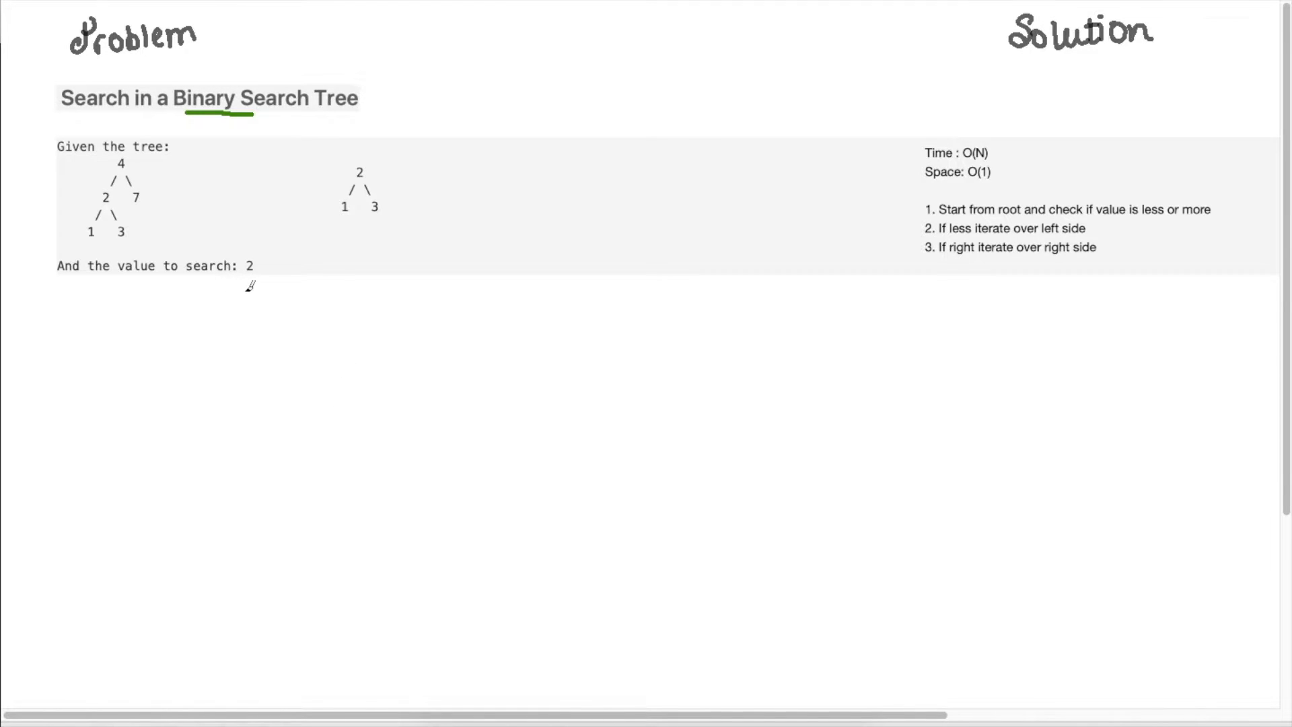
Underline 'Binary' and the value 2 in green, and box the 2-1-3 subtree
left_click_drag(237, 278, 257, 277)
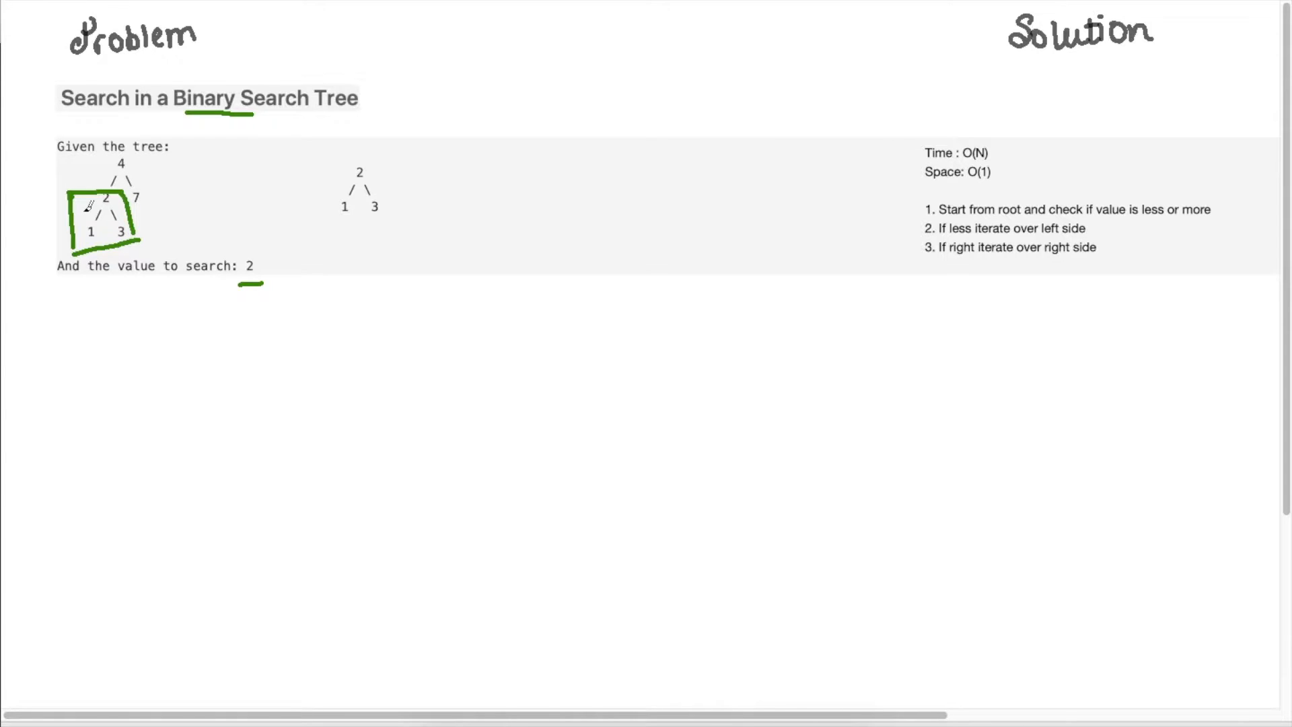
mouse_move(748, 267)
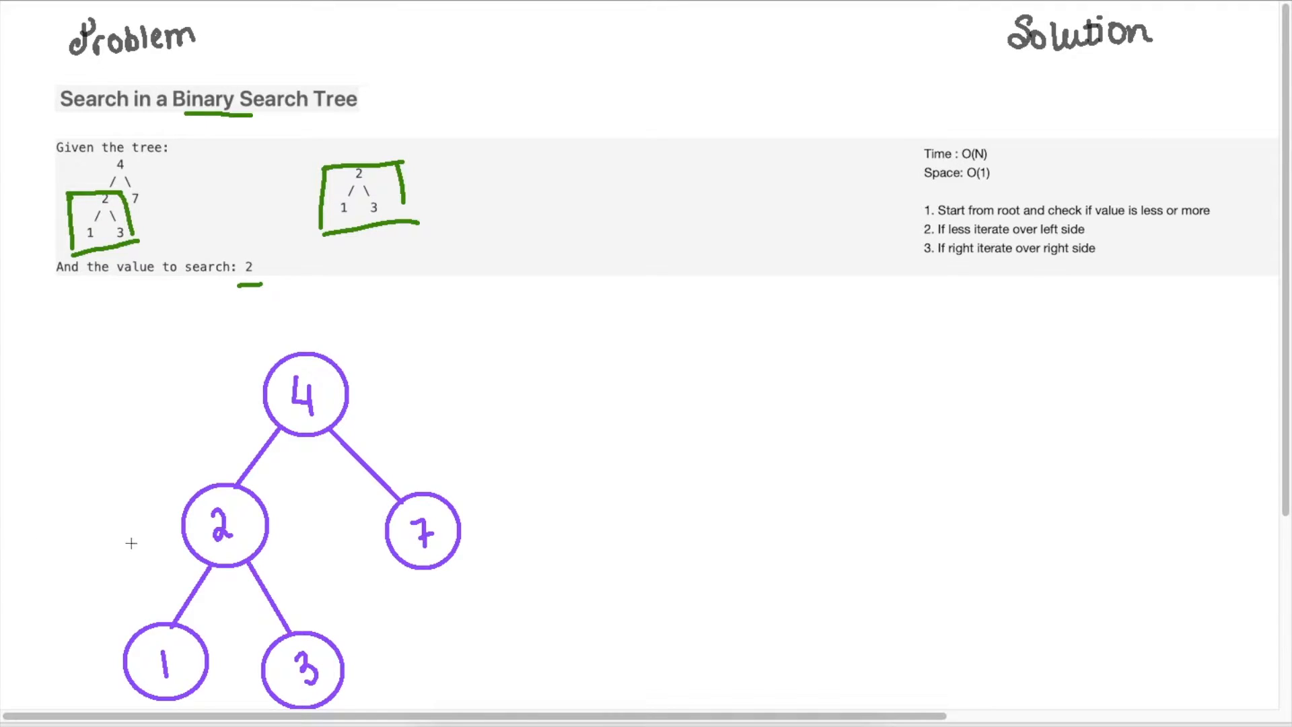
mouse_move(111, 452)
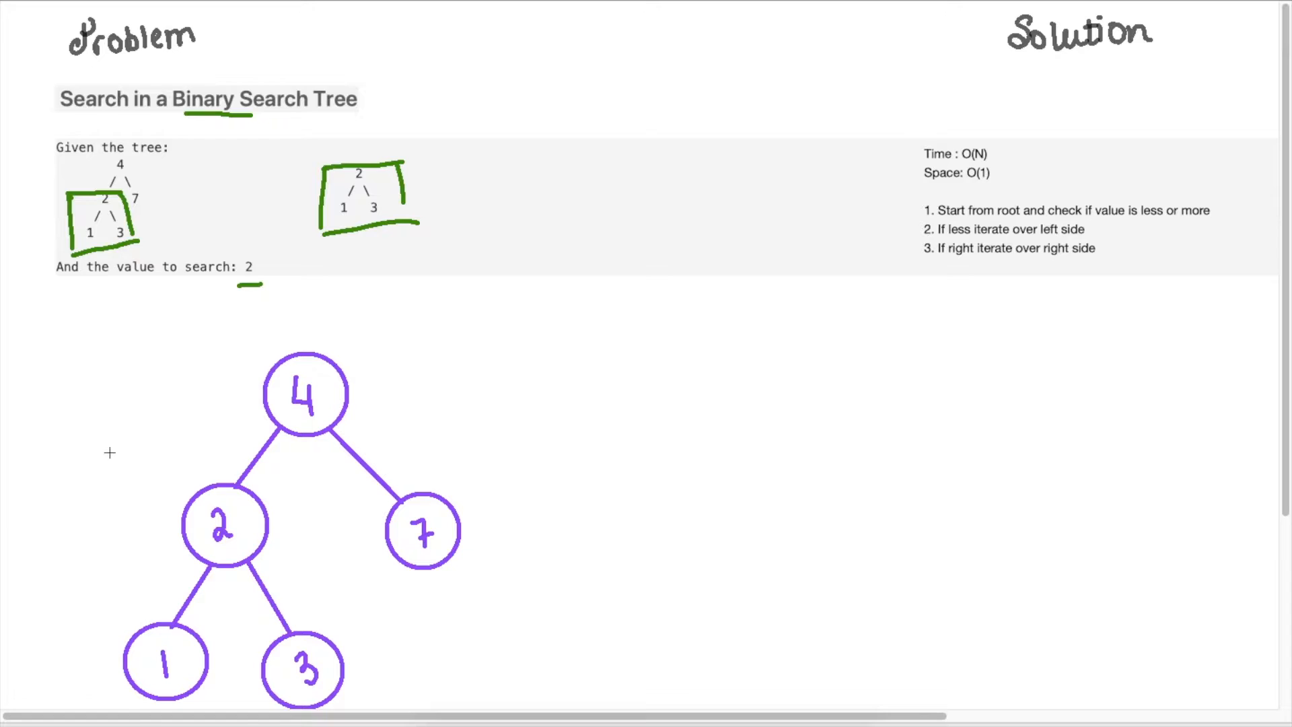
mouse_move(256, 466)
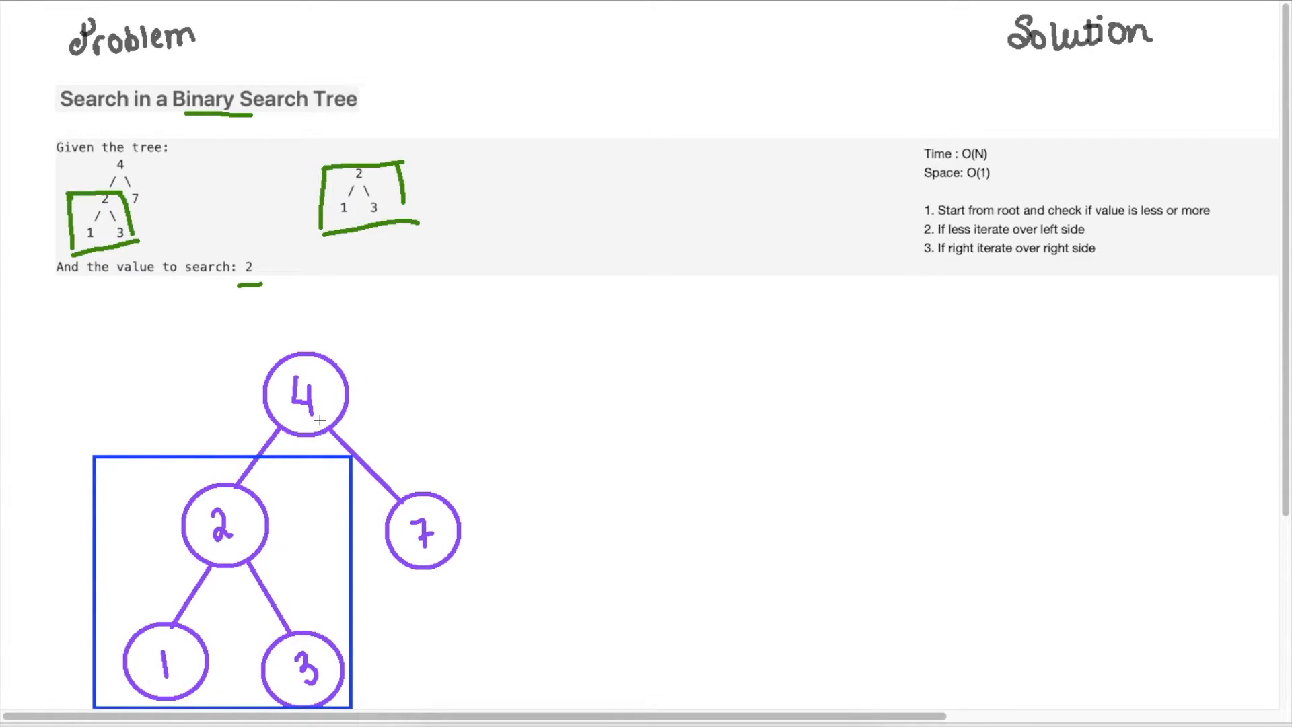
mouse_move(270, 511)
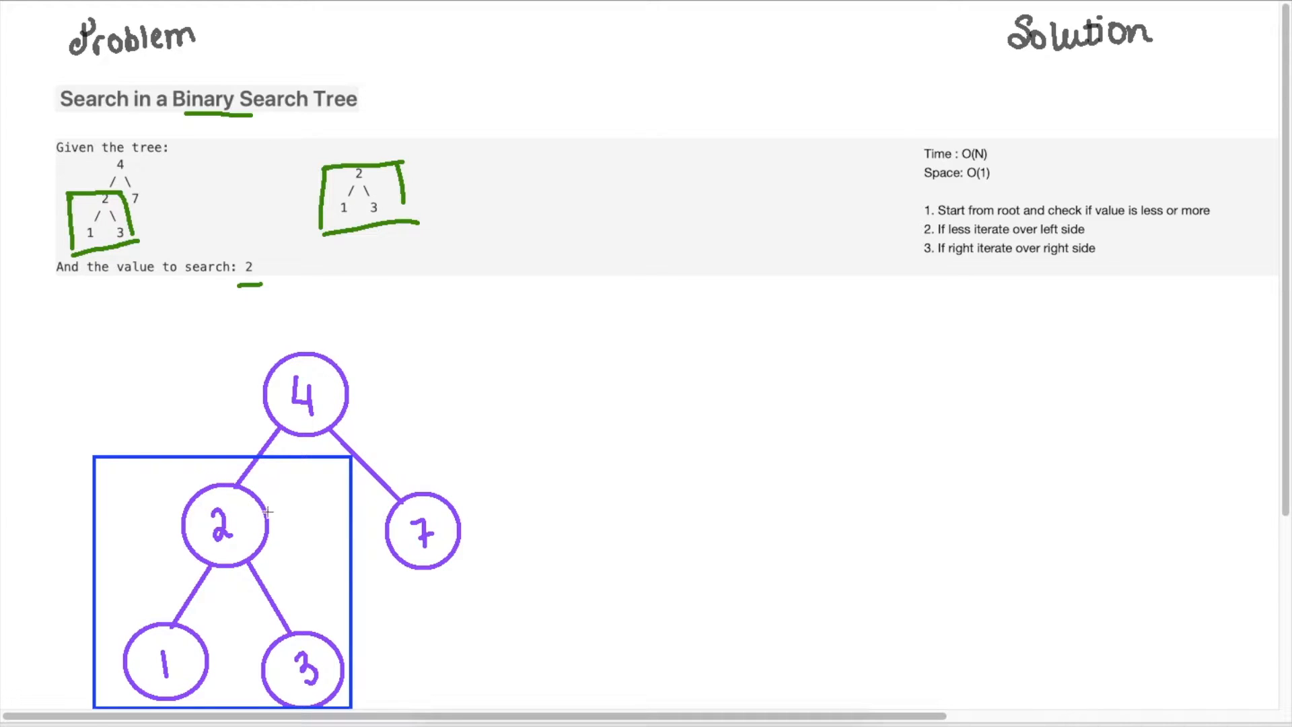
mouse_move(428, 506)
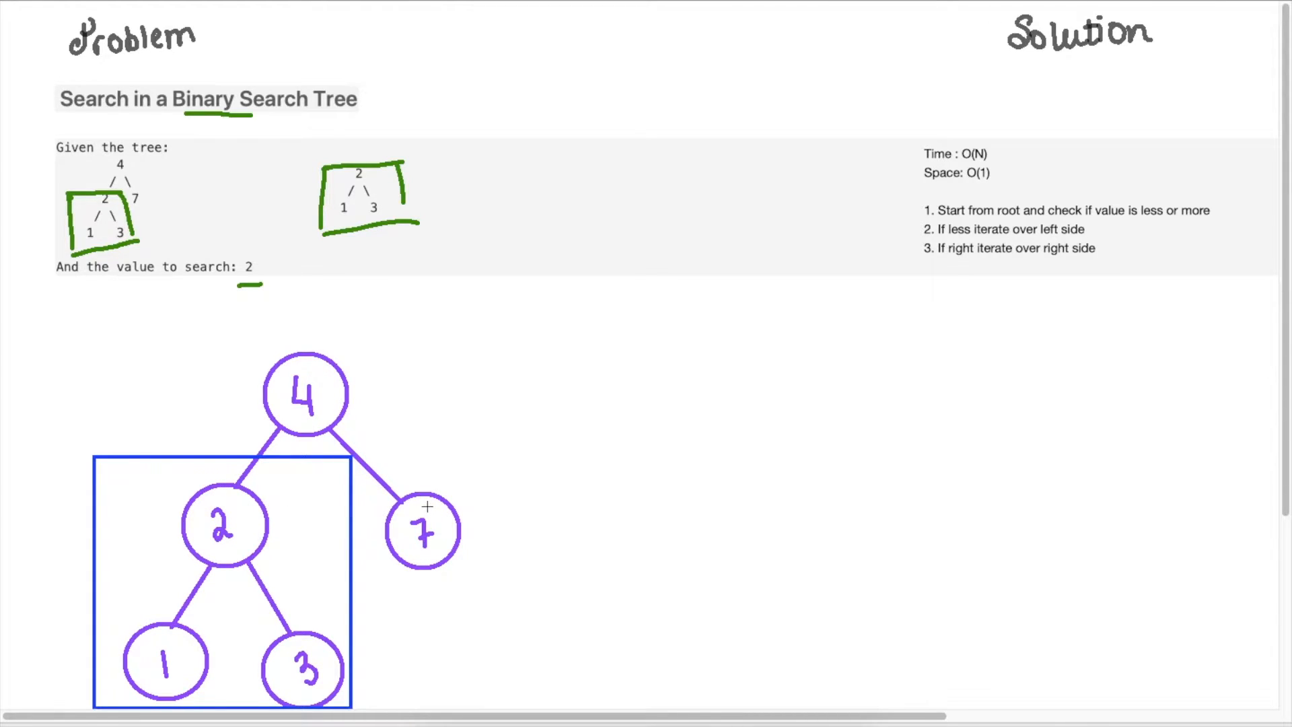
mouse_move(414, 503)
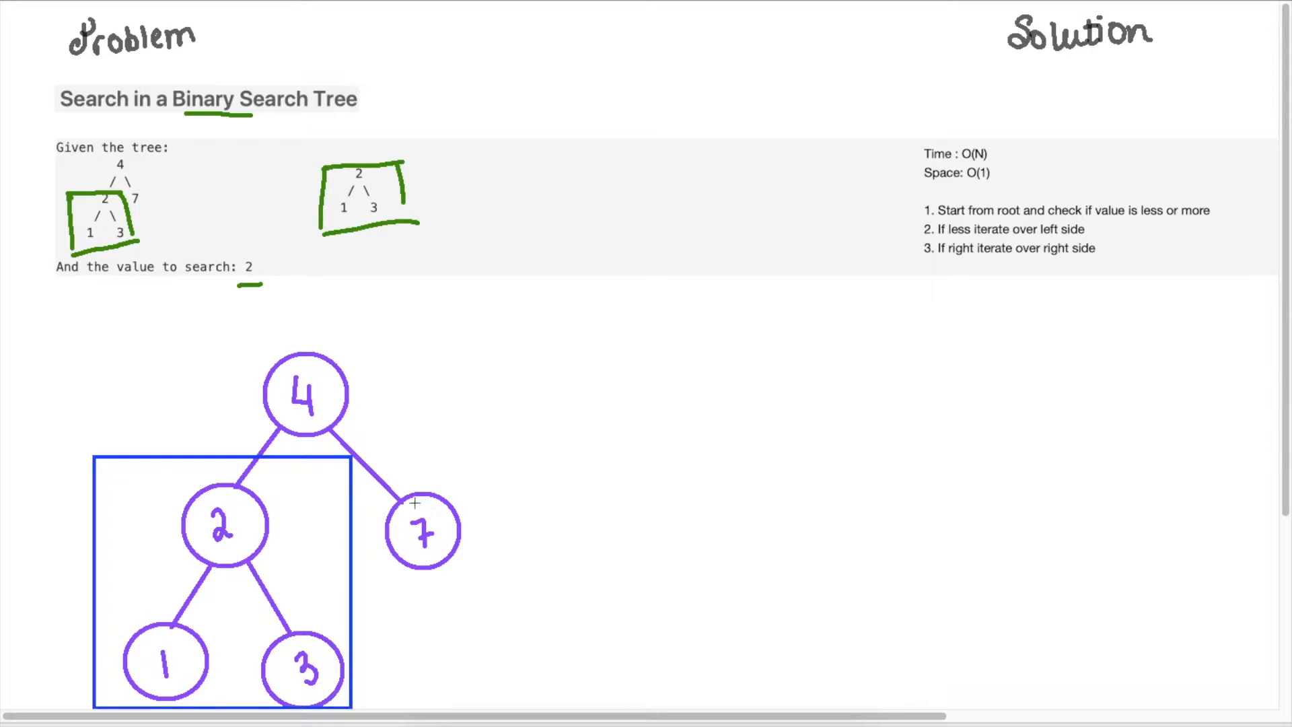
mouse_move(288, 626)
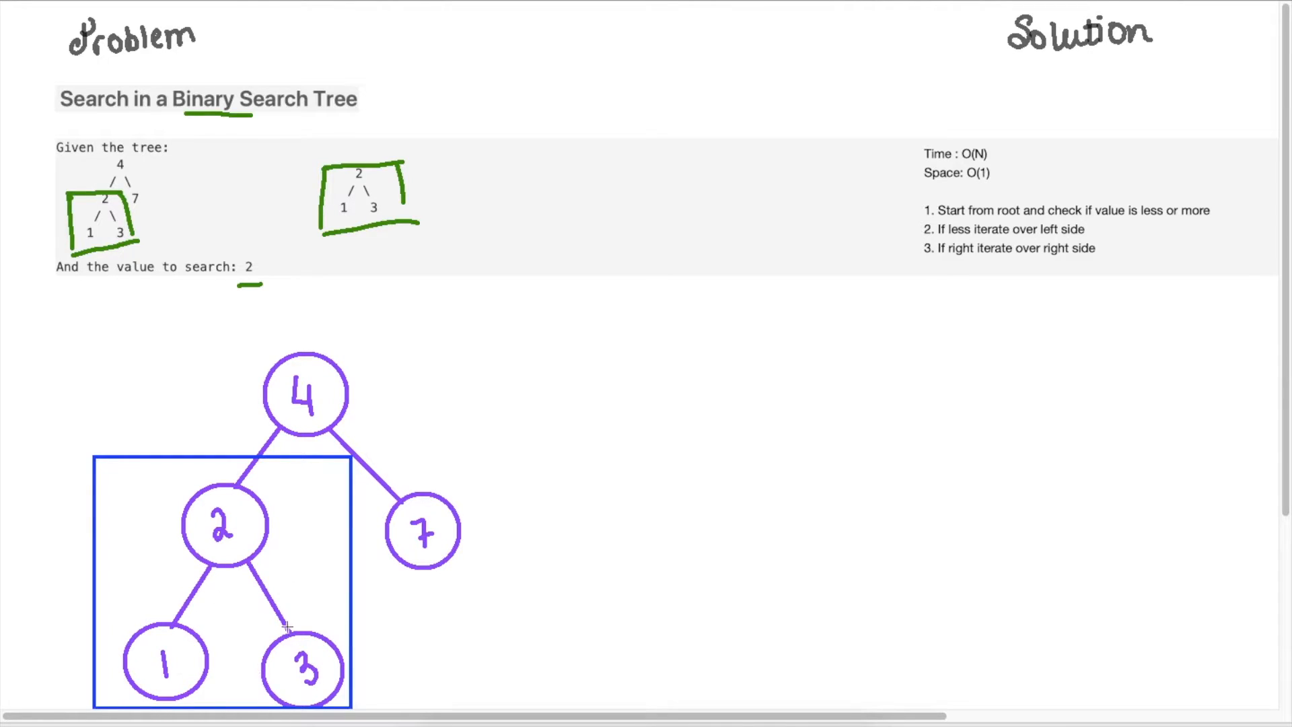
mouse_move(220, 584)
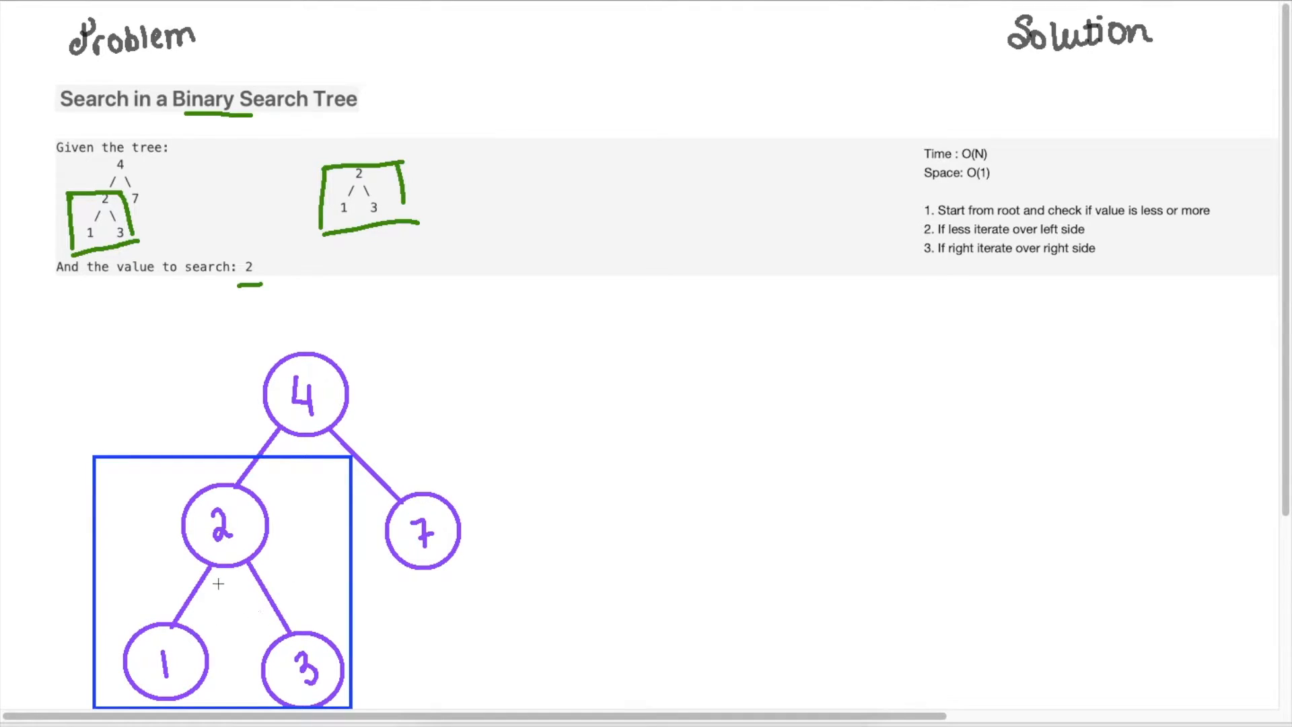
mouse_move(74, 591)
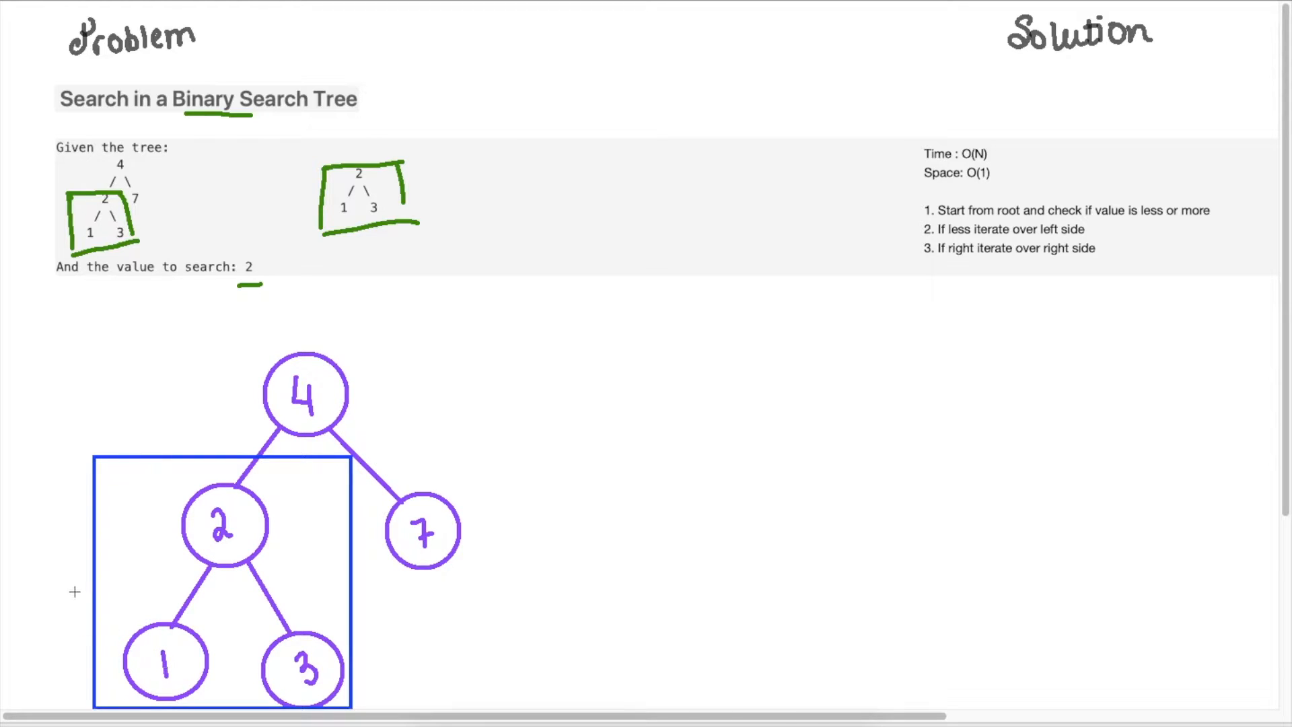
mouse_move(103, 602)
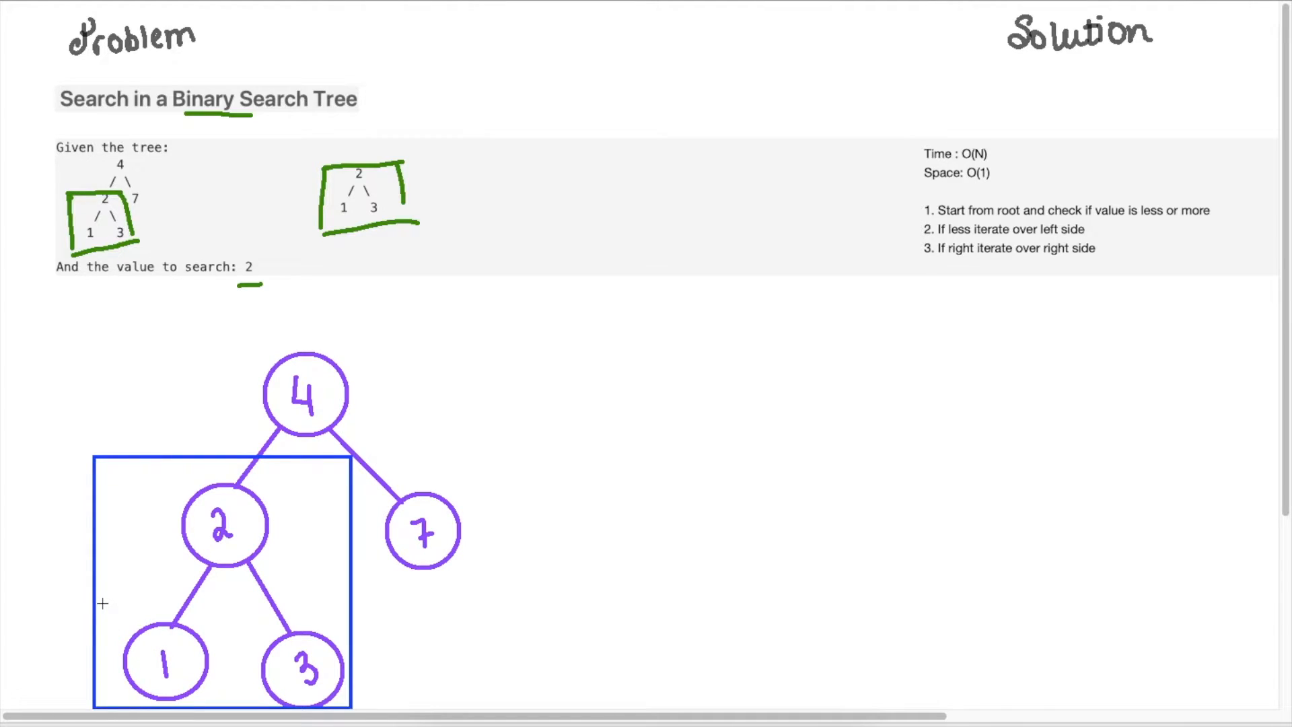
mouse_move(290, 603)
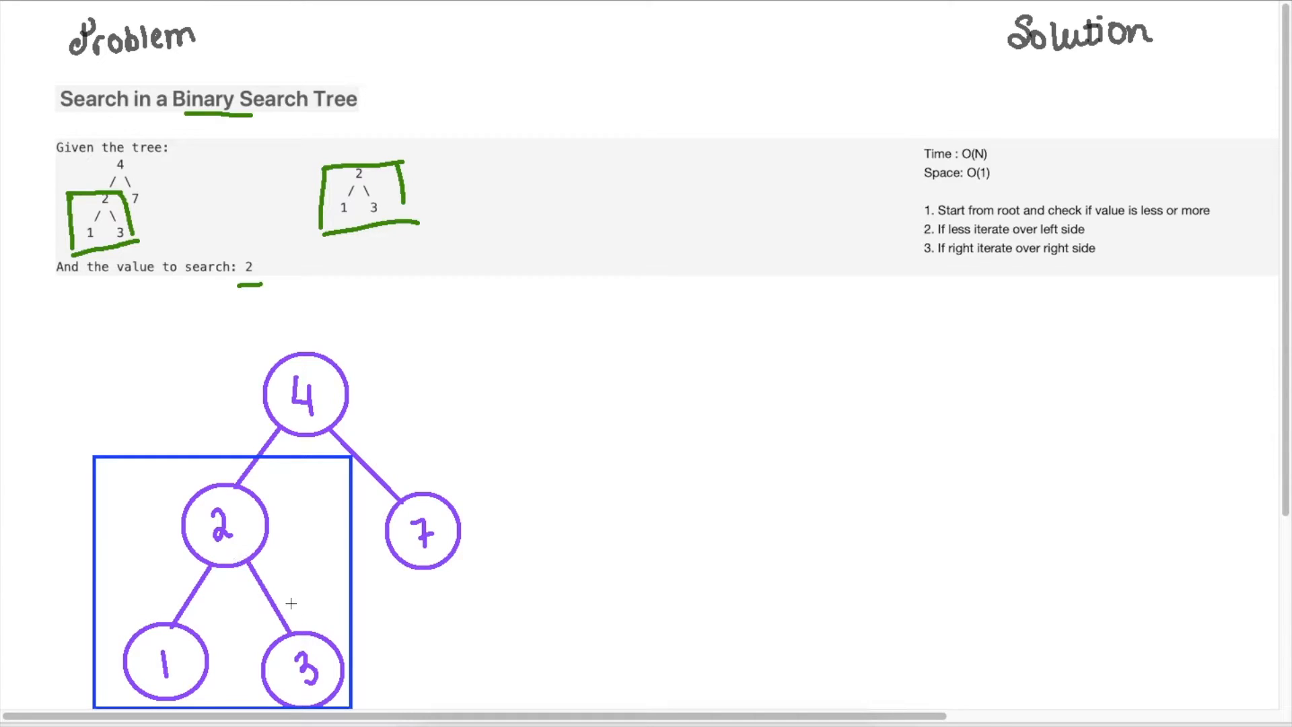
mouse_move(334, 646)
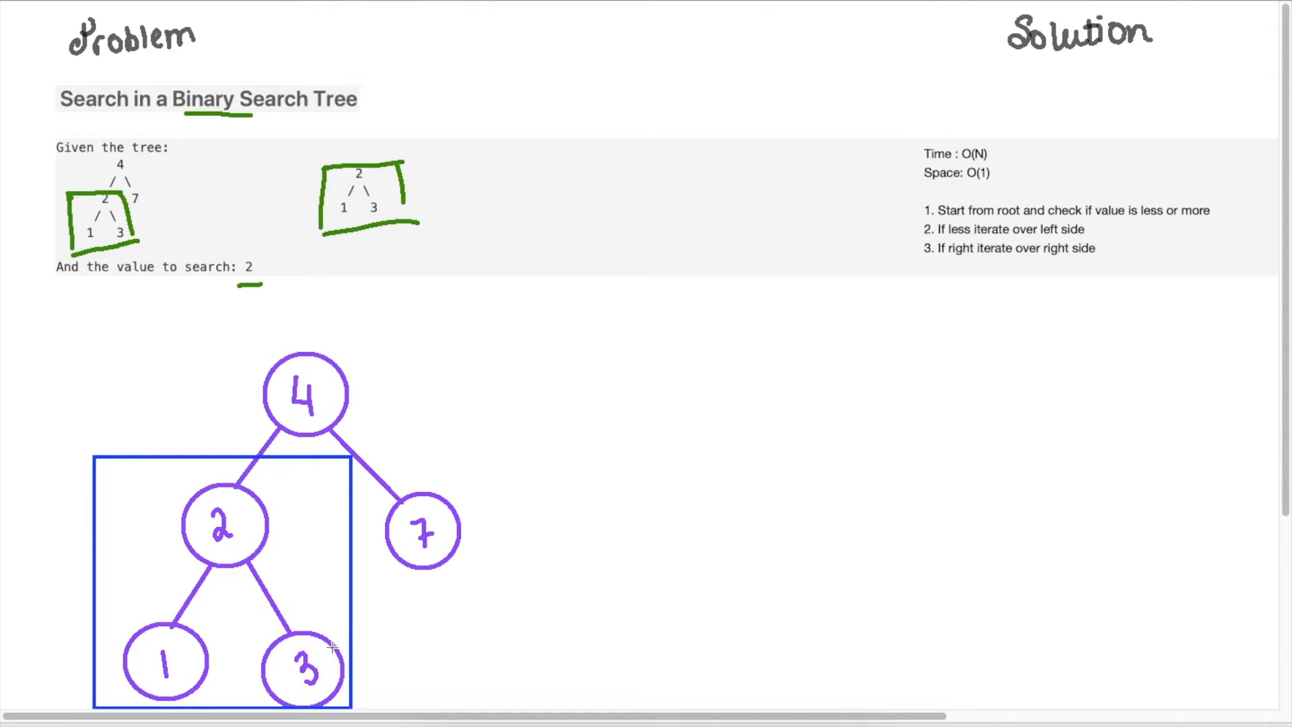
mouse_move(342, 387)
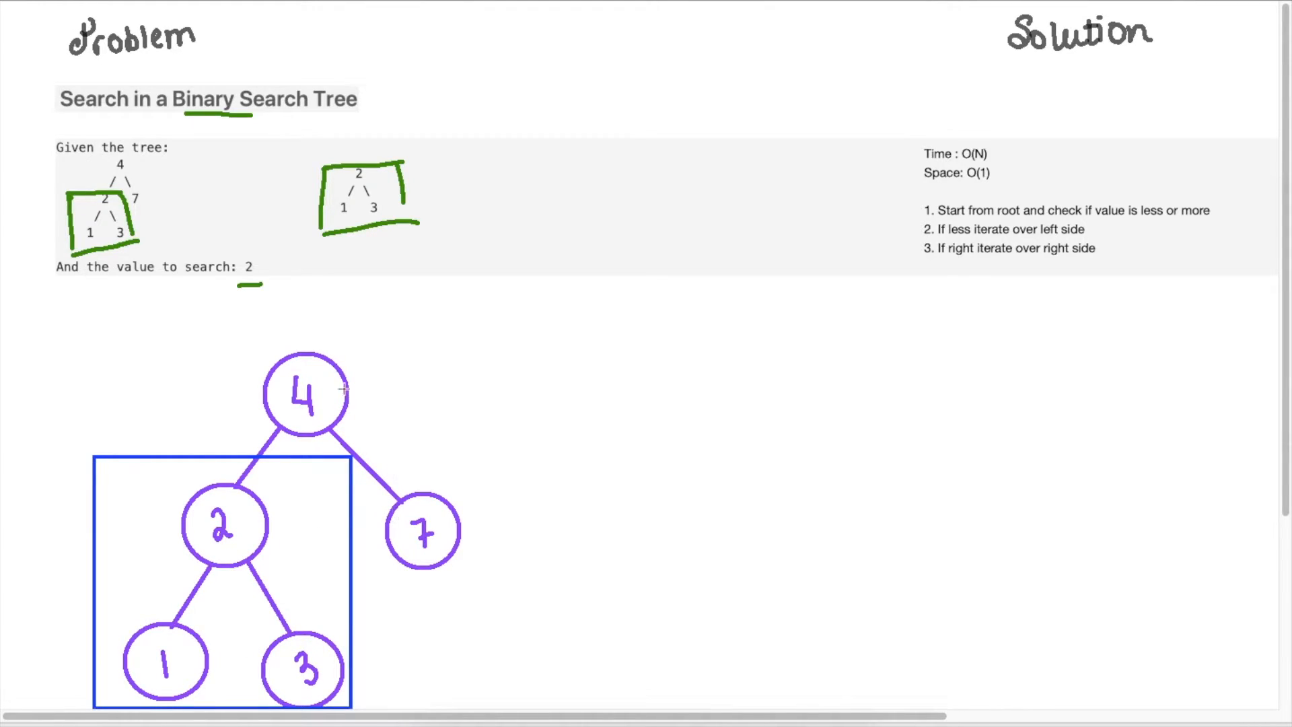
mouse_move(290, 373)
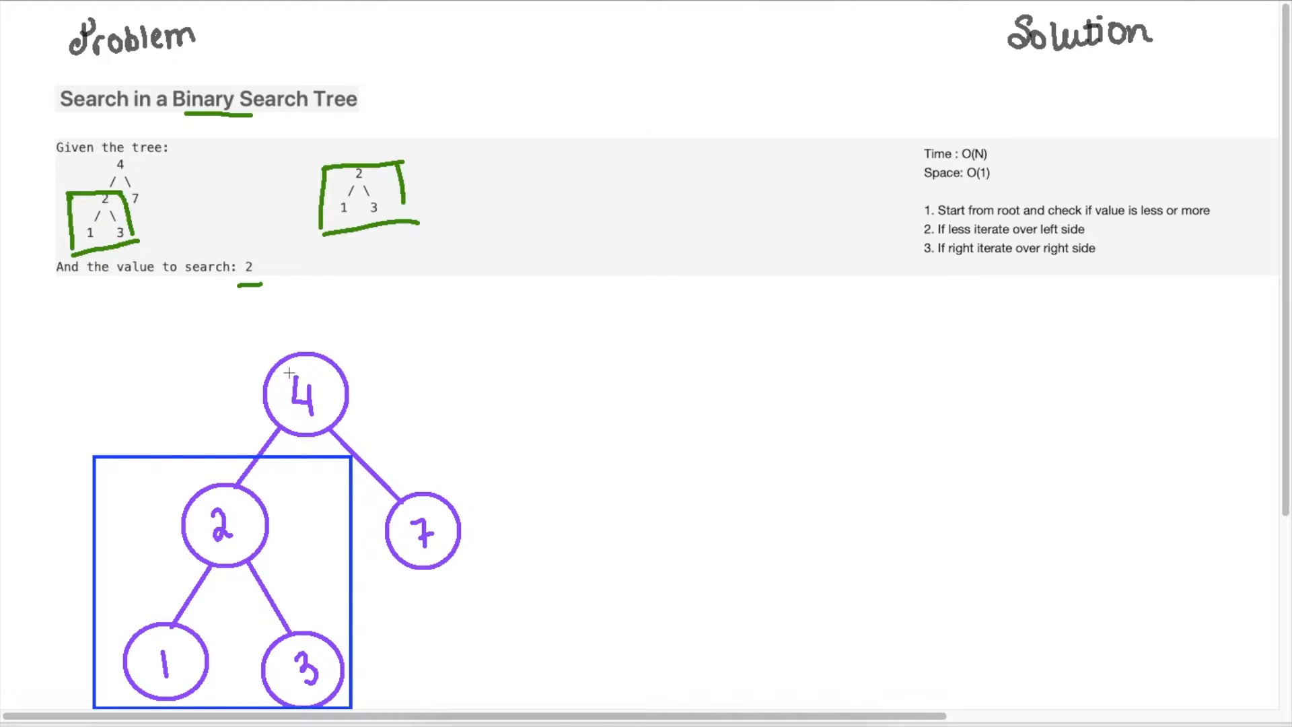
mouse_move(165, 524)
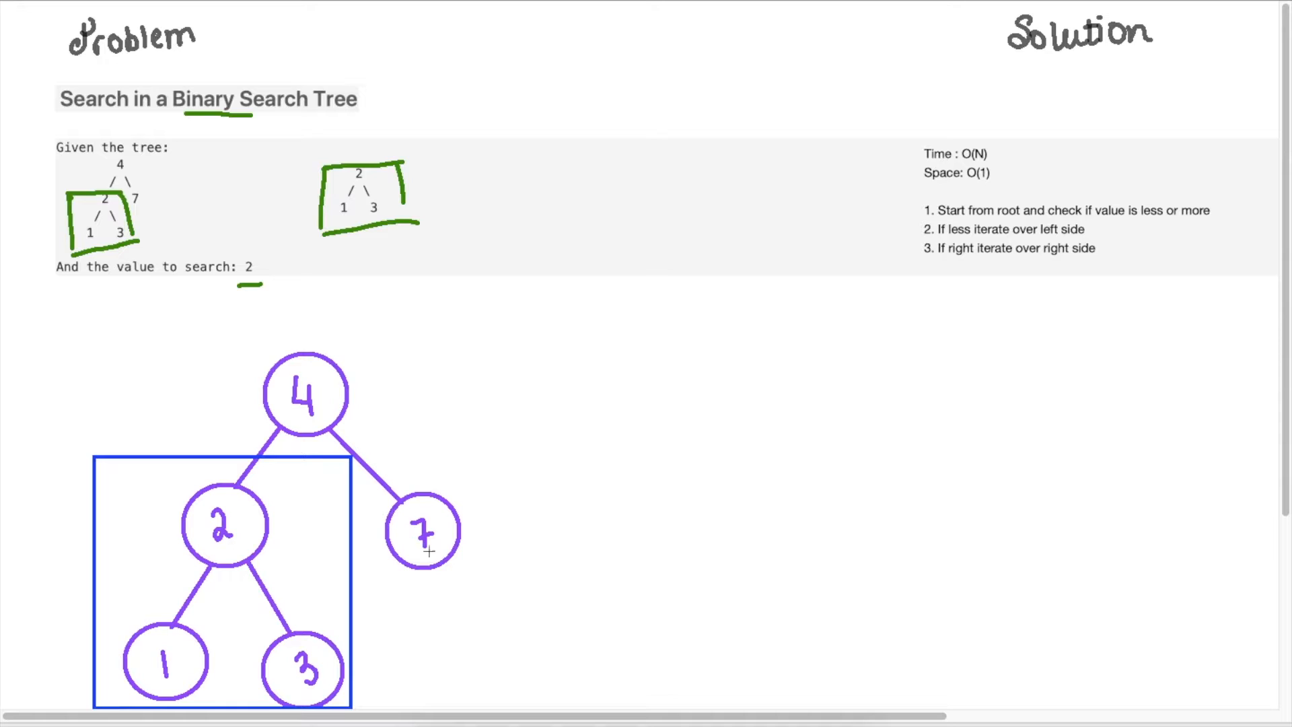
mouse_move(668, 173)
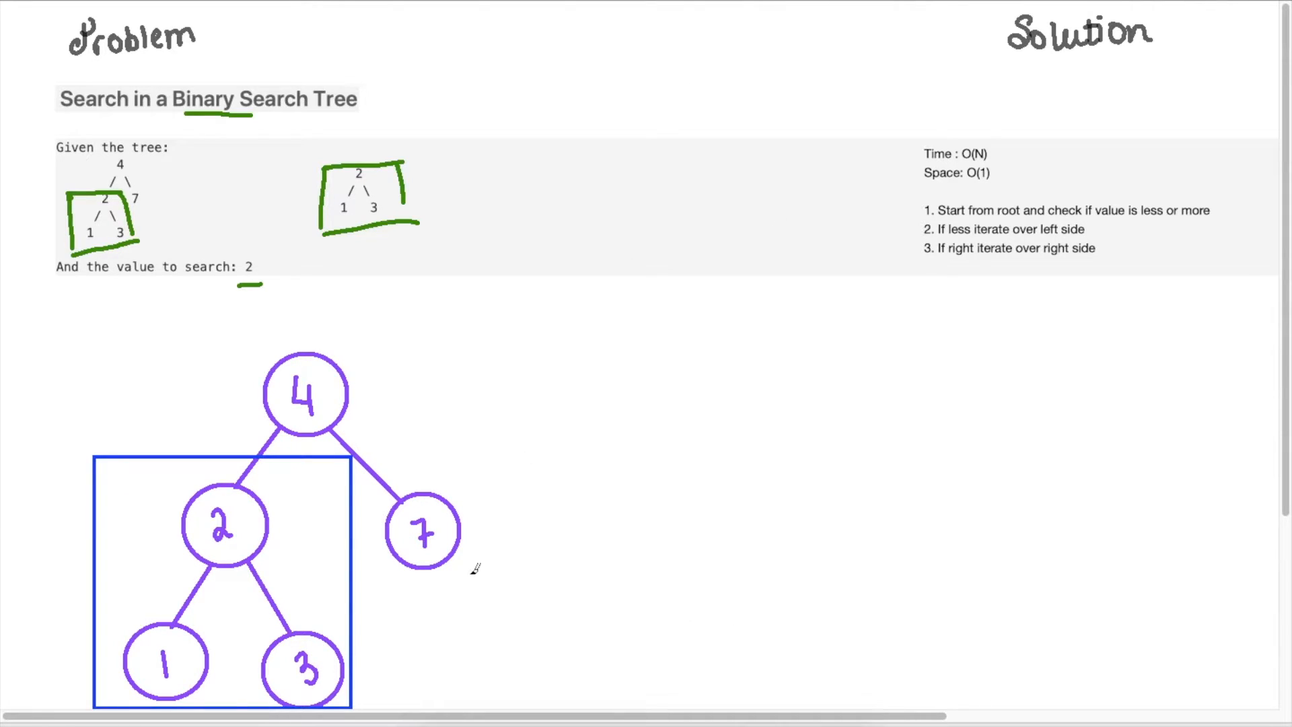
mouse_move(745, 366)
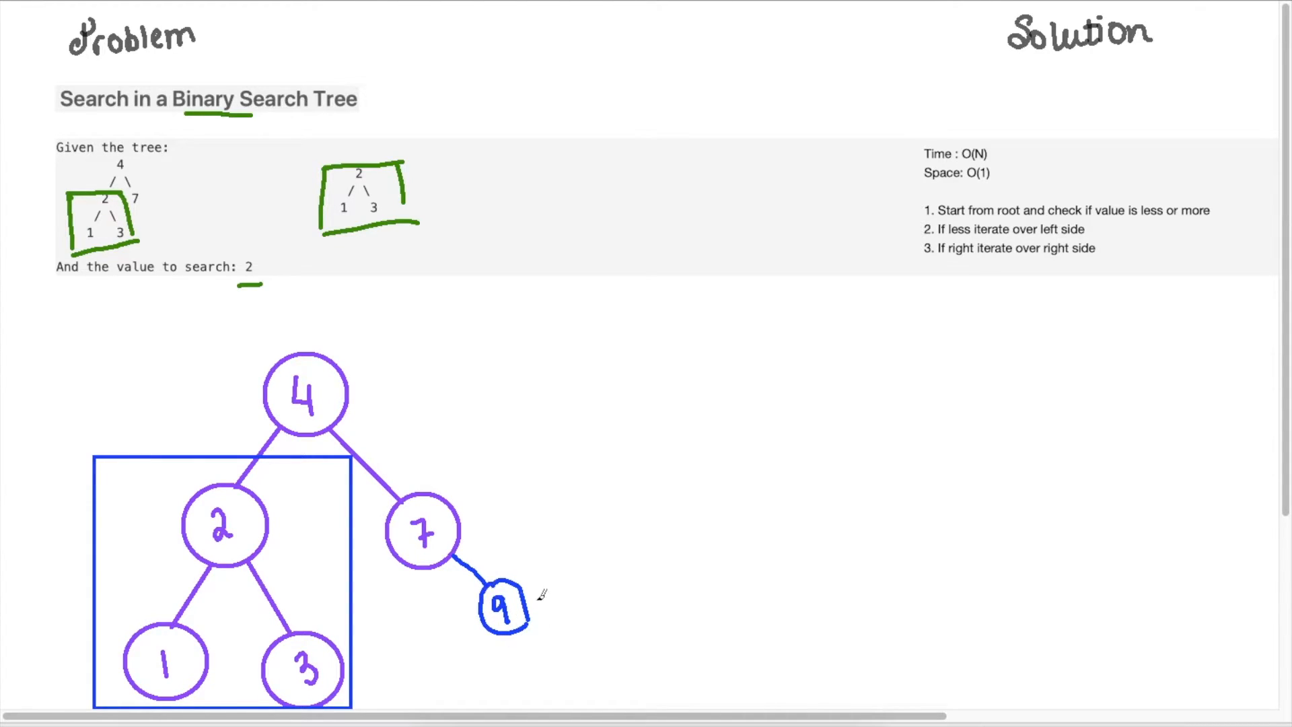
mouse_move(452, 523)
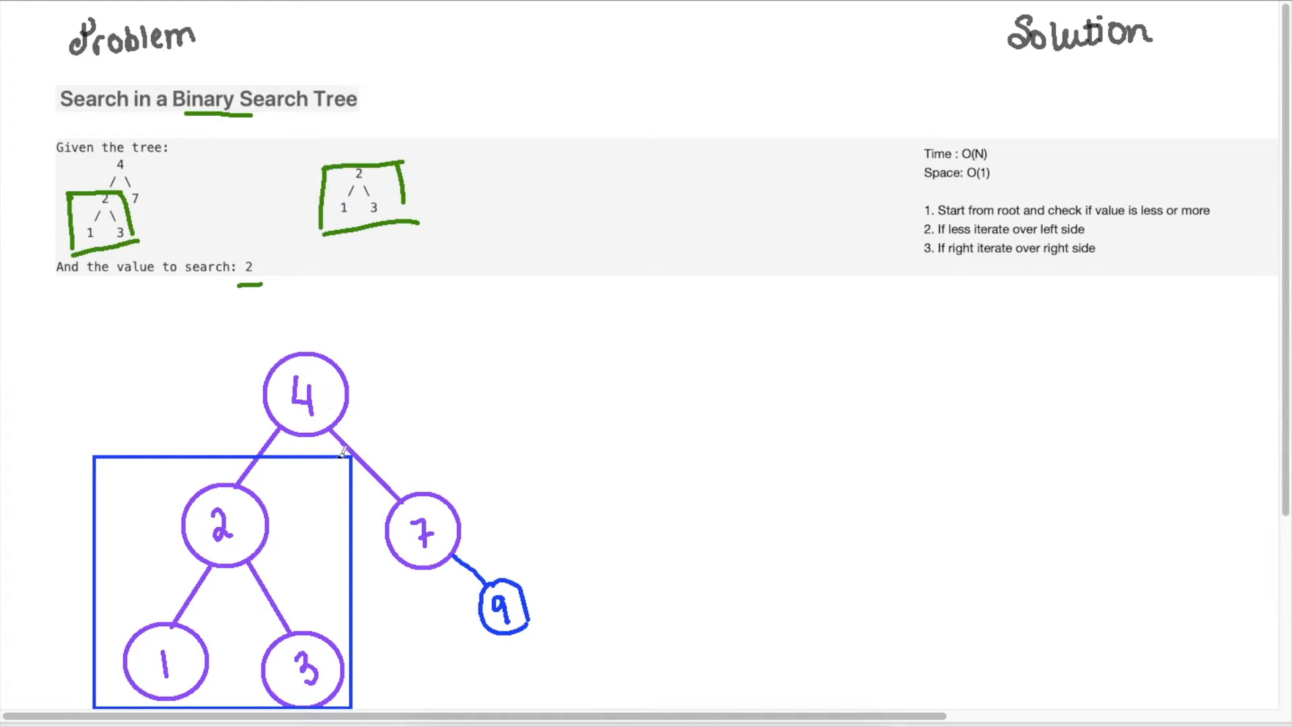
mouse_move(423, 566)
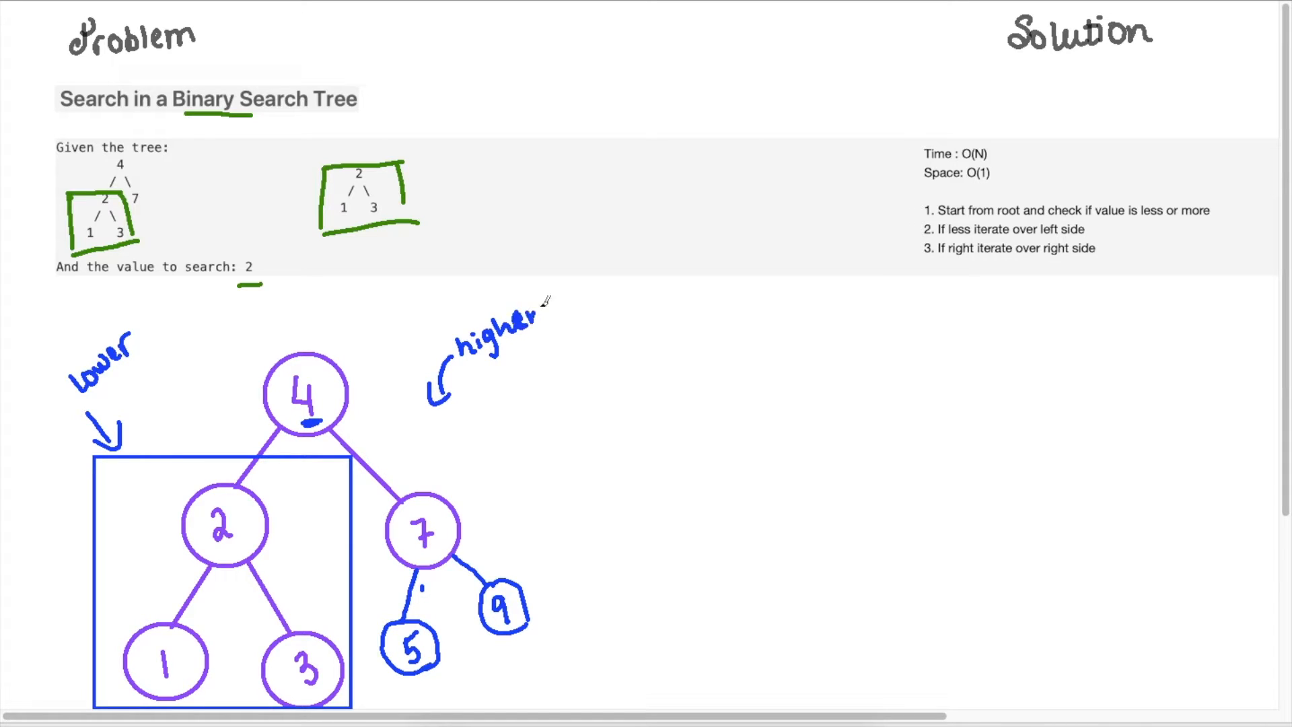
mouse_move(370, 495)
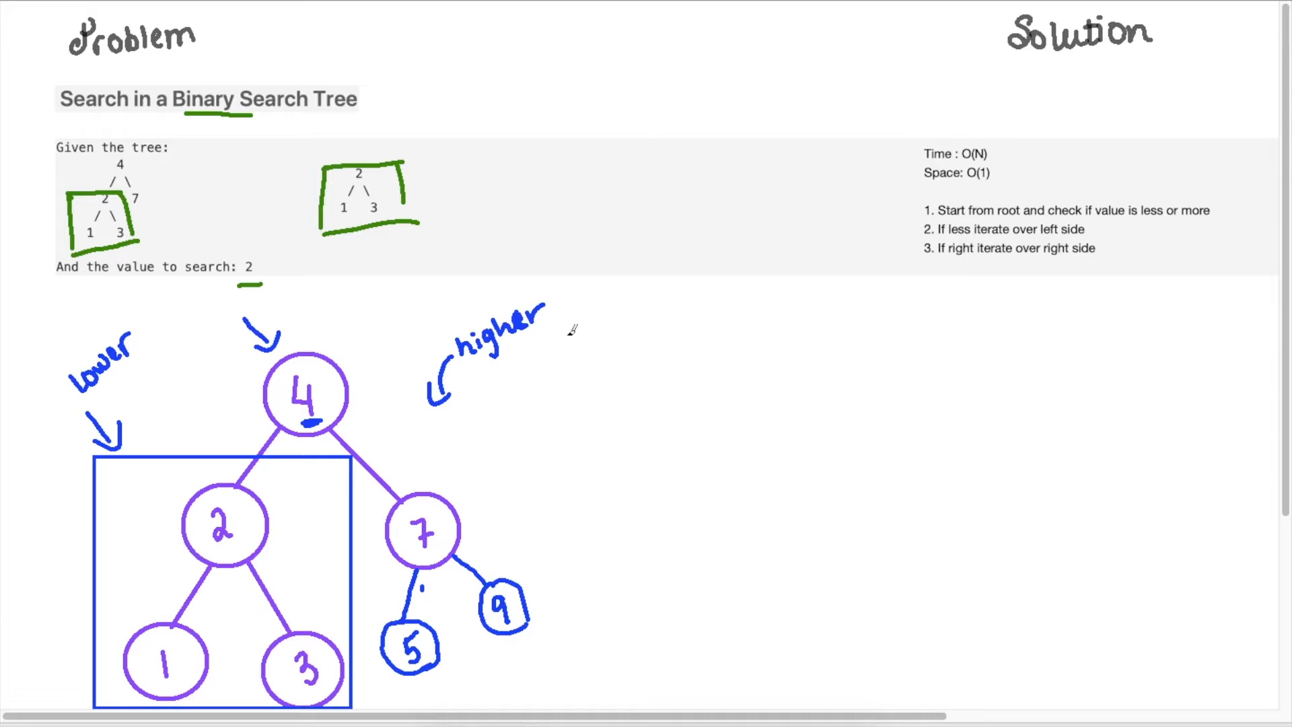
mouse_move(585, 441)
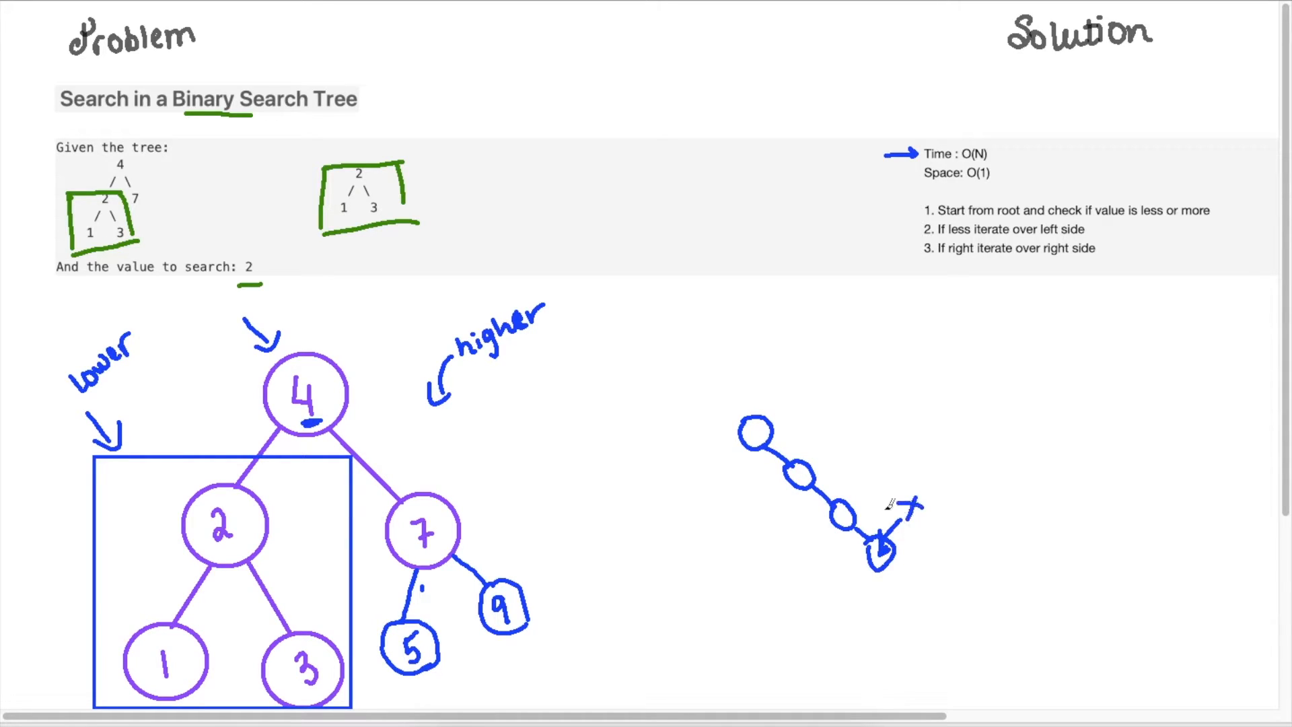
Arrow root 4 and 'Time: O(N)', and sketch a skewed node chain ending in x
left_click(756, 432)
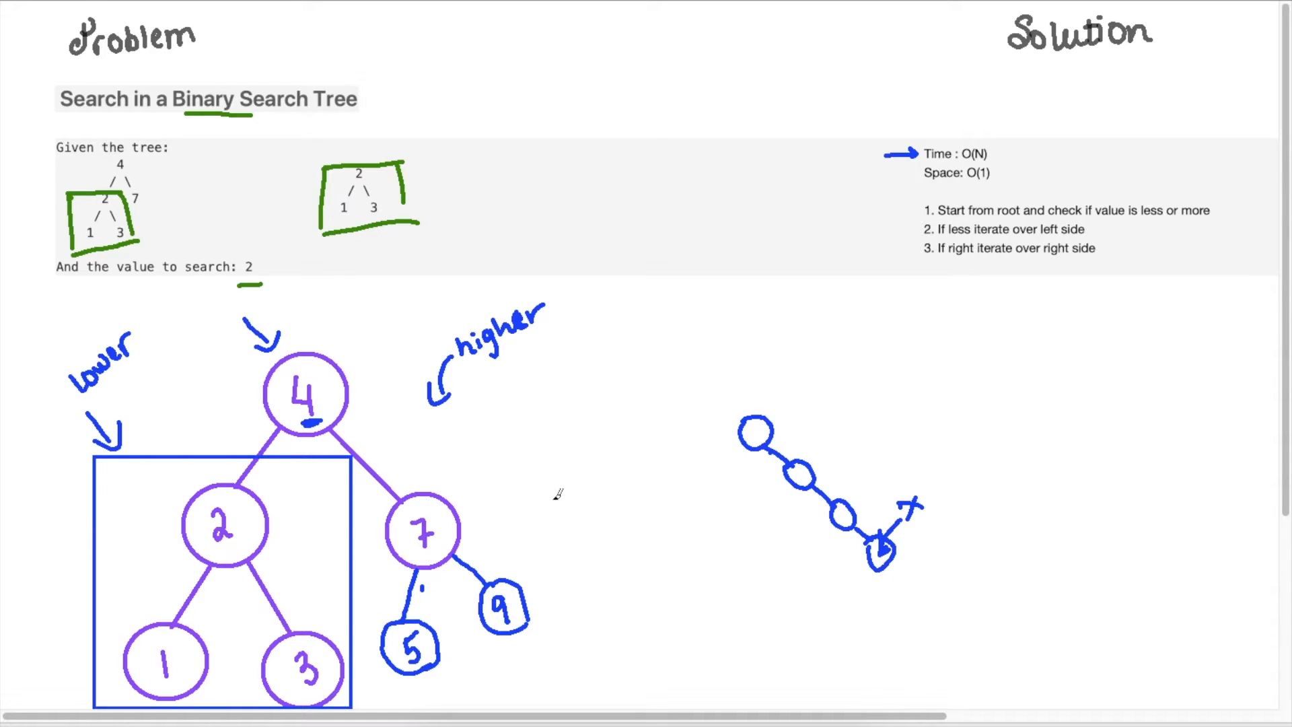
mouse_move(638, 249)
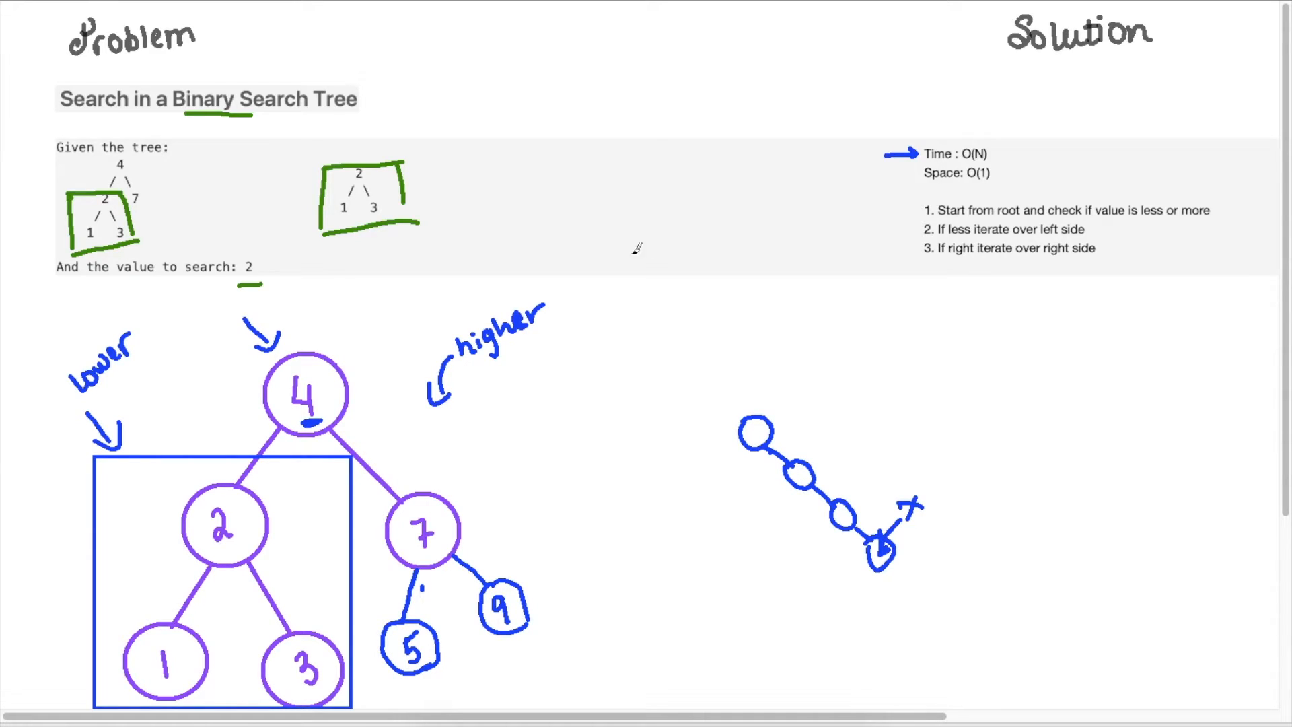
mouse_move(441, 305)
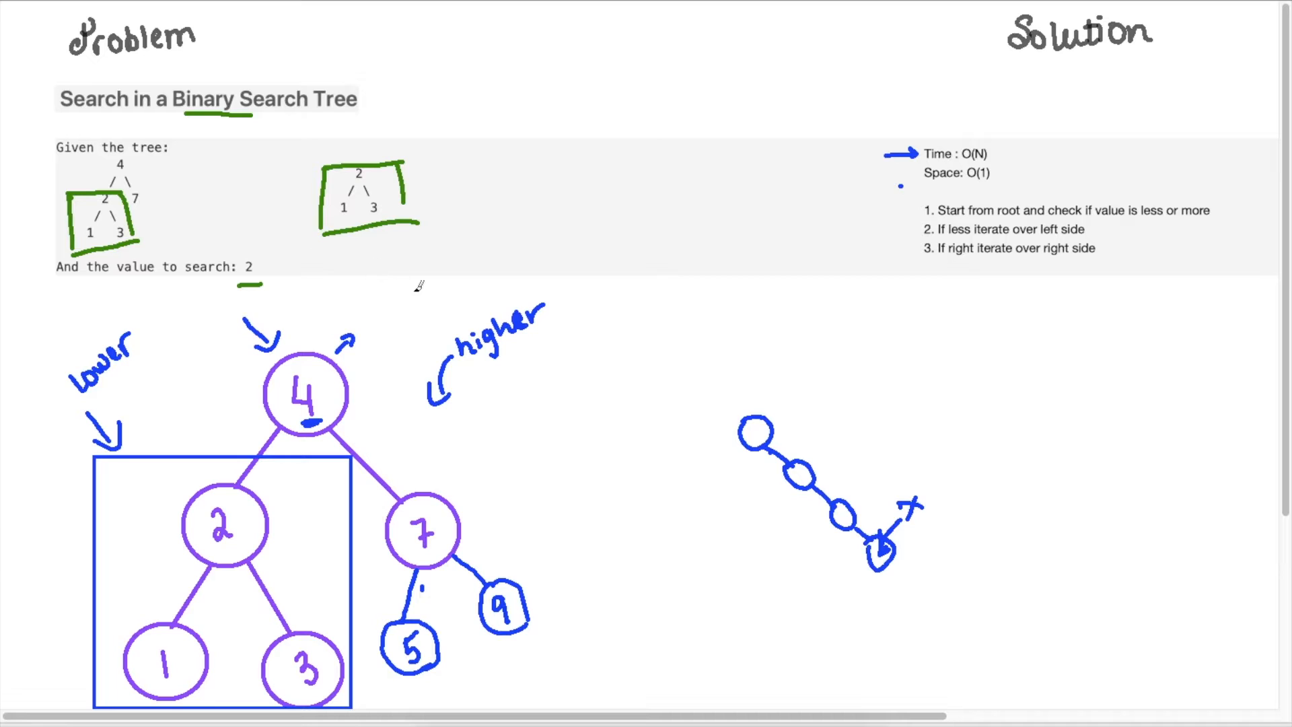
mouse_move(148, 203)
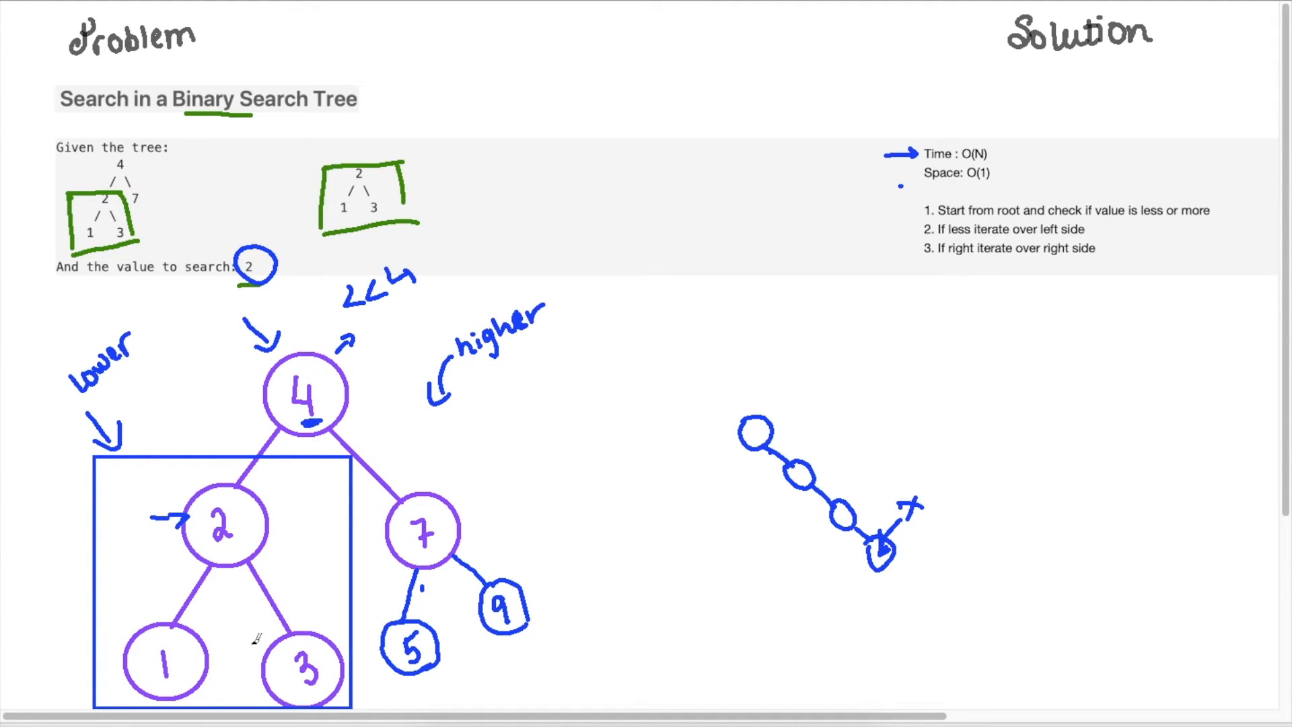
mouse_move(255, 523)
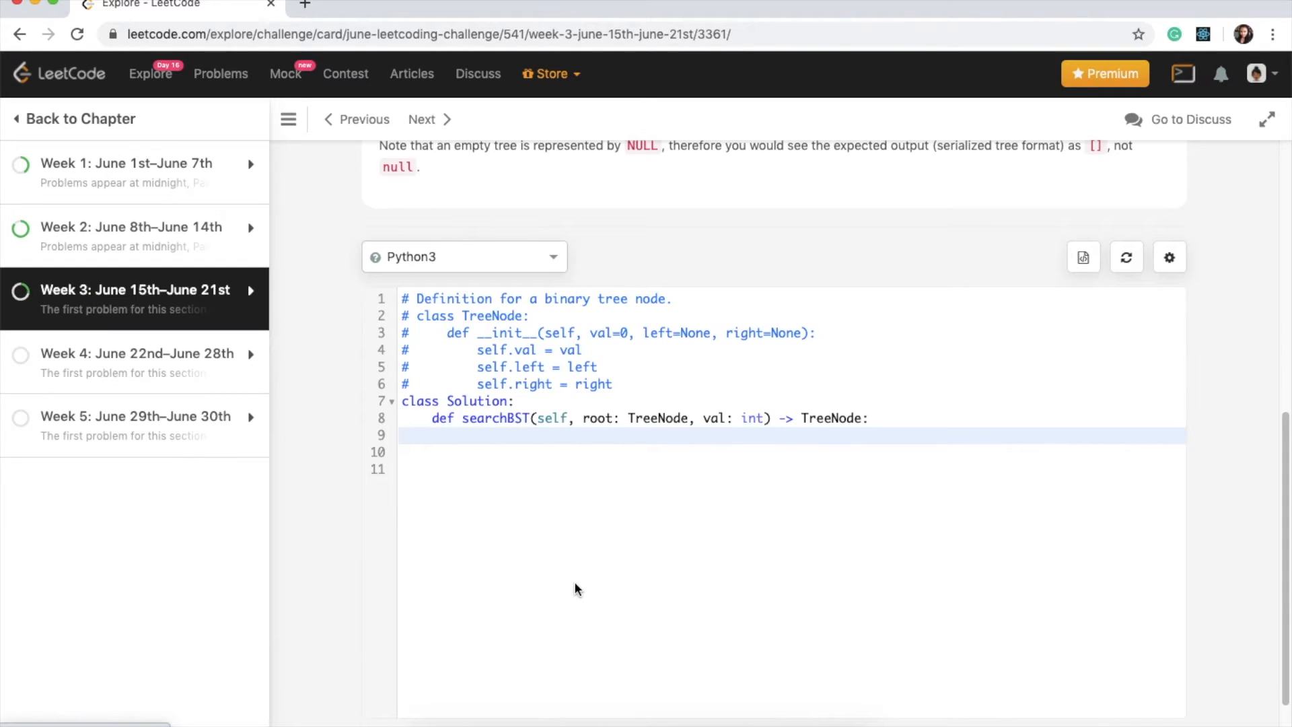
Write cur_node = root, a while cur_node: loop, and the cur_node.val == val check
type("c")
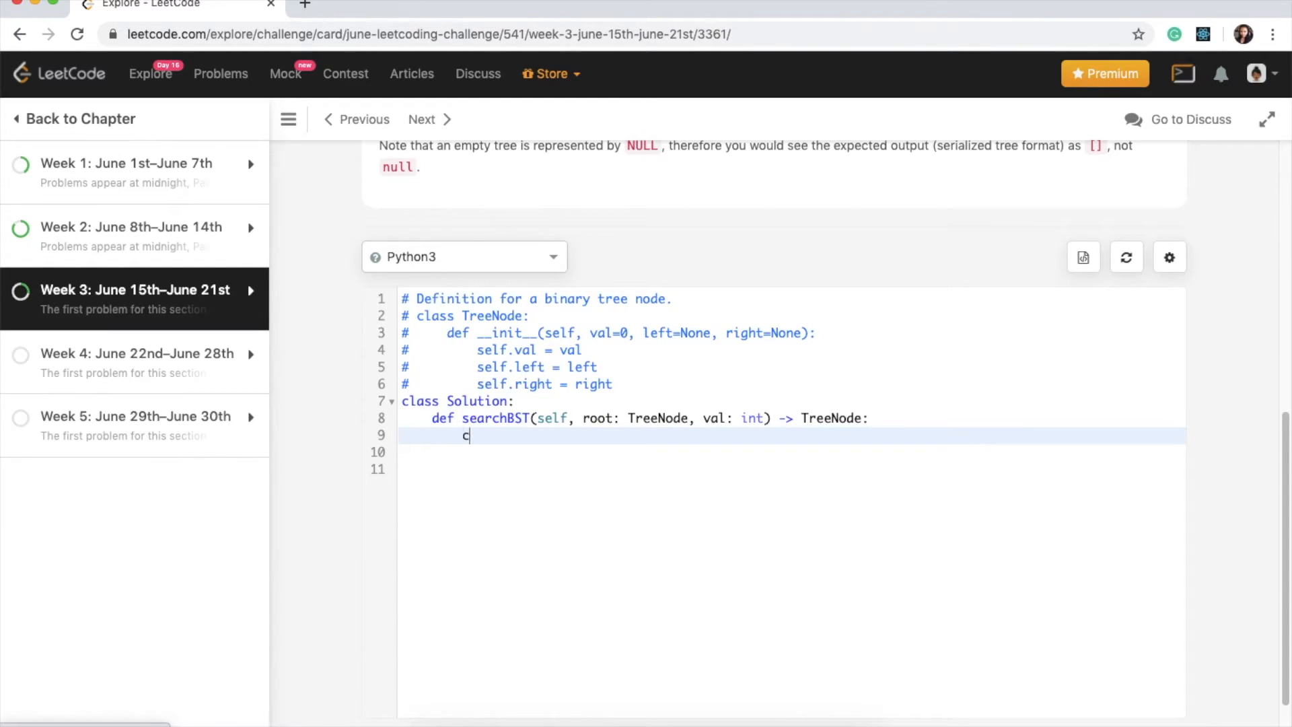
type("ur_no")
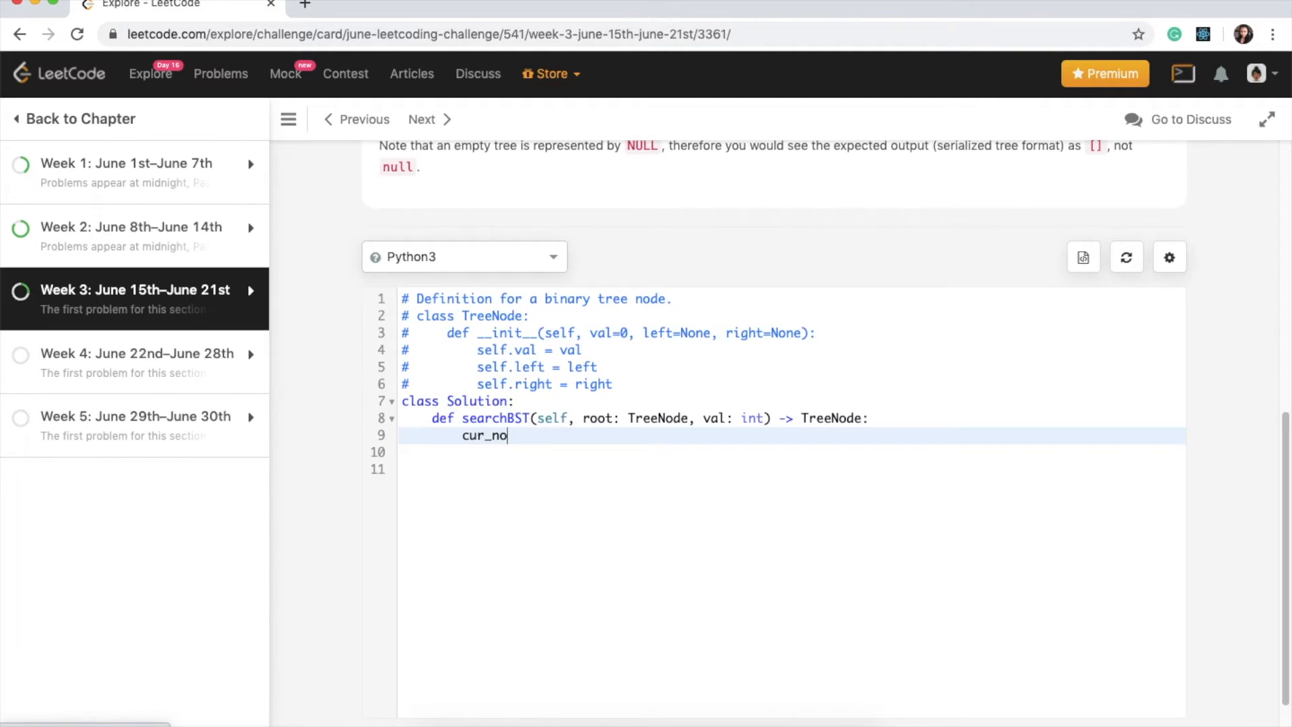
type("de = root")
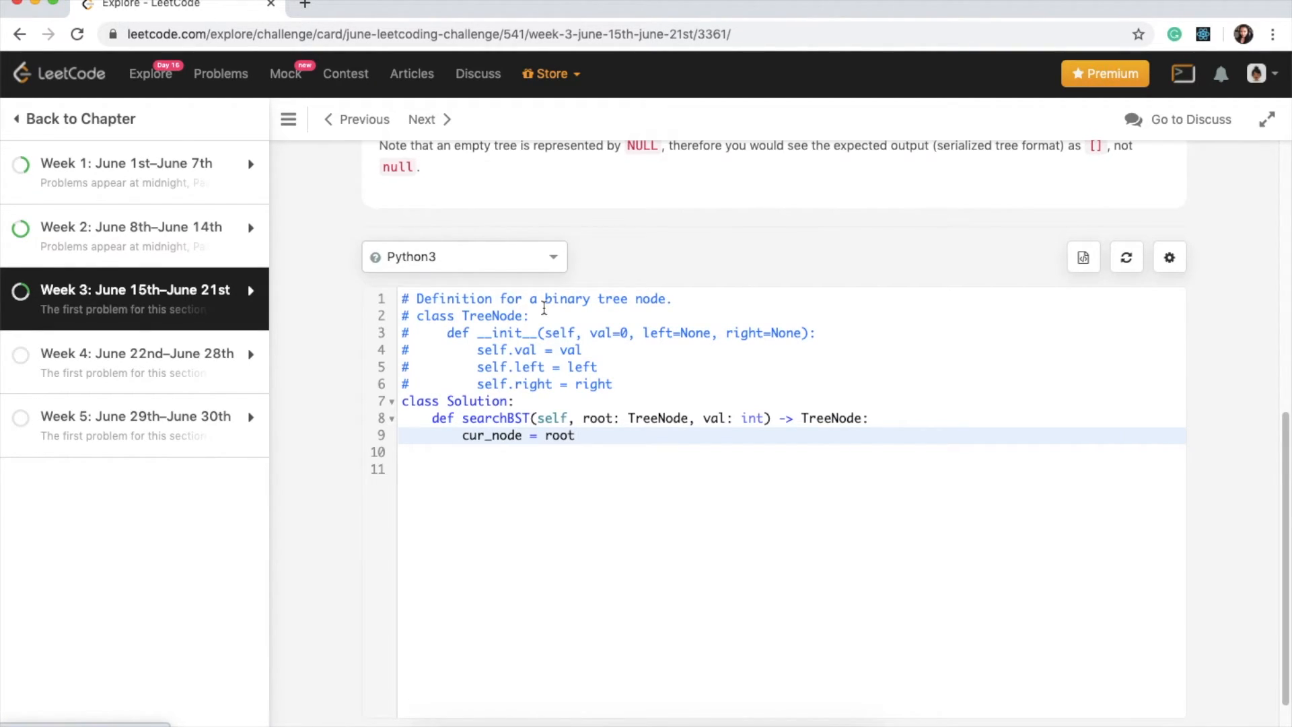
mouse_move(652, 410)
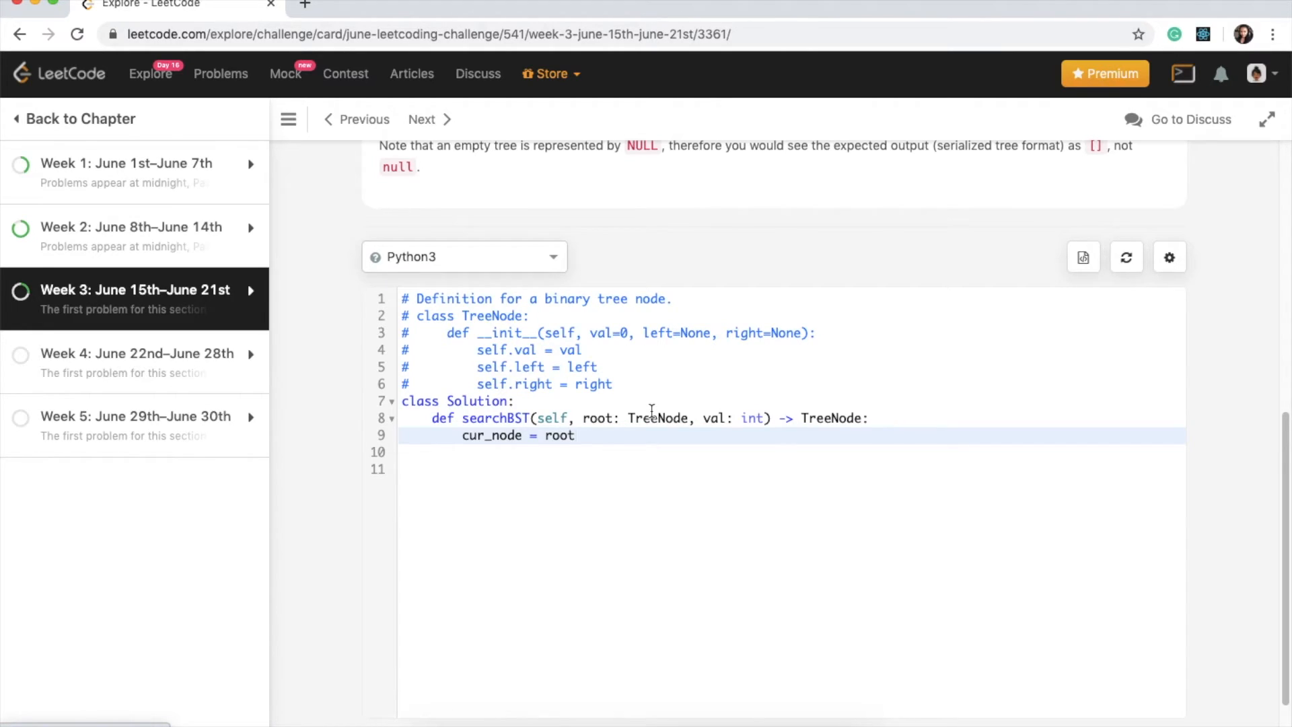
left_click(575, 435)
type("whil")
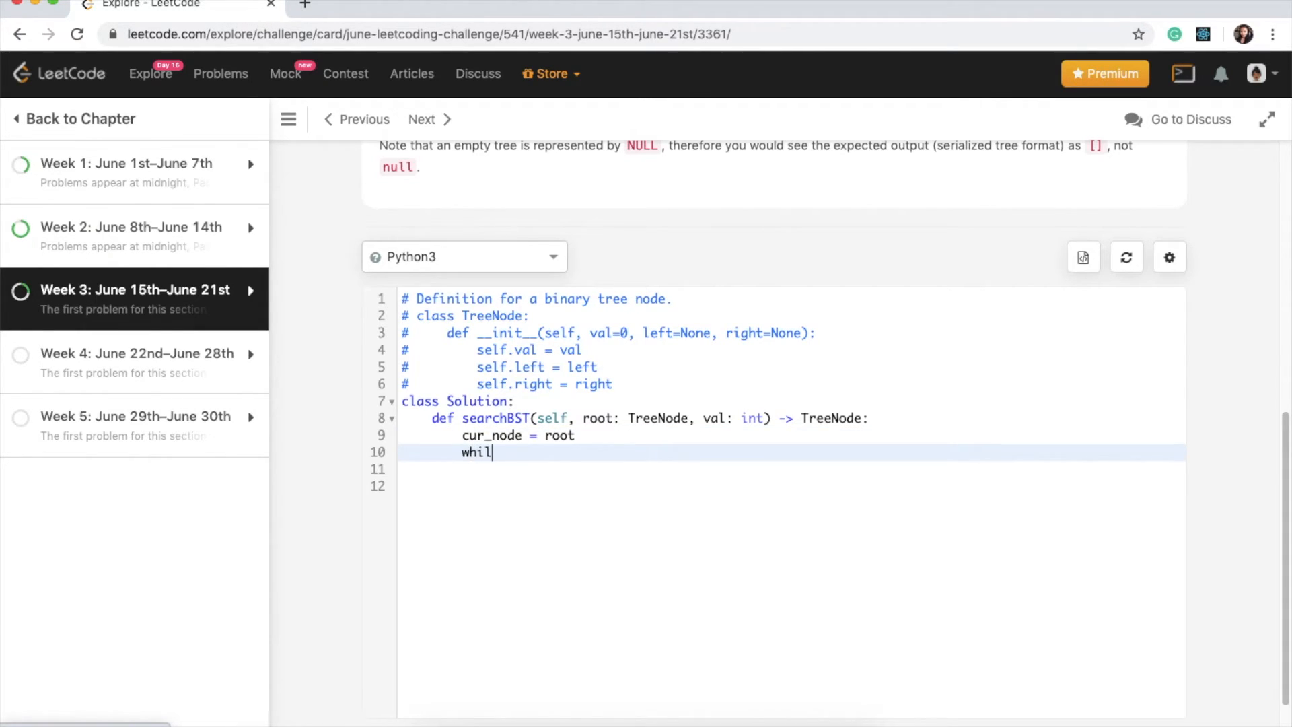
type("e(cur_")
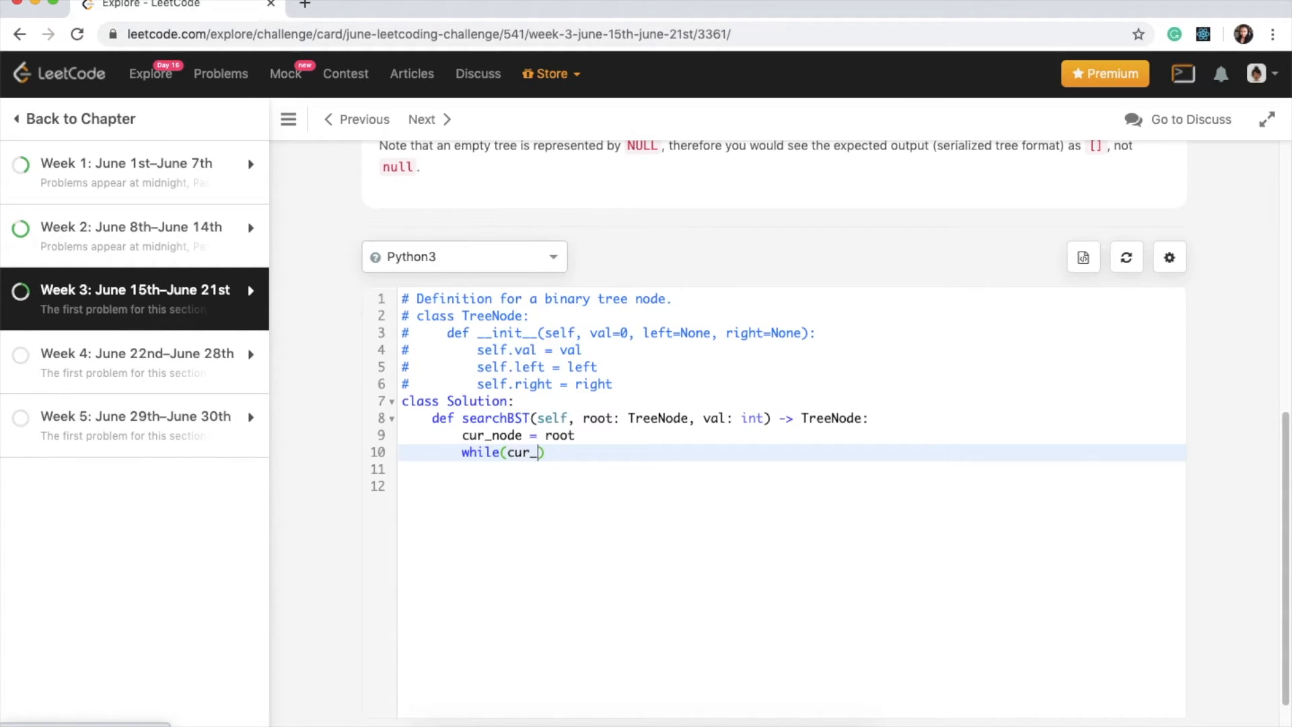
type("node")
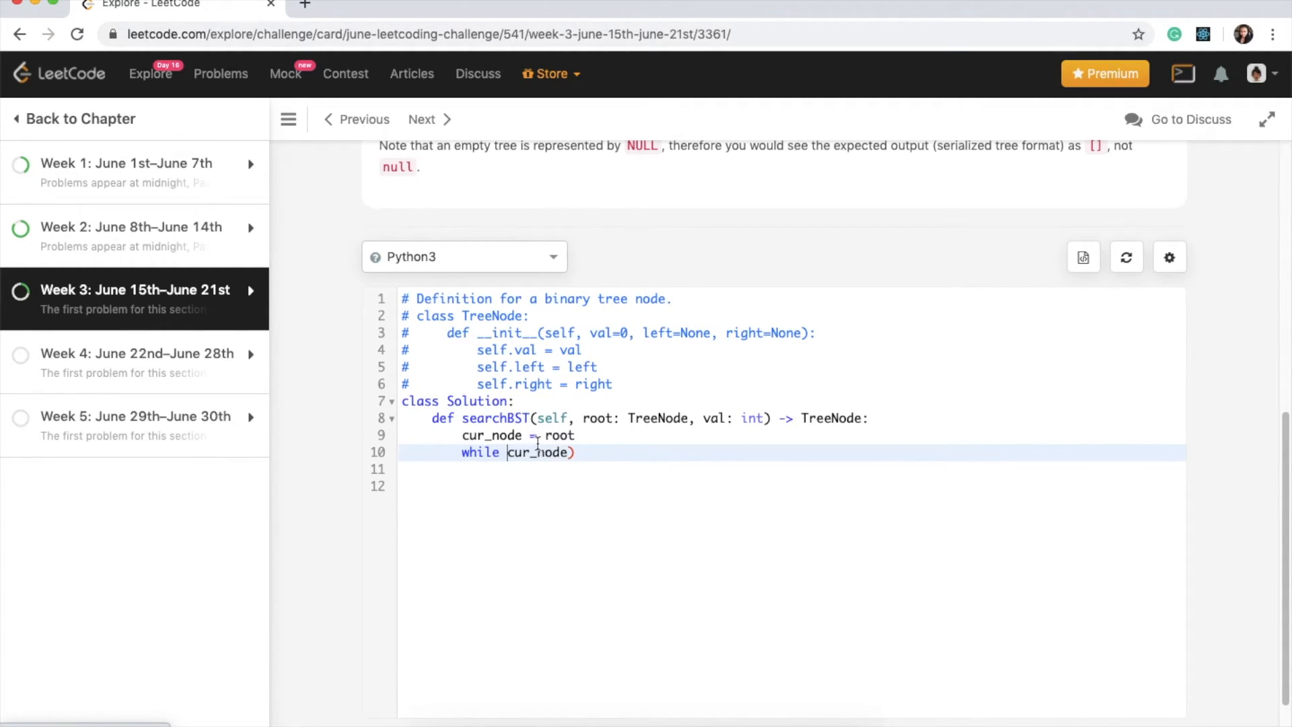
type(":")
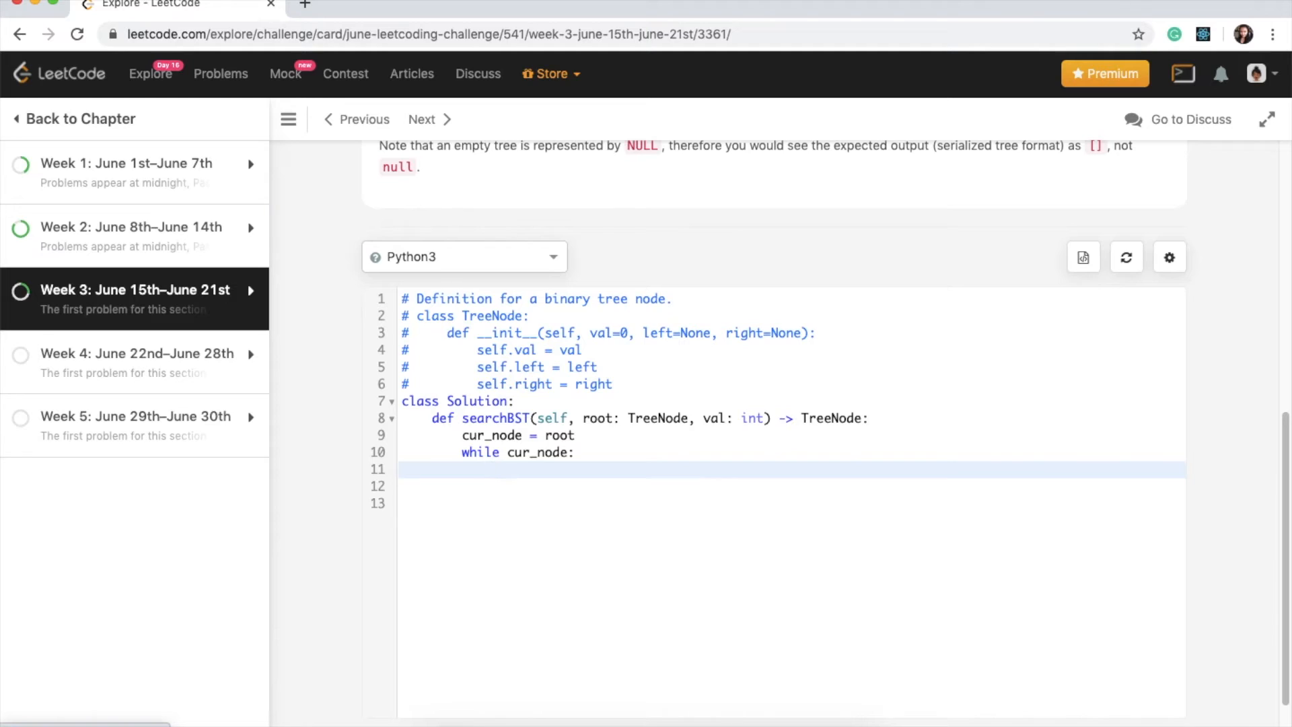
type("cur_n")
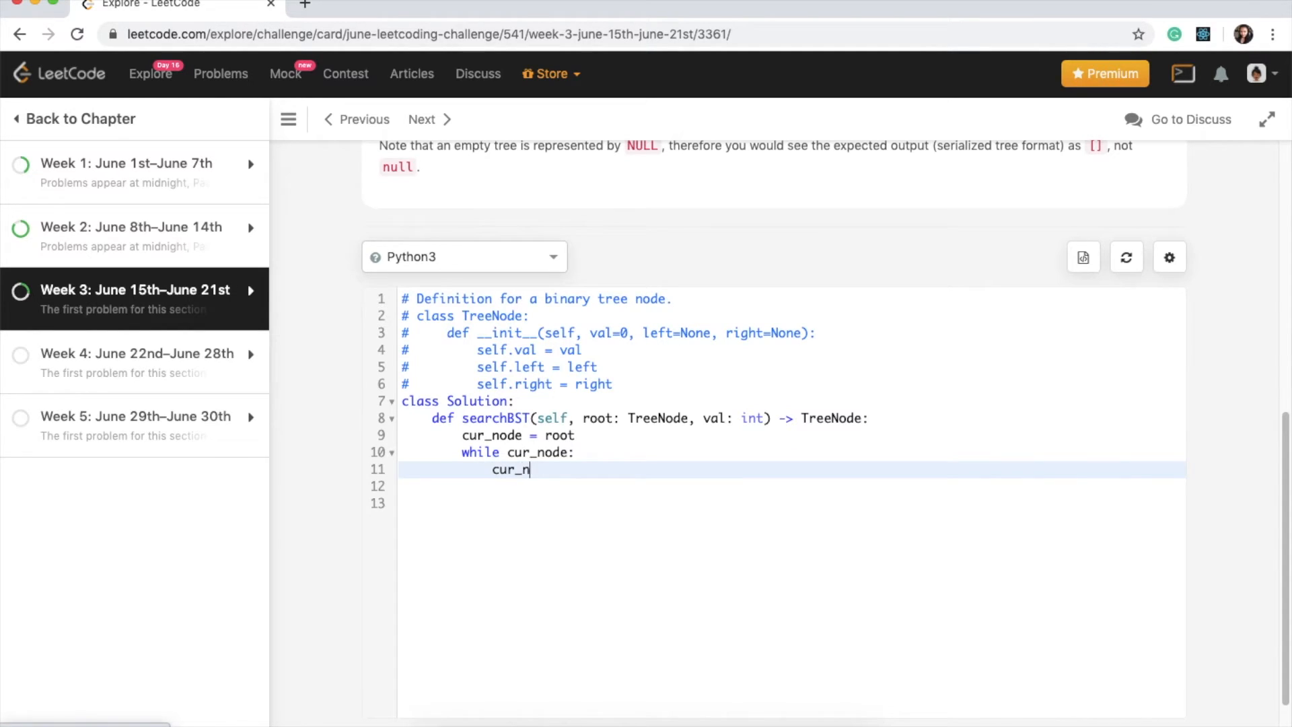
type("ode.v")
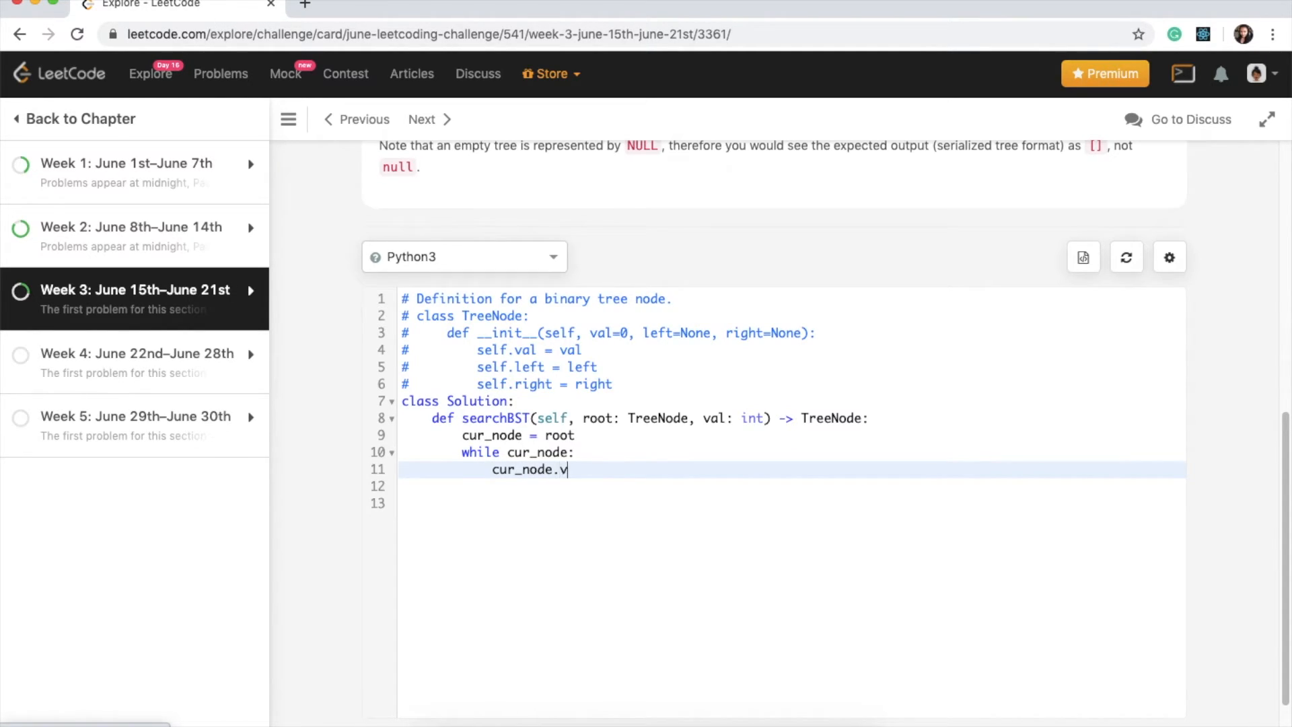
type("al ==")
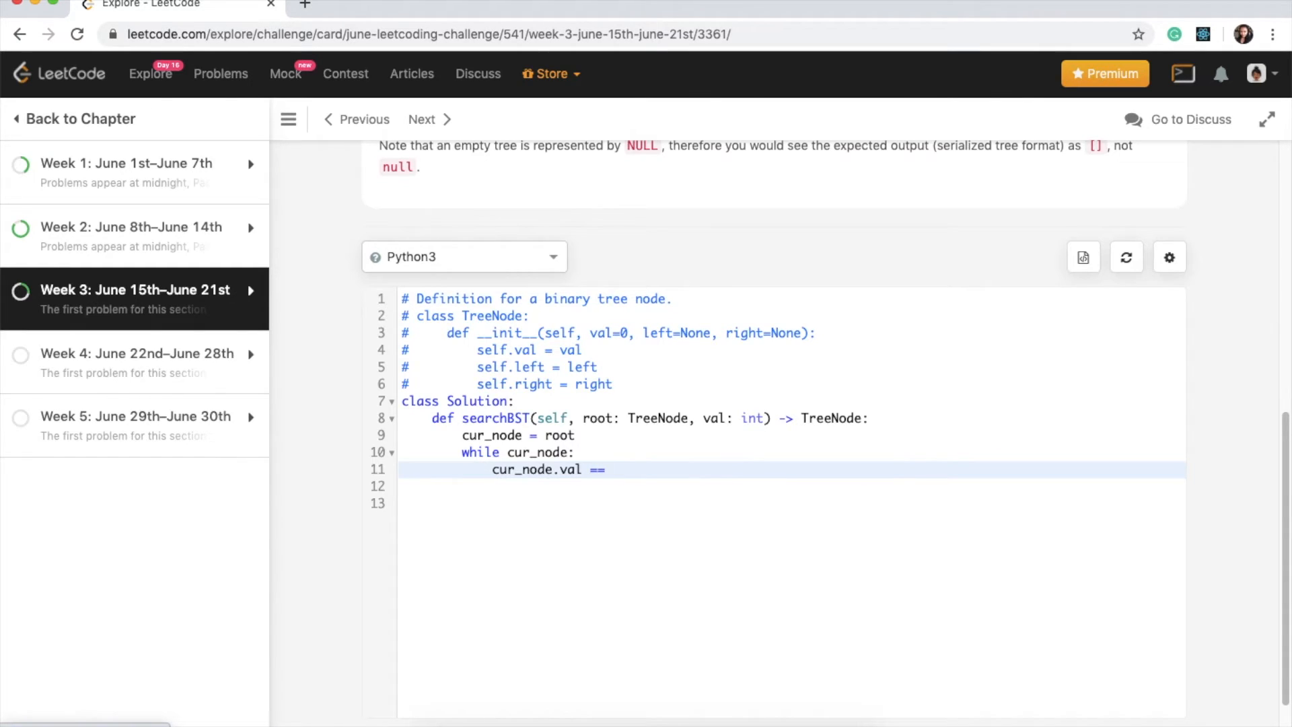
type("val")
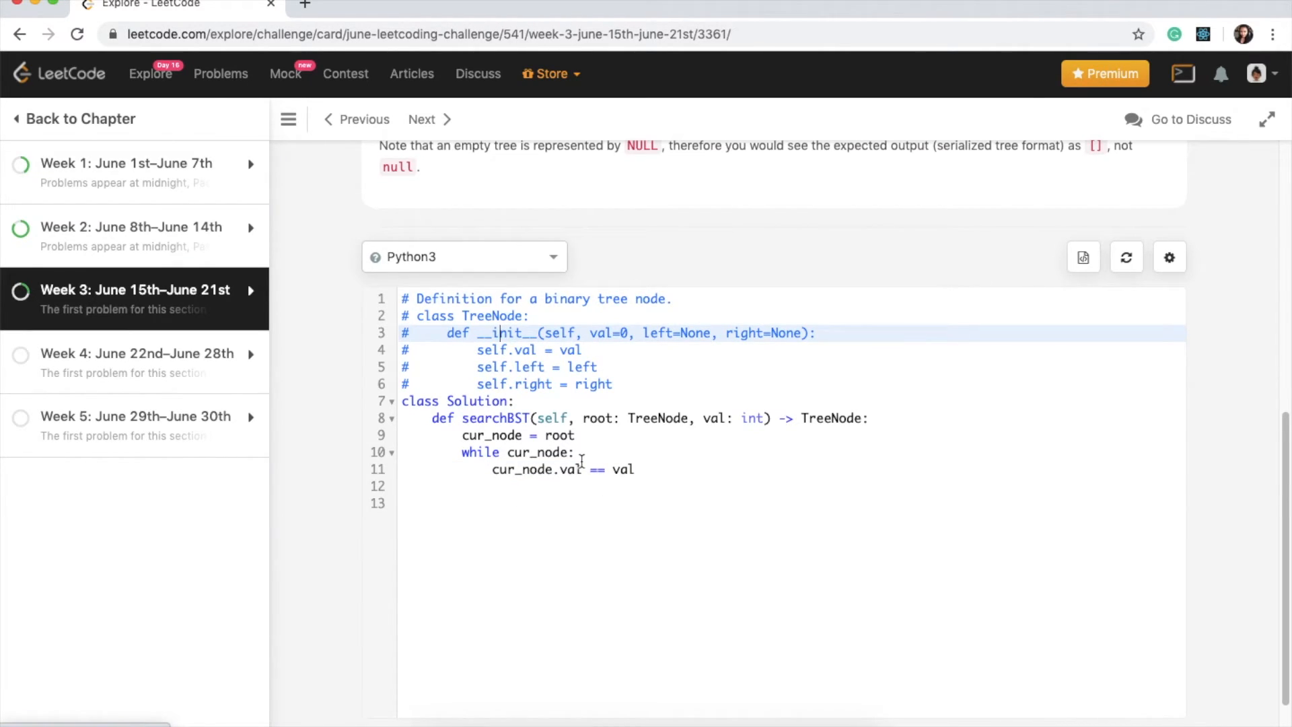
mouse_move(704, 418)
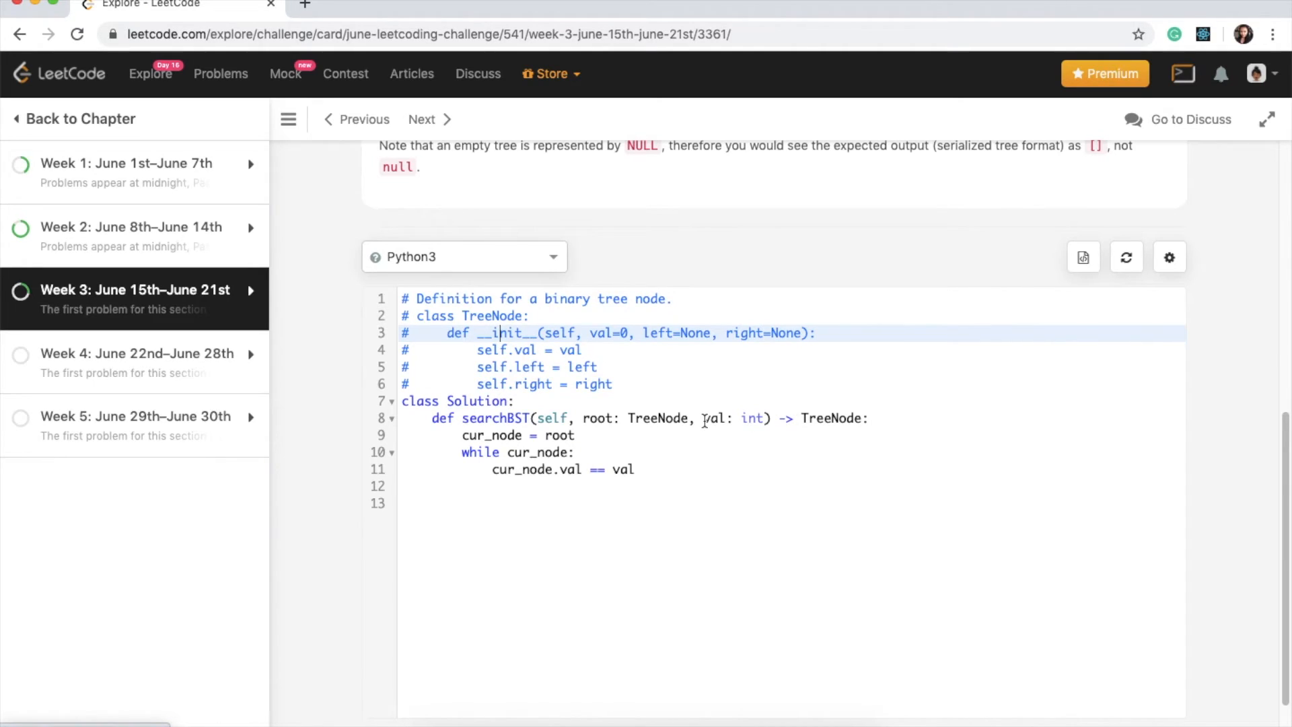
mouse_move(591, 452)
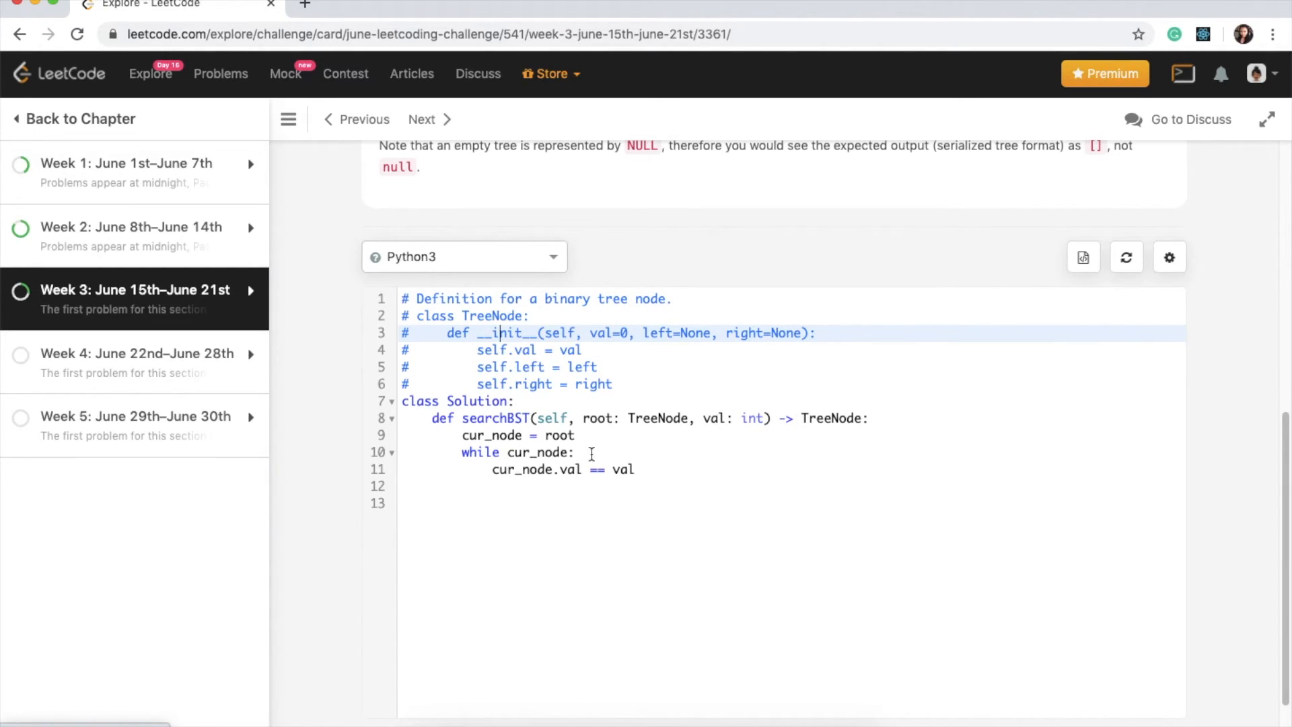
Add return cur_node beneath the comparison and start a new line
left_click(639, 469)
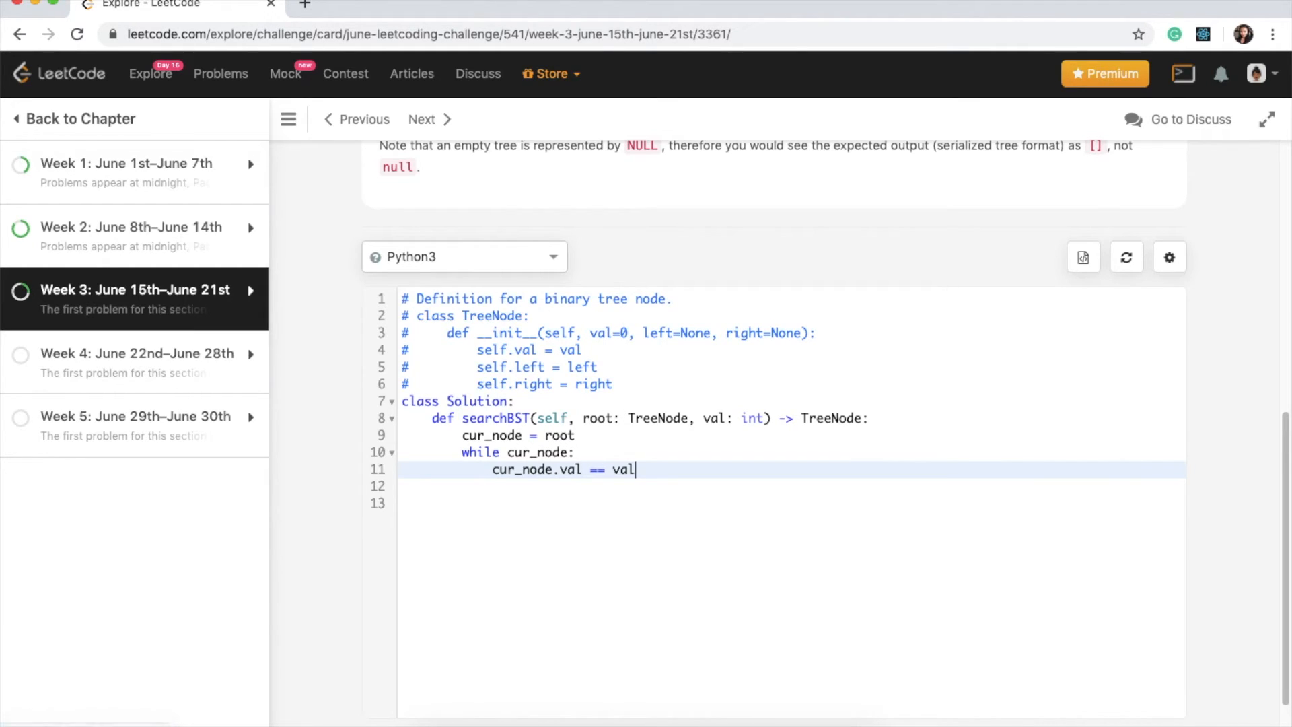
key("Return")
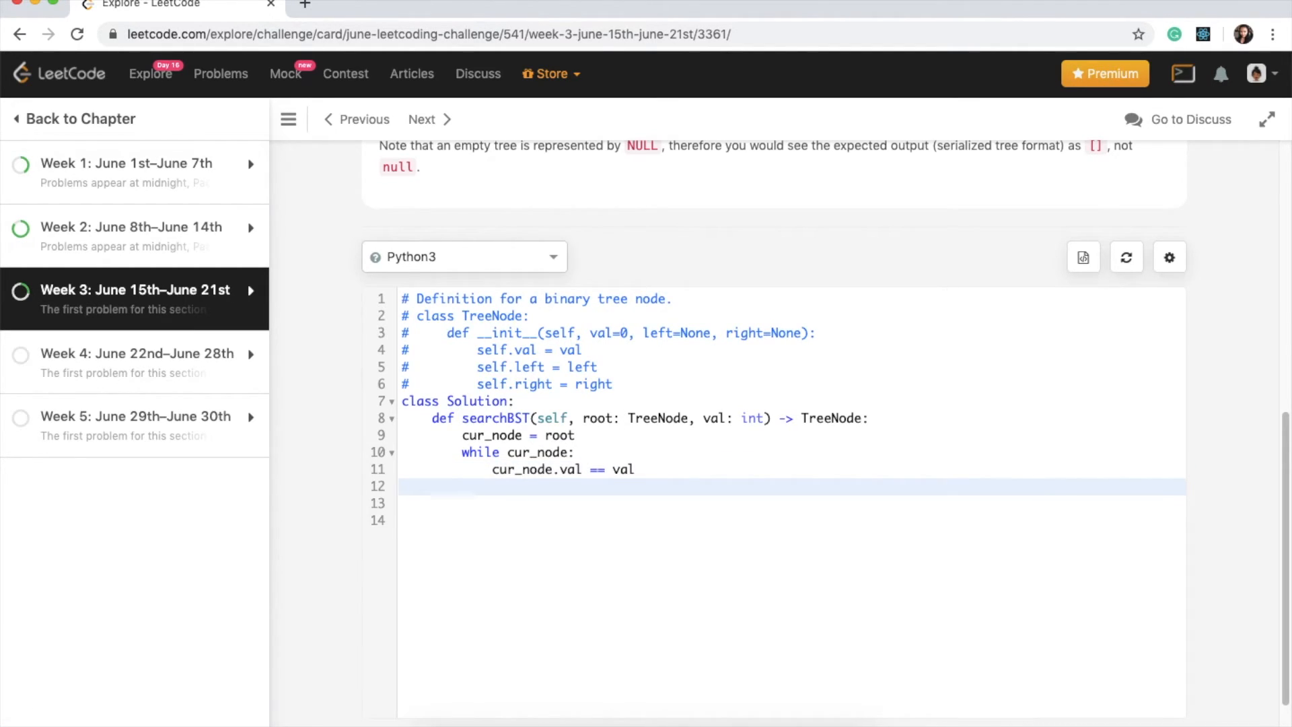
type("re")
left_click(792, 470)
type("if ")
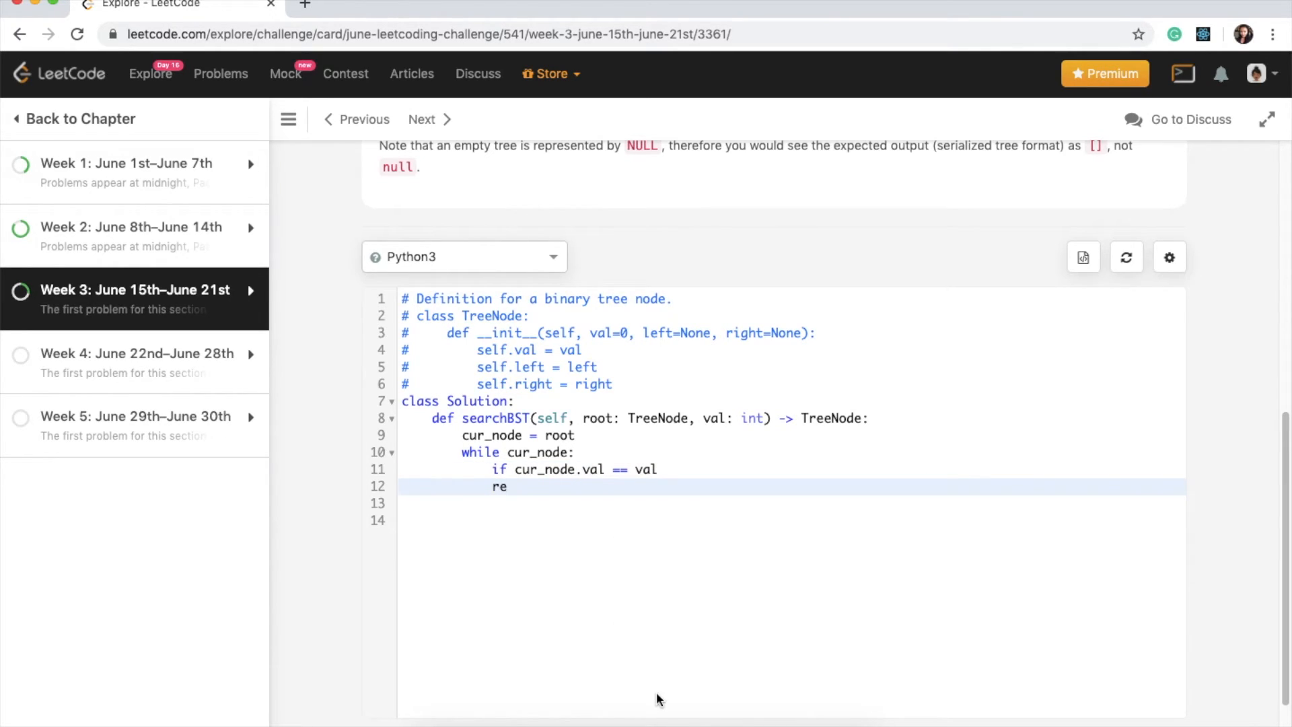
type("turn cur")
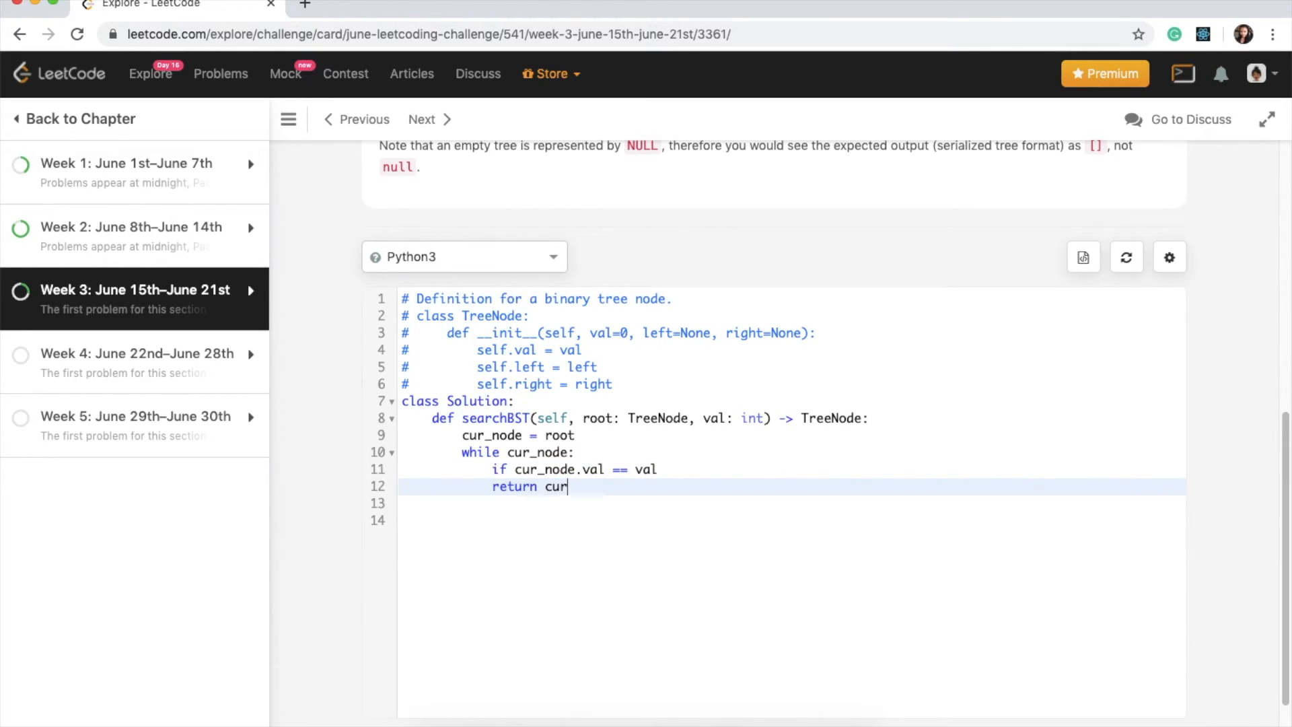
type("_node")
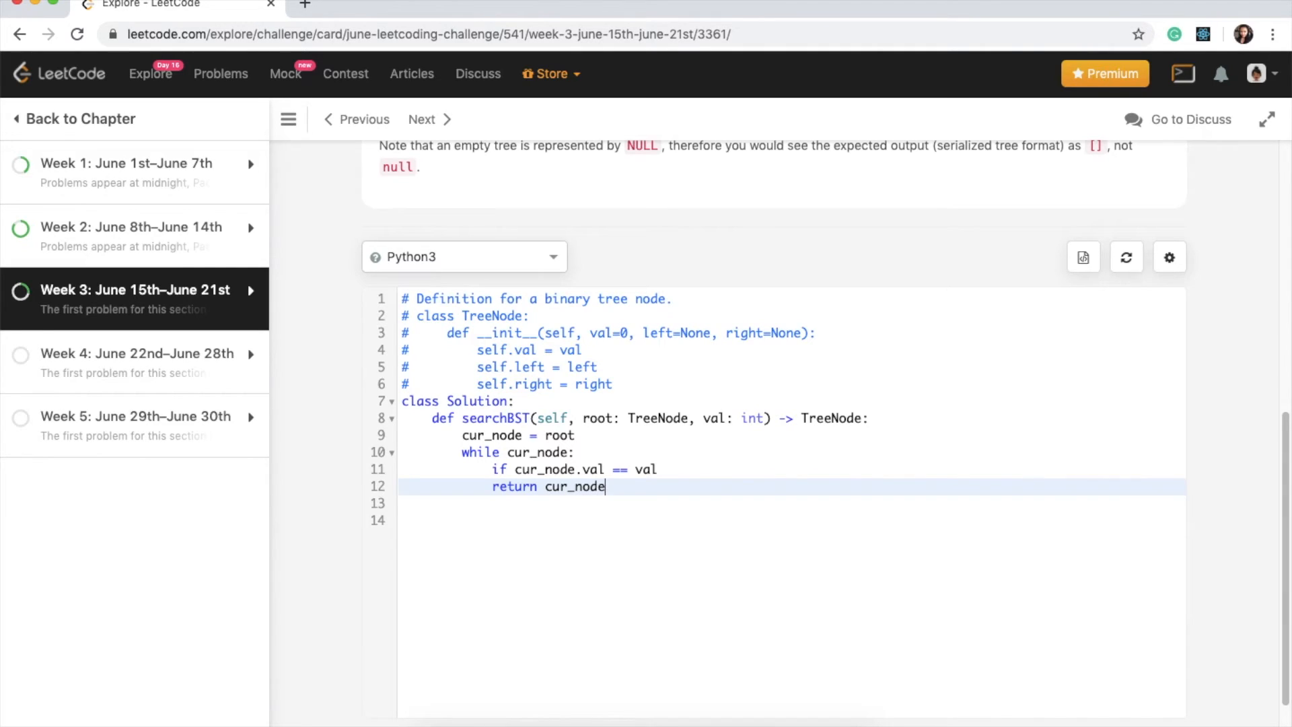
key("Return")
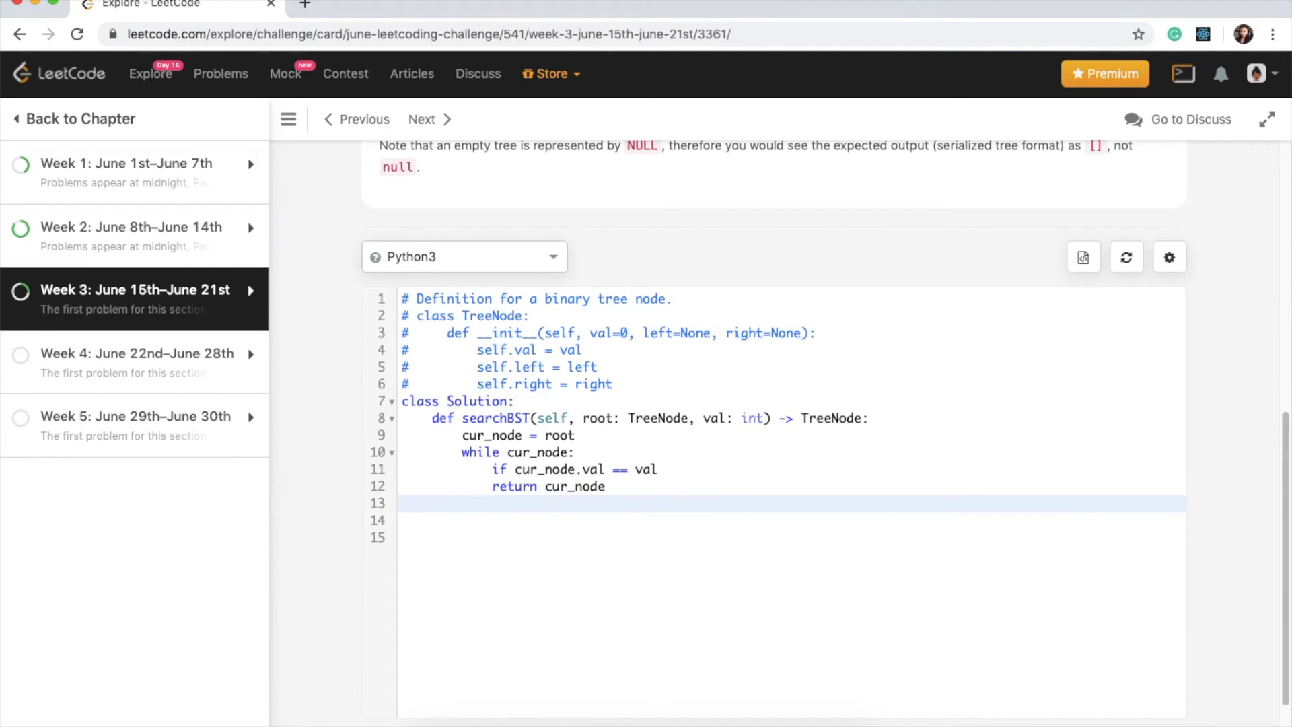
mouse_move(657, 700)
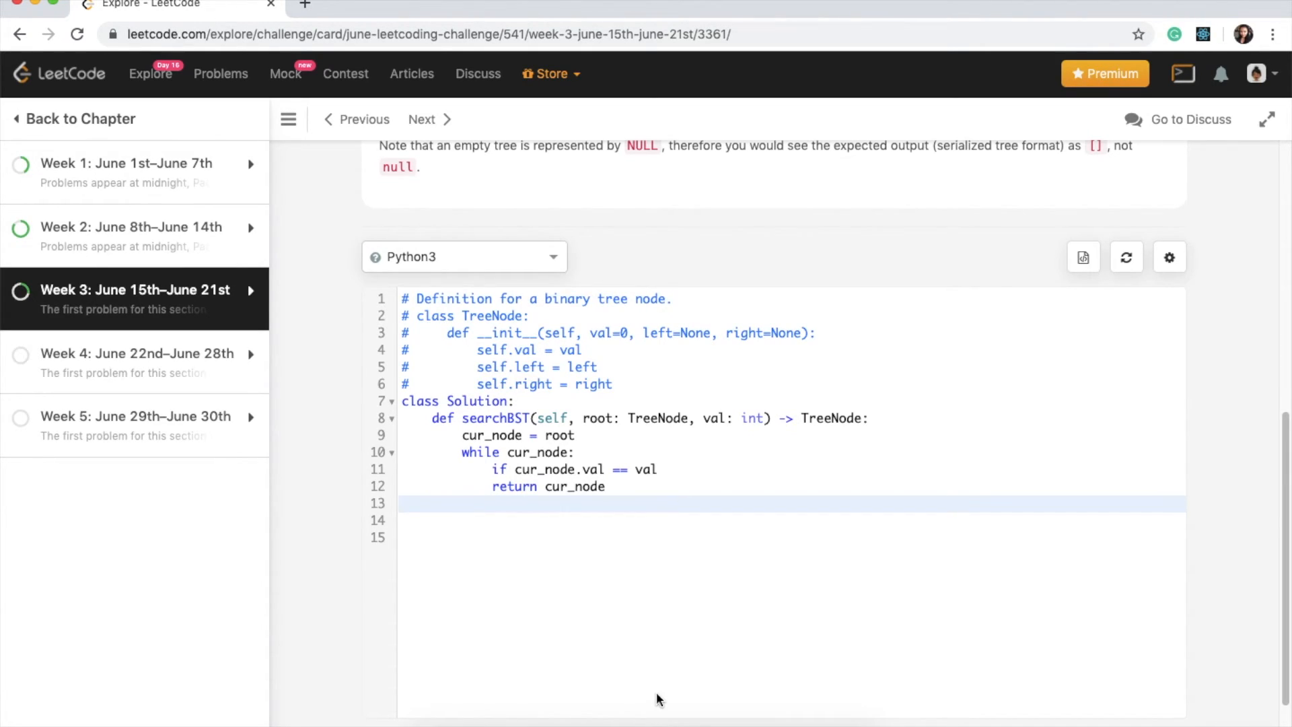
Add an elif branch comparing cur_node.val and val with >, ending in a colon
left_click(461, 503)
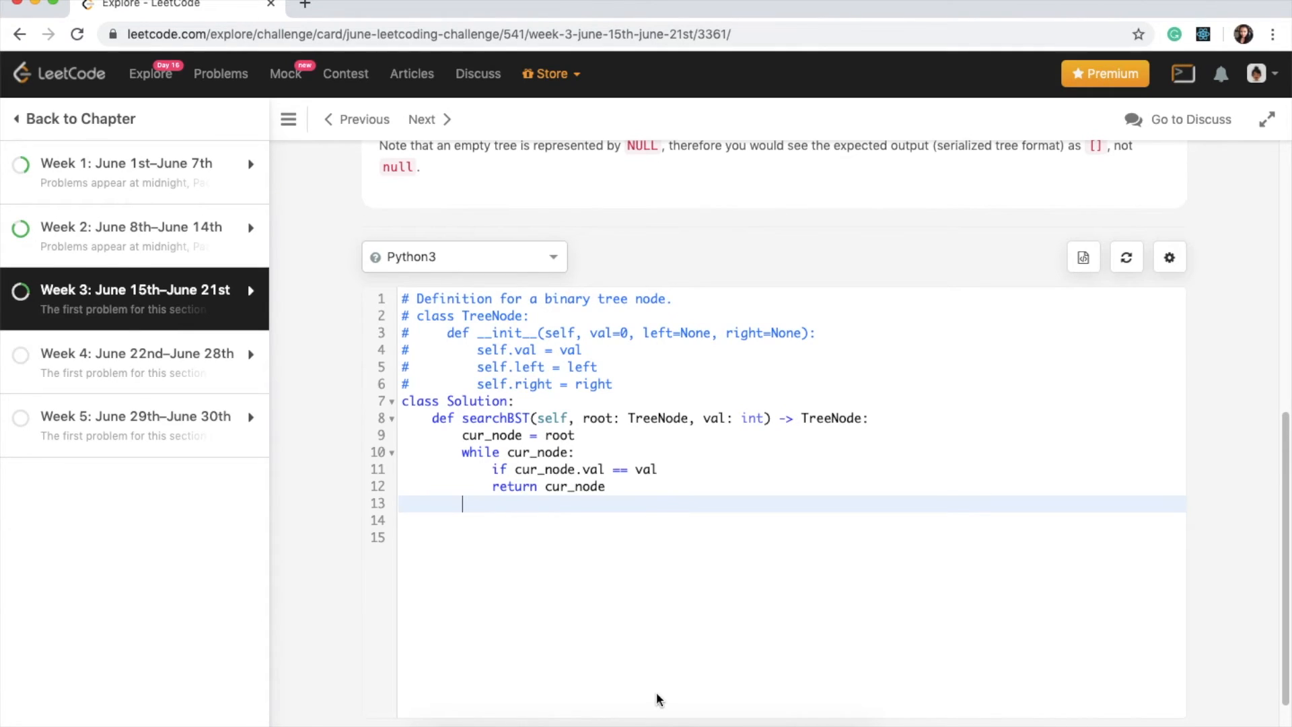
type("el")
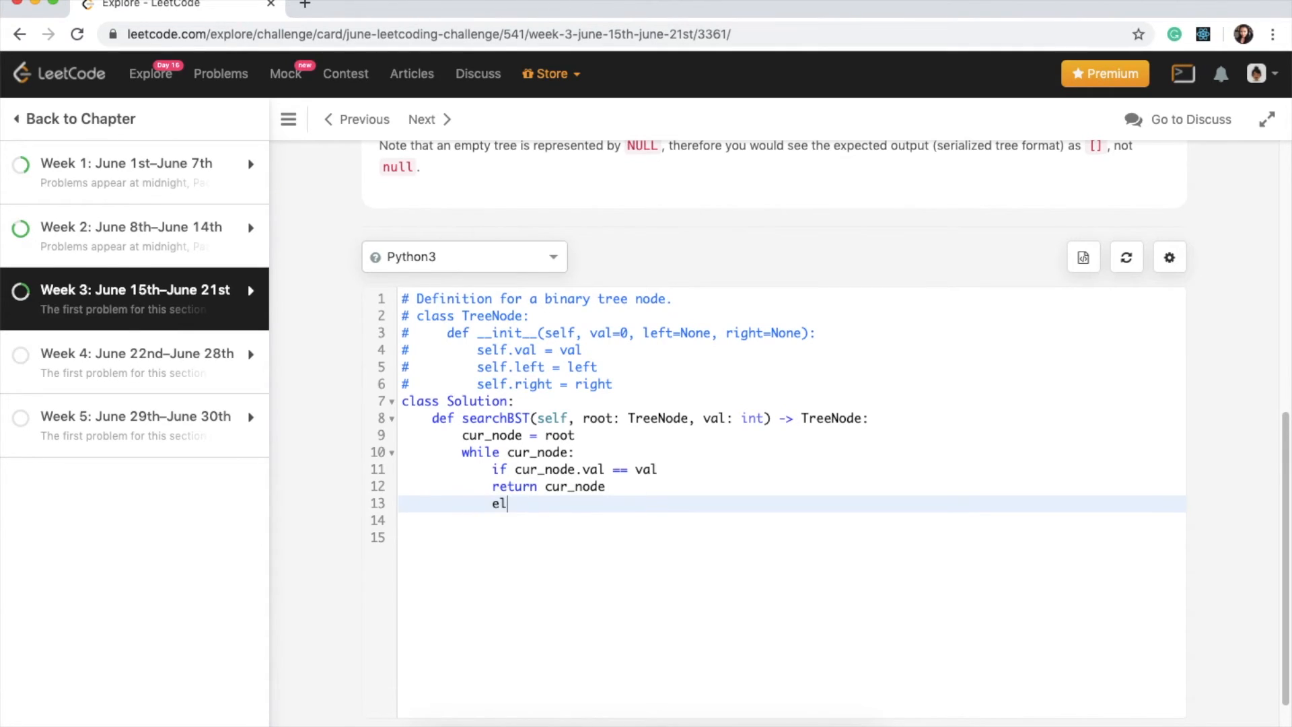
type("if")
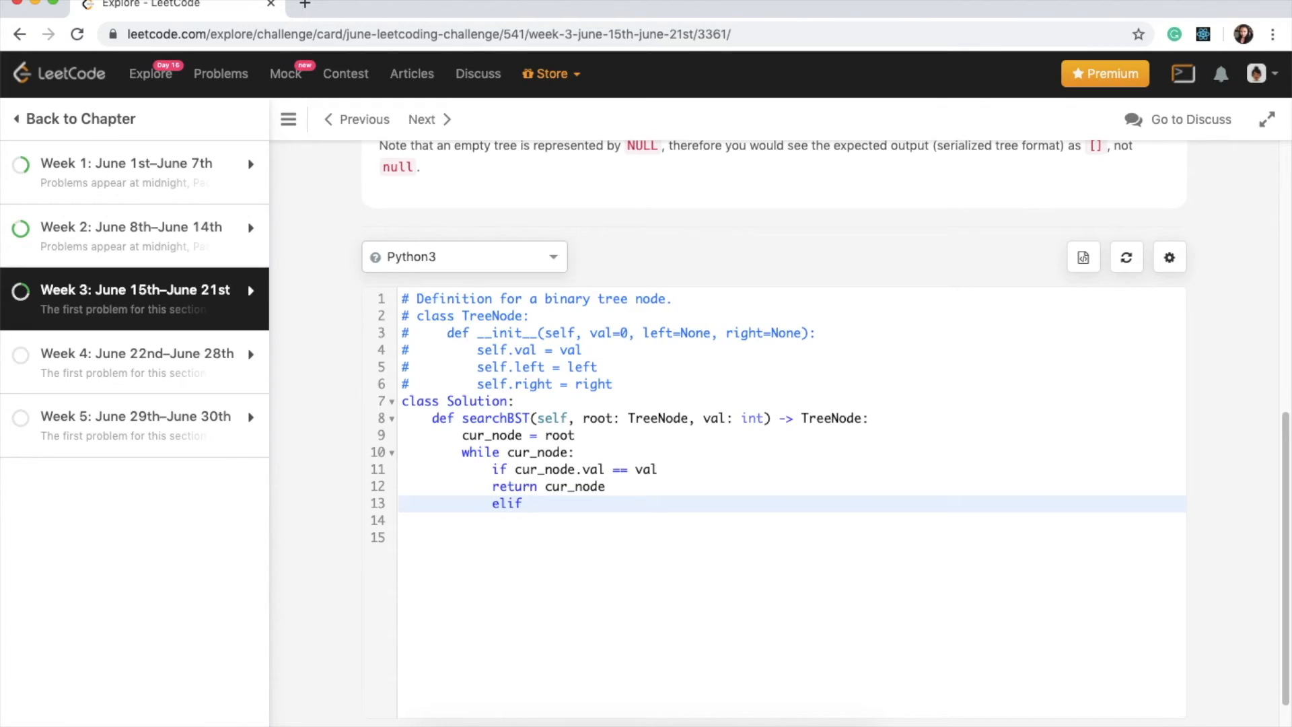
type("cur_node")
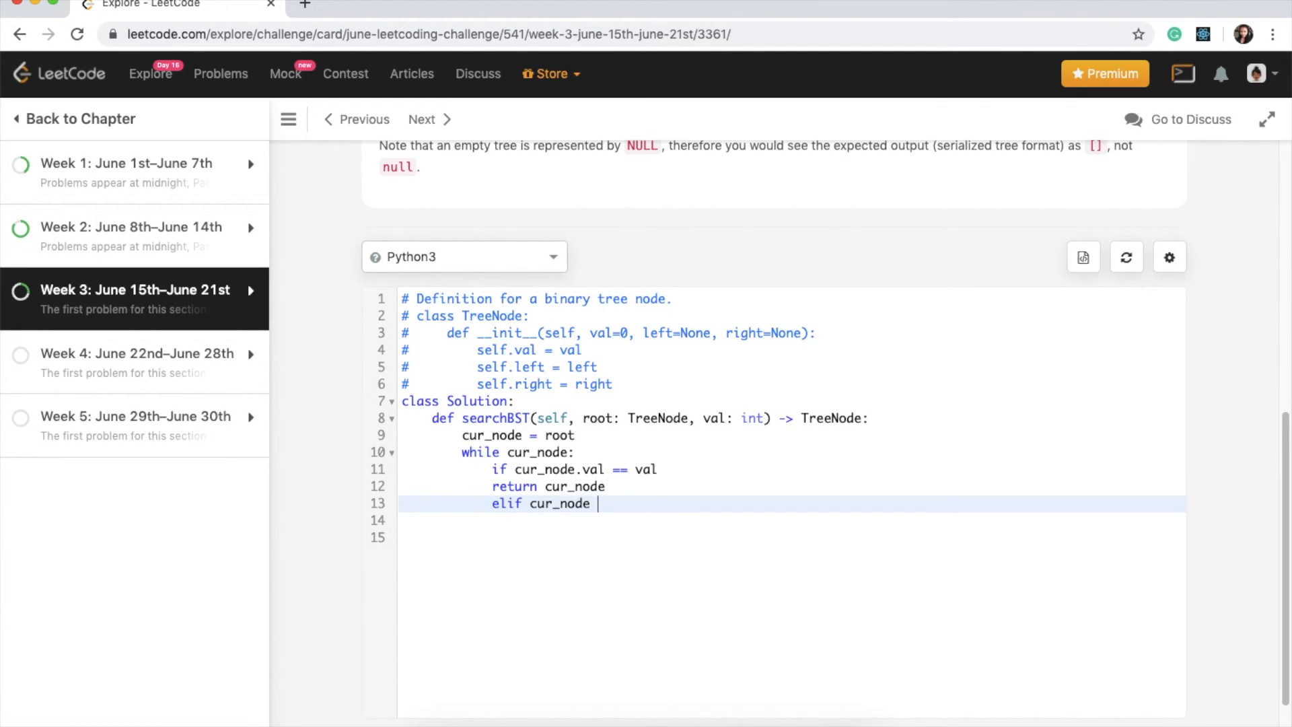
type(".val")
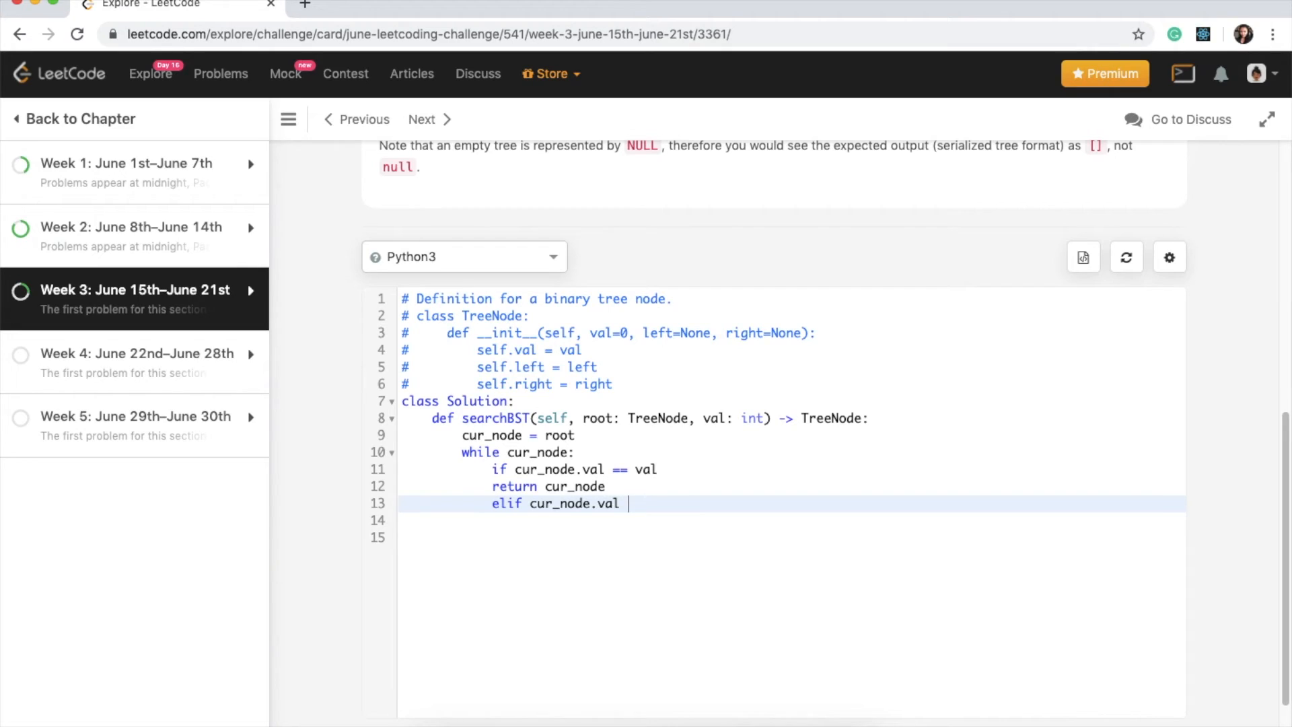
mouse_move(531, 503)
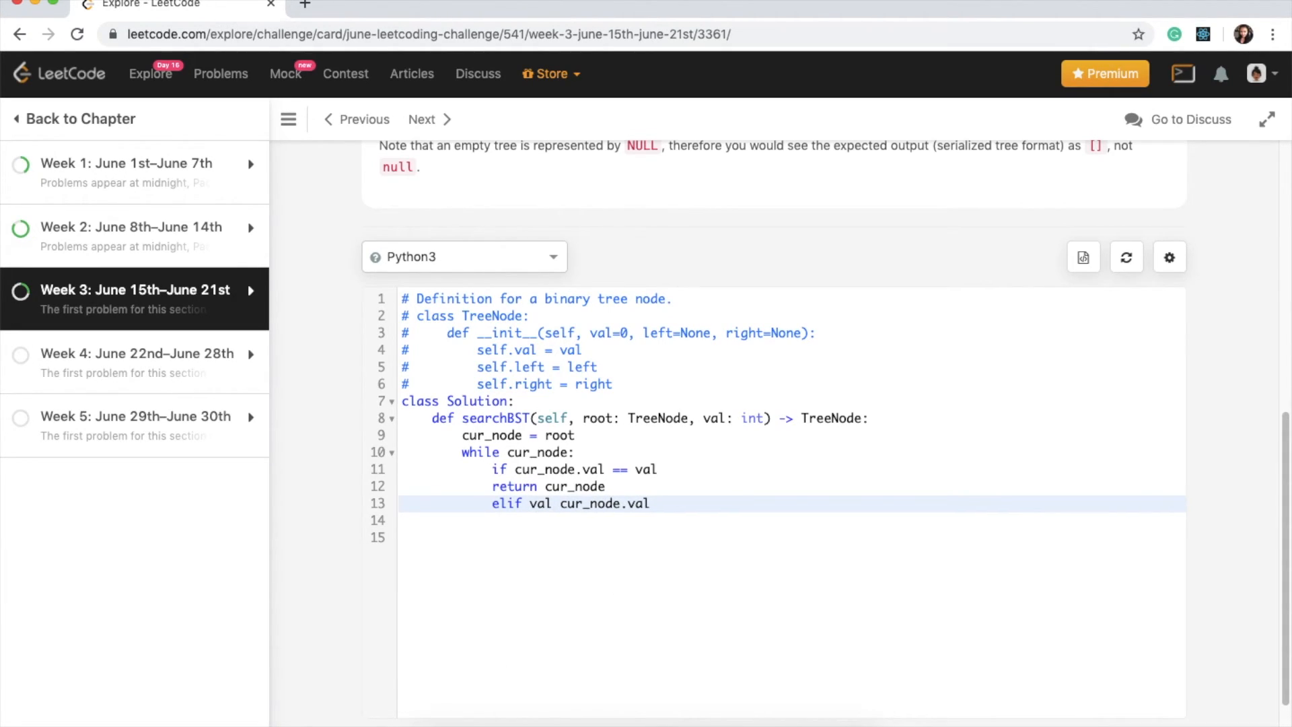
type(">")
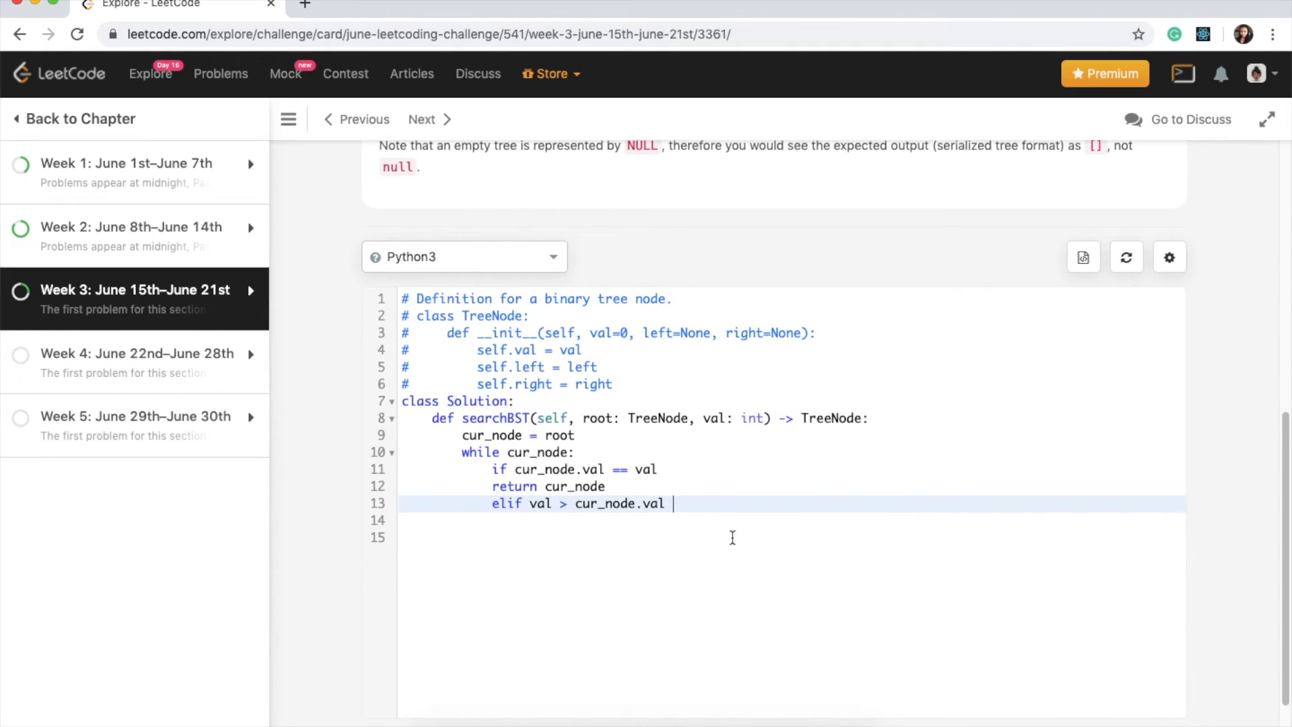
type(":")
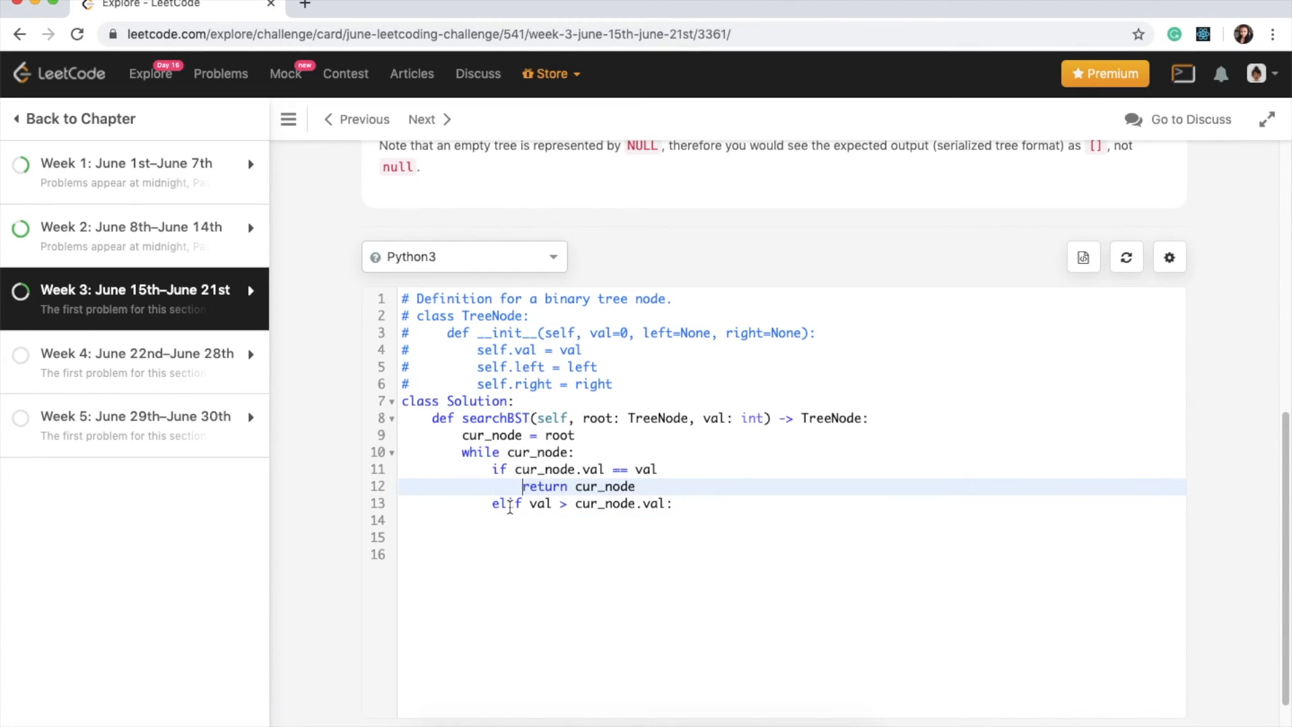
key("enter")
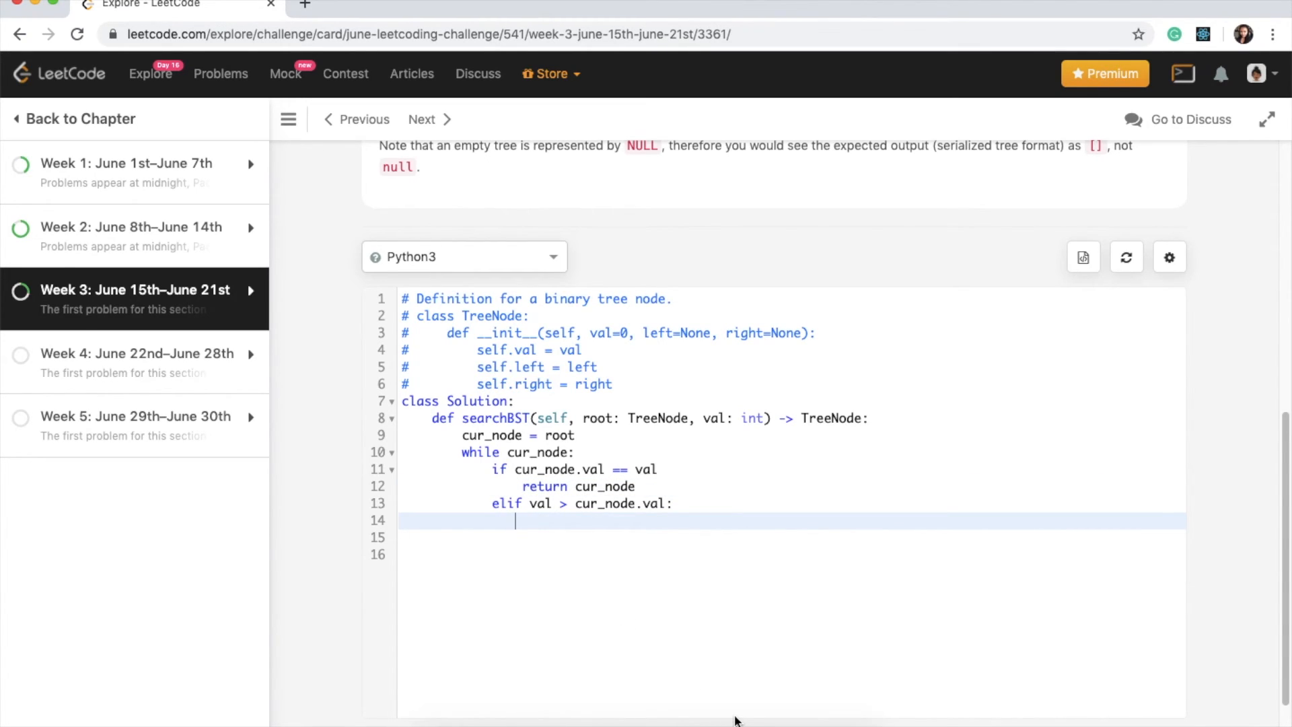
Under the elif, retype the mis-indented line as cur_node = cur_node.right
type("cur")
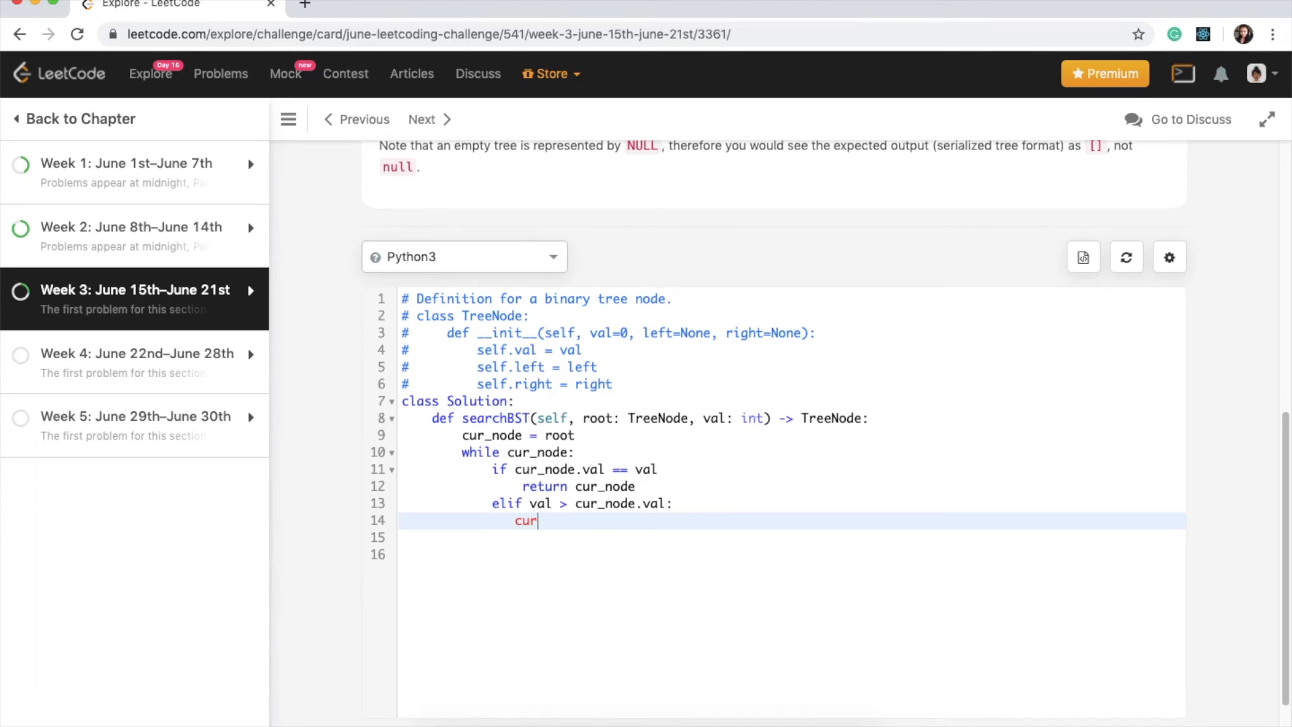
type("_node")
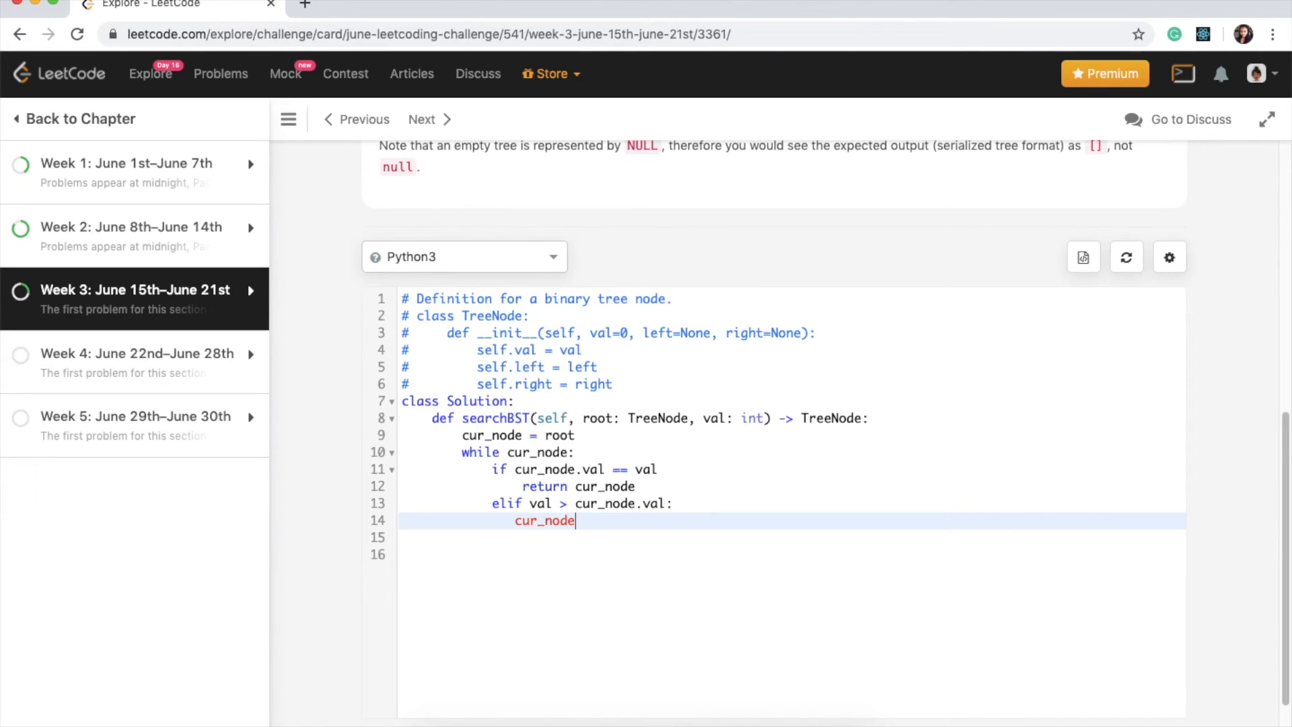
key("backspace")
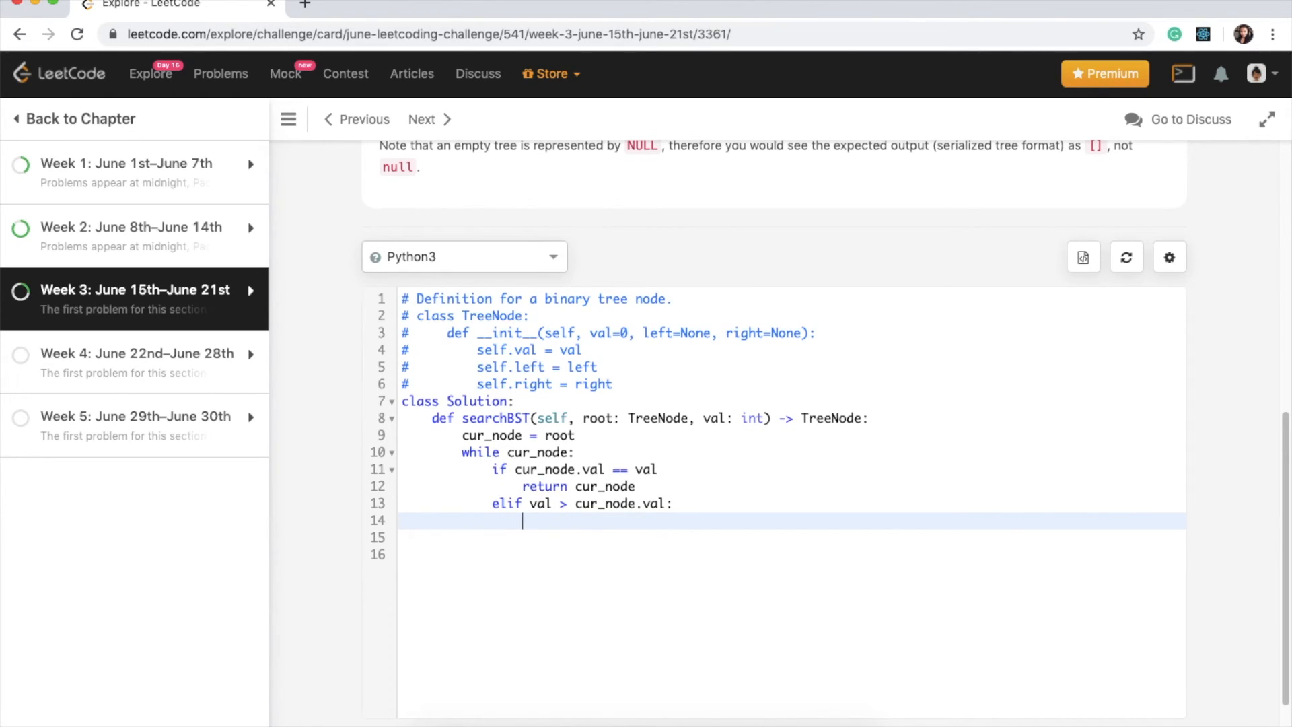
type("cur")
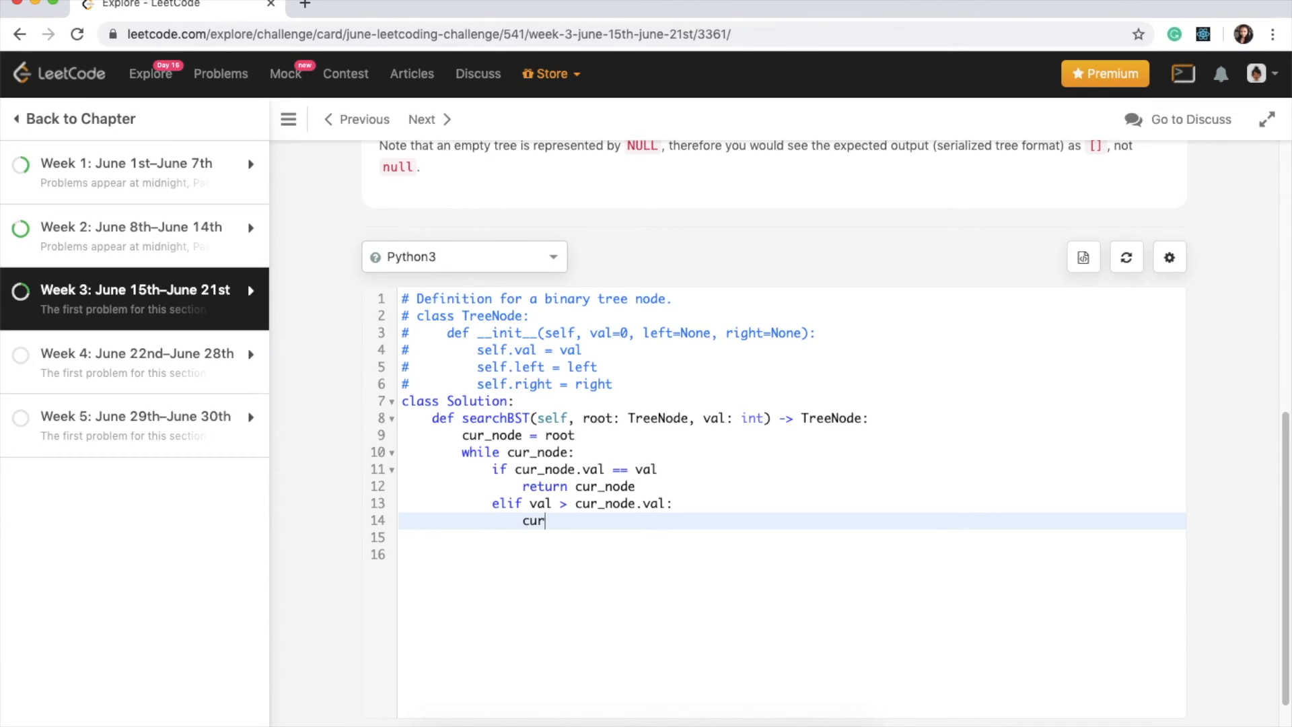
type("_node =")
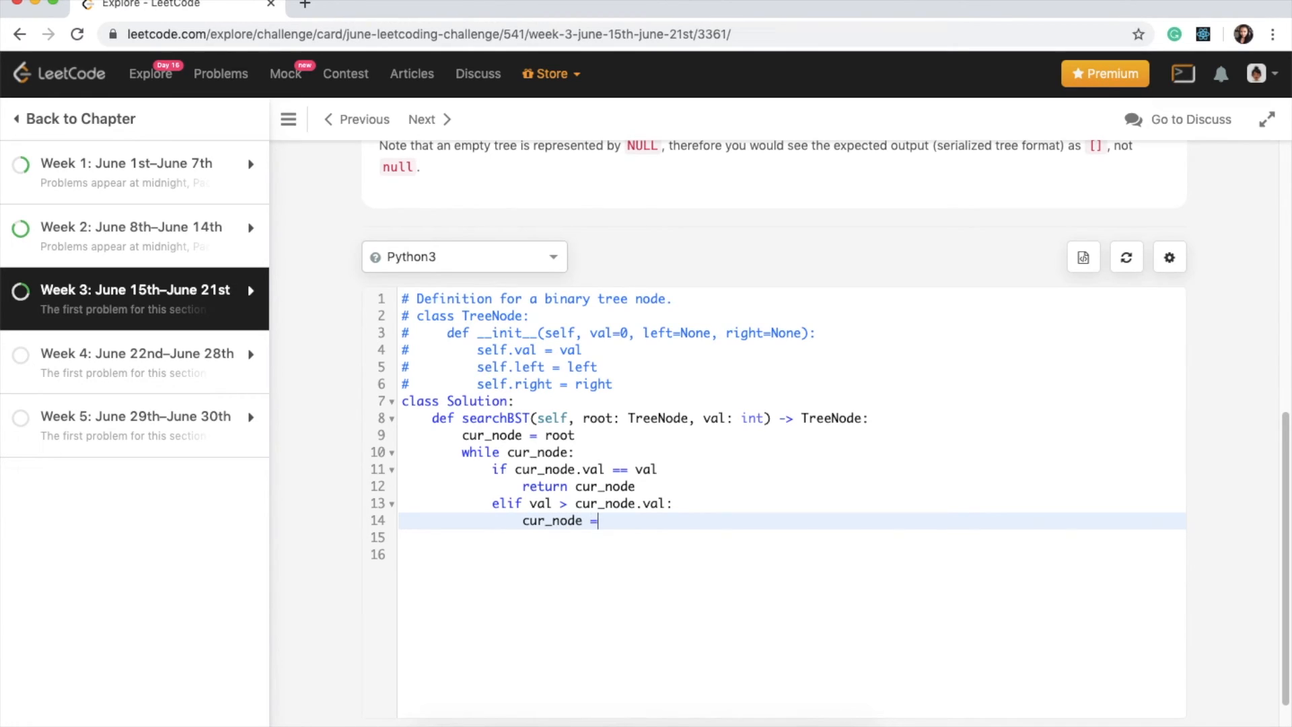
type("c")
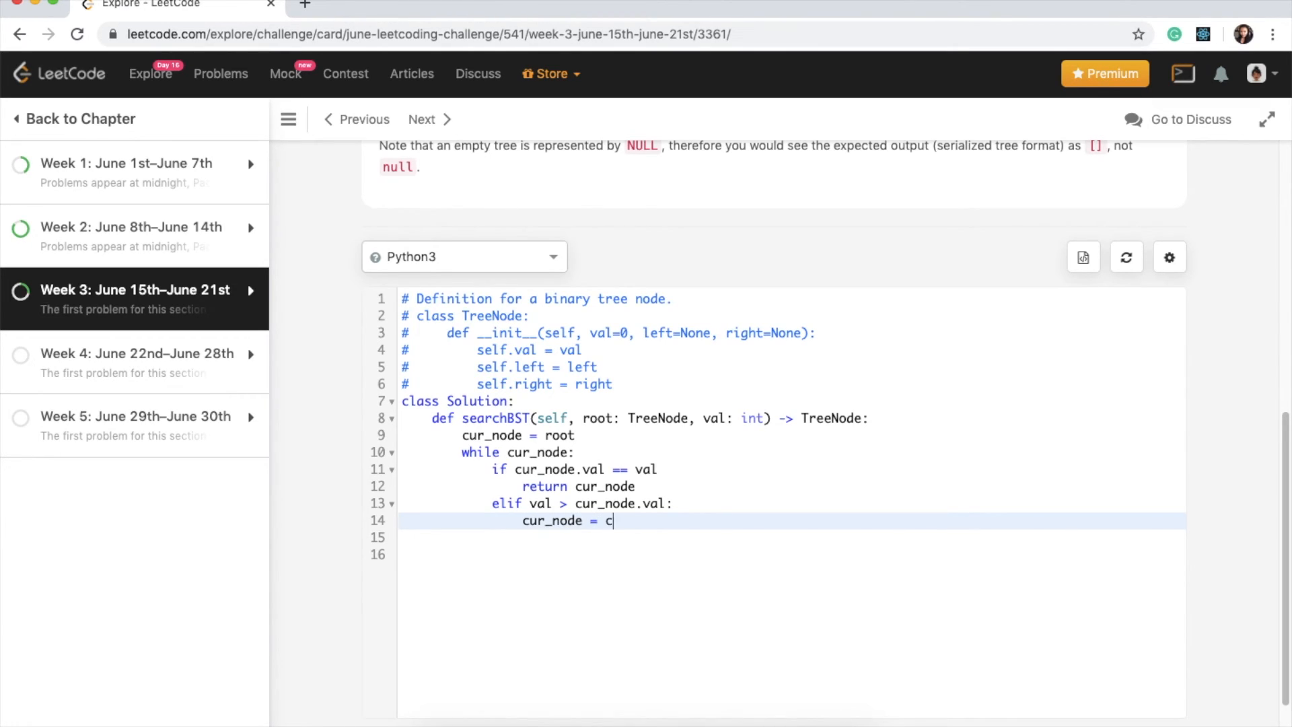
type("urnode")
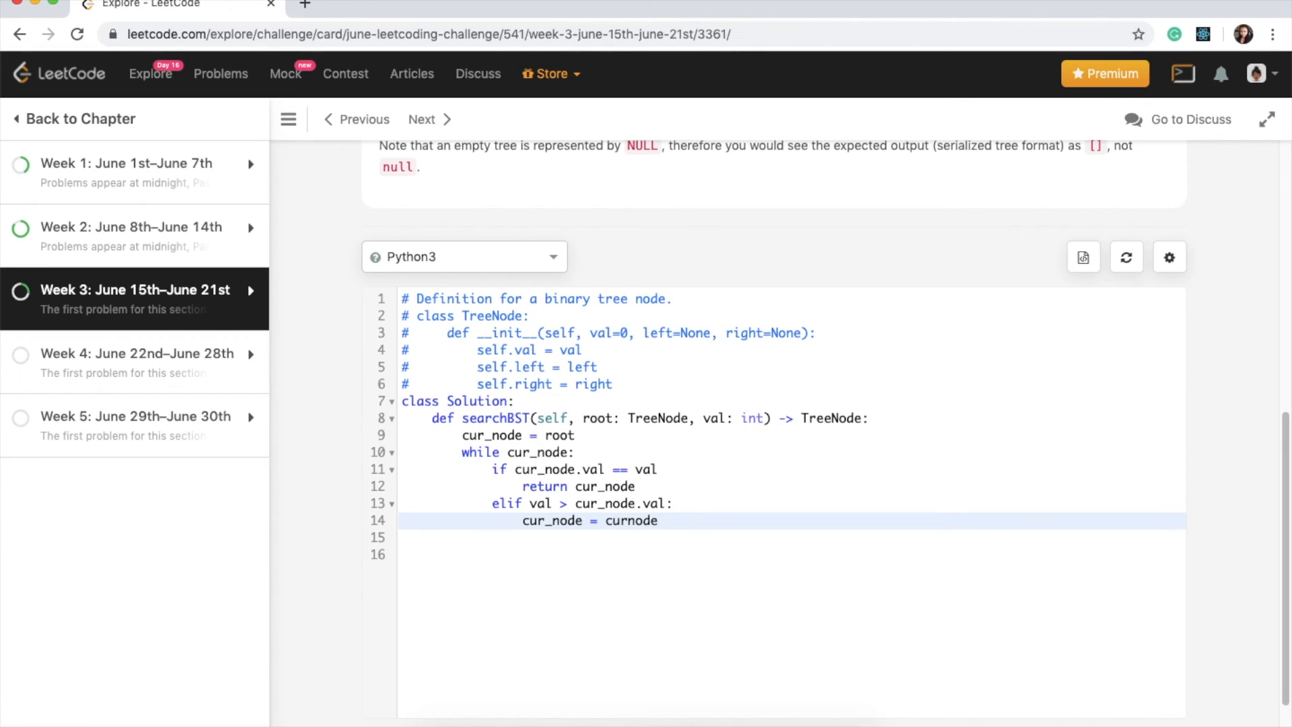
type(".right")
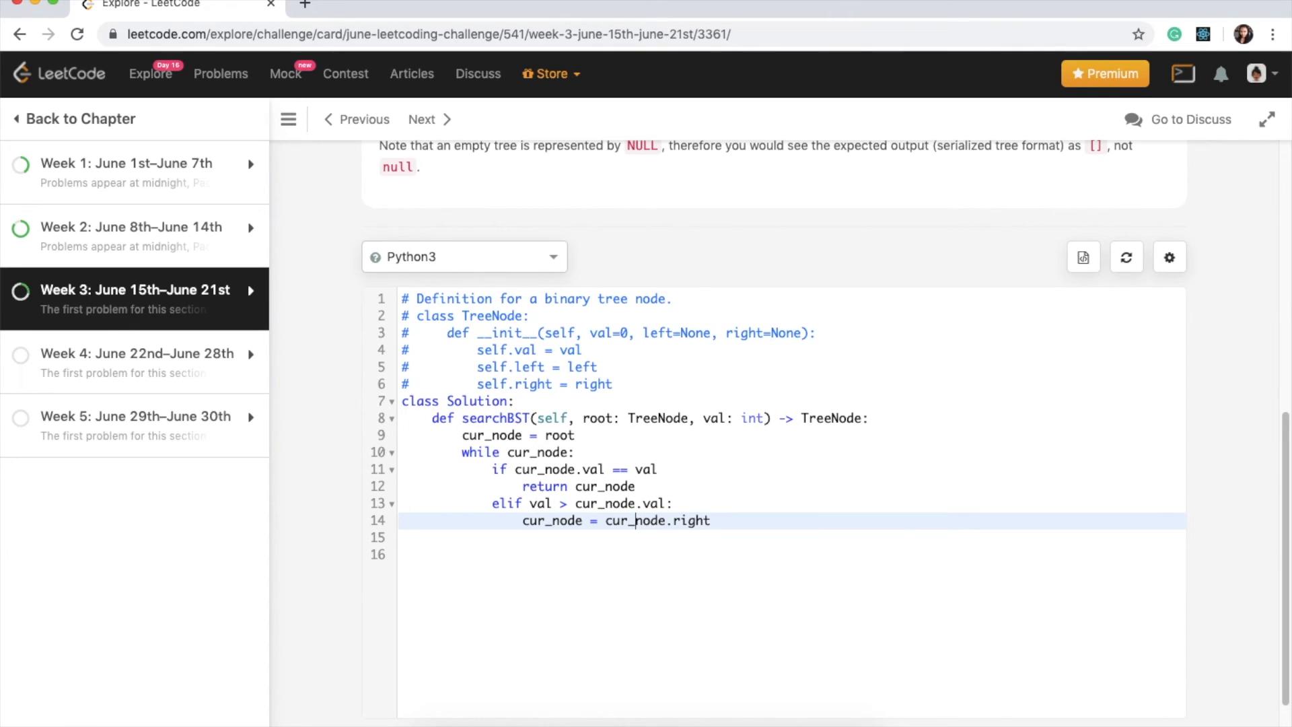
left_click(721, 520)
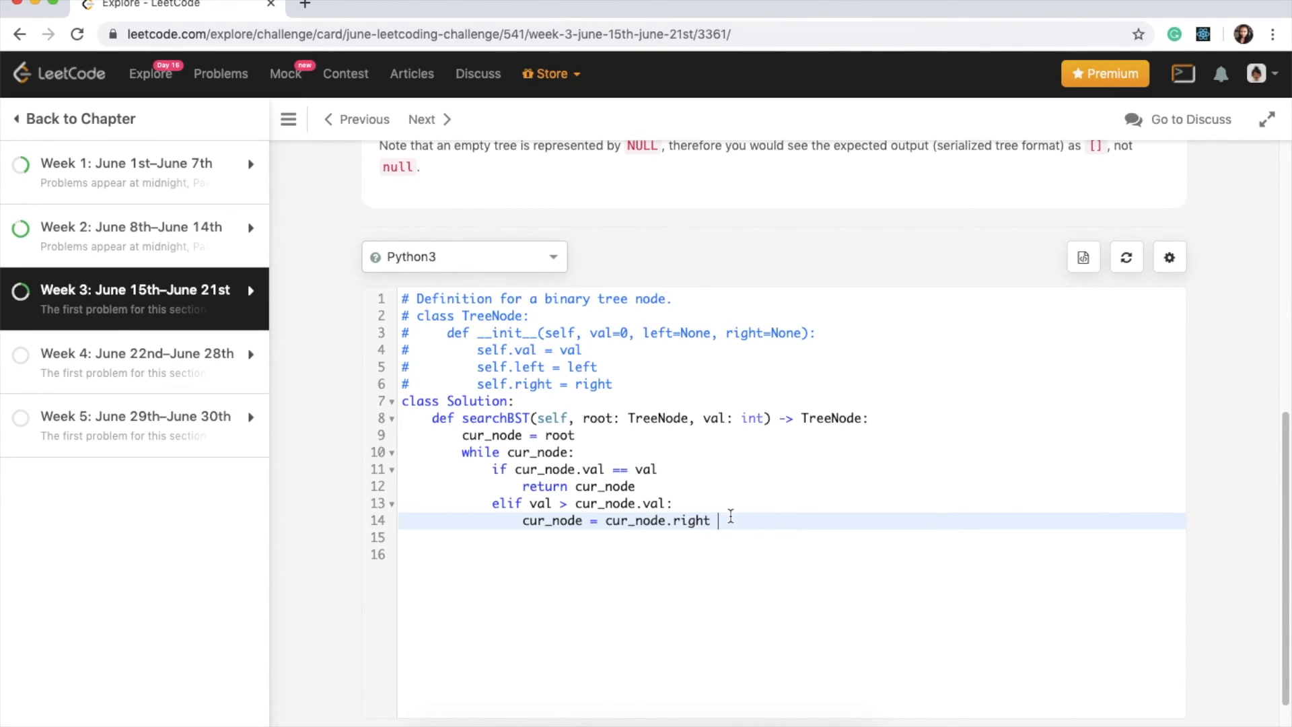
mouse_move(809, 608)
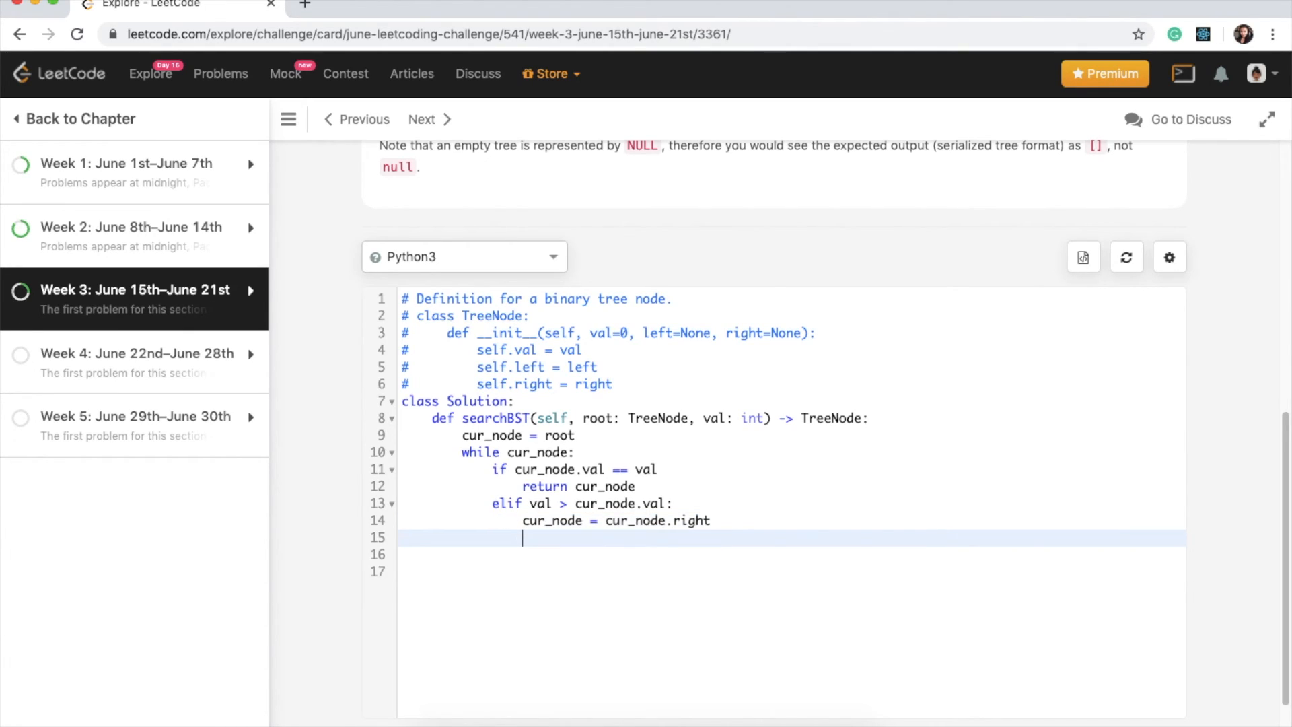
Add else: cur_node = cur_node.left, then a final return line typed as 'return Nonde'
type("else")
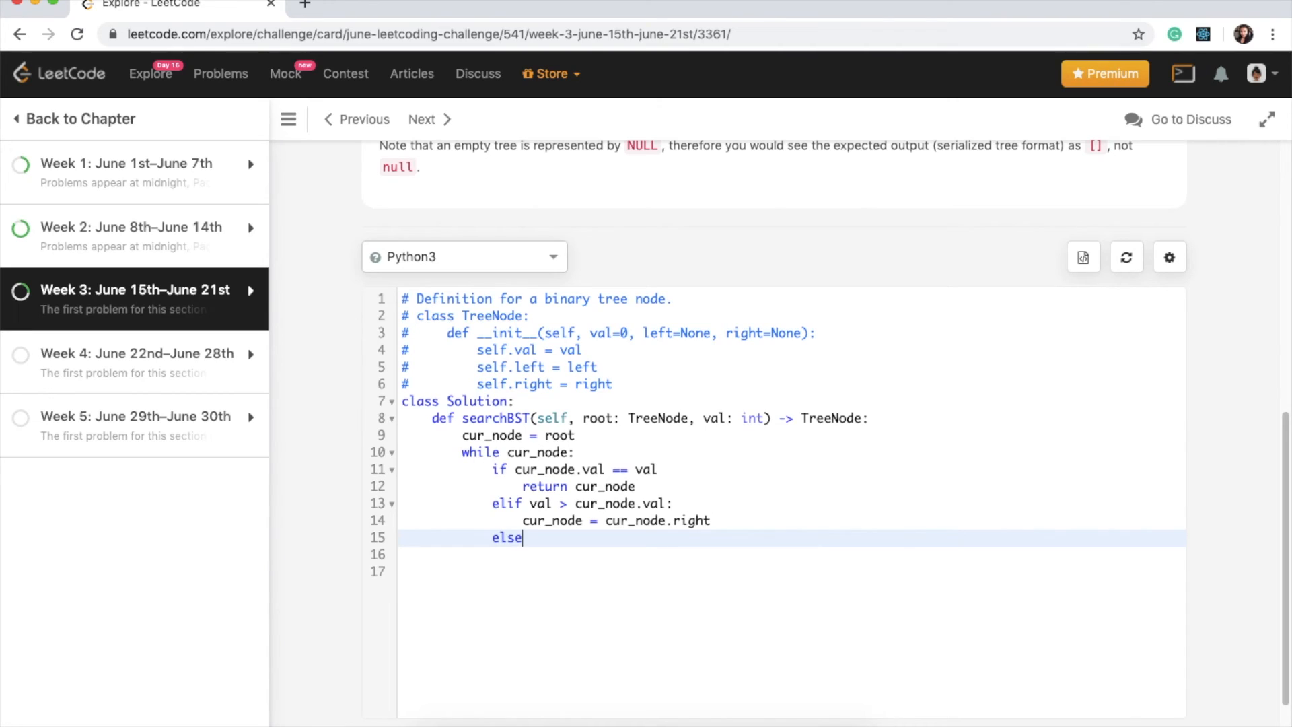
type(":")
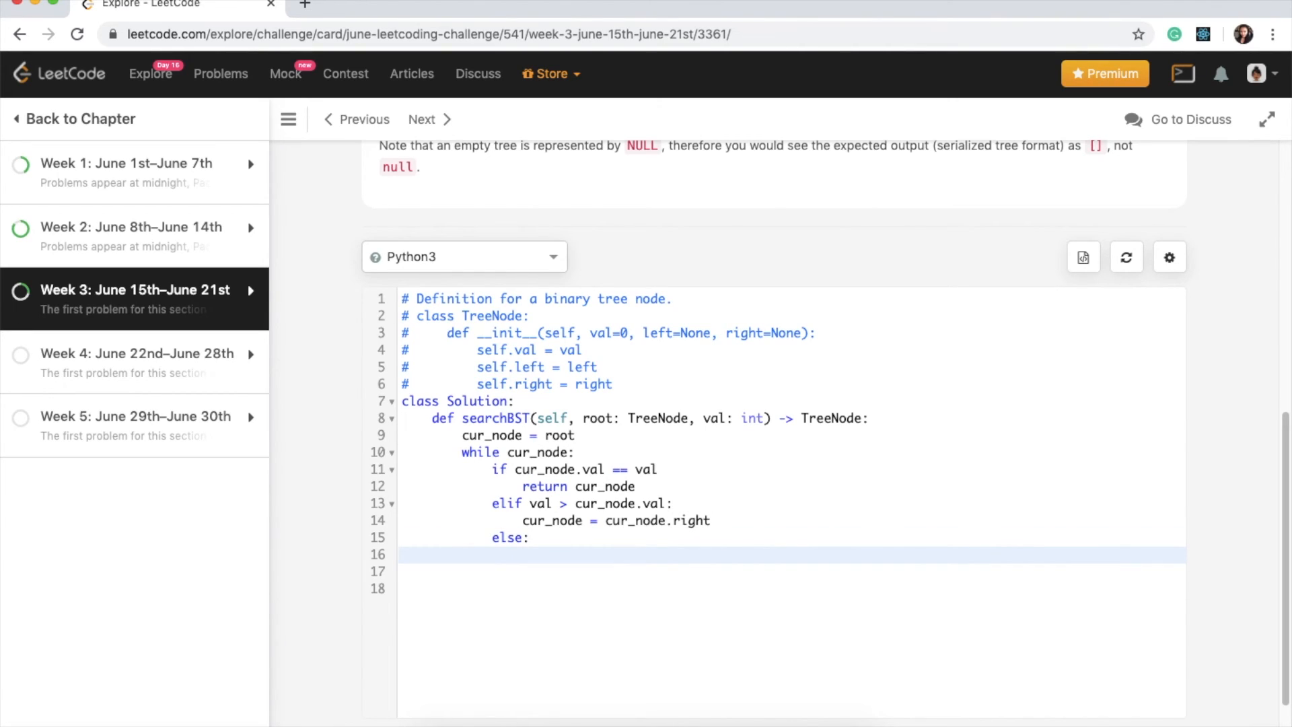
type("cur_node = c")
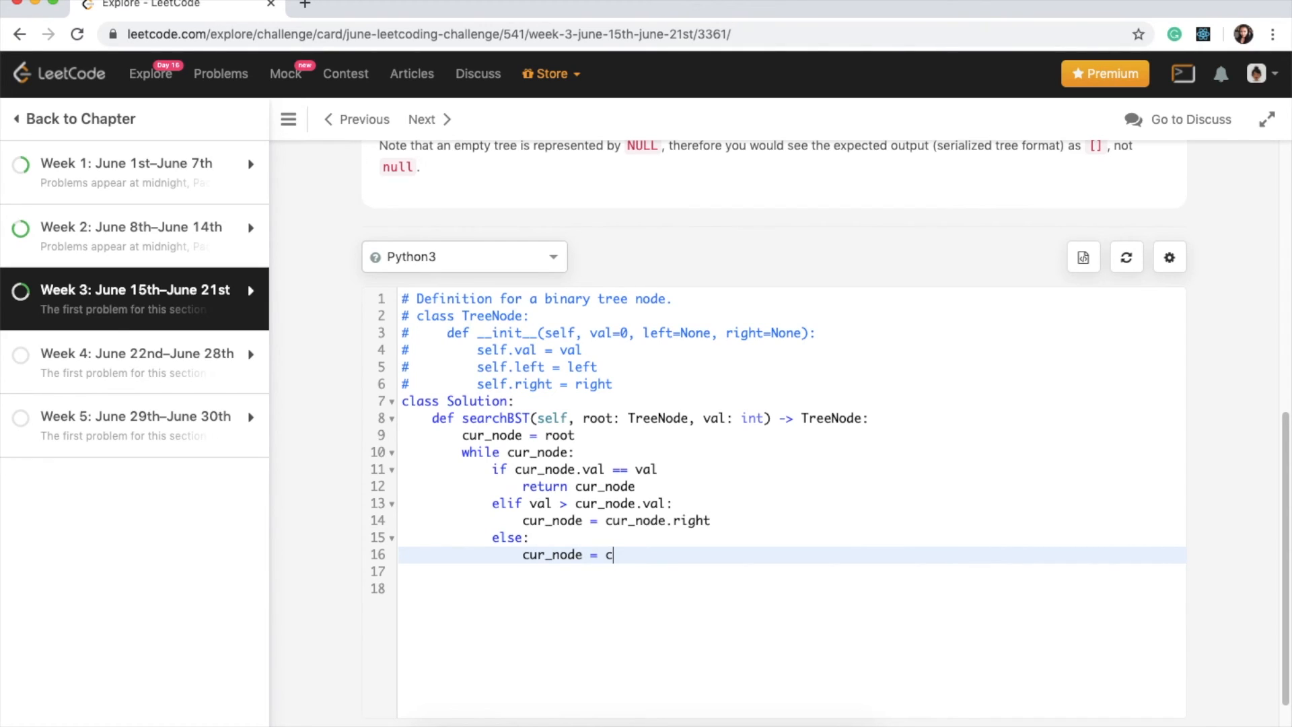
type("ur")
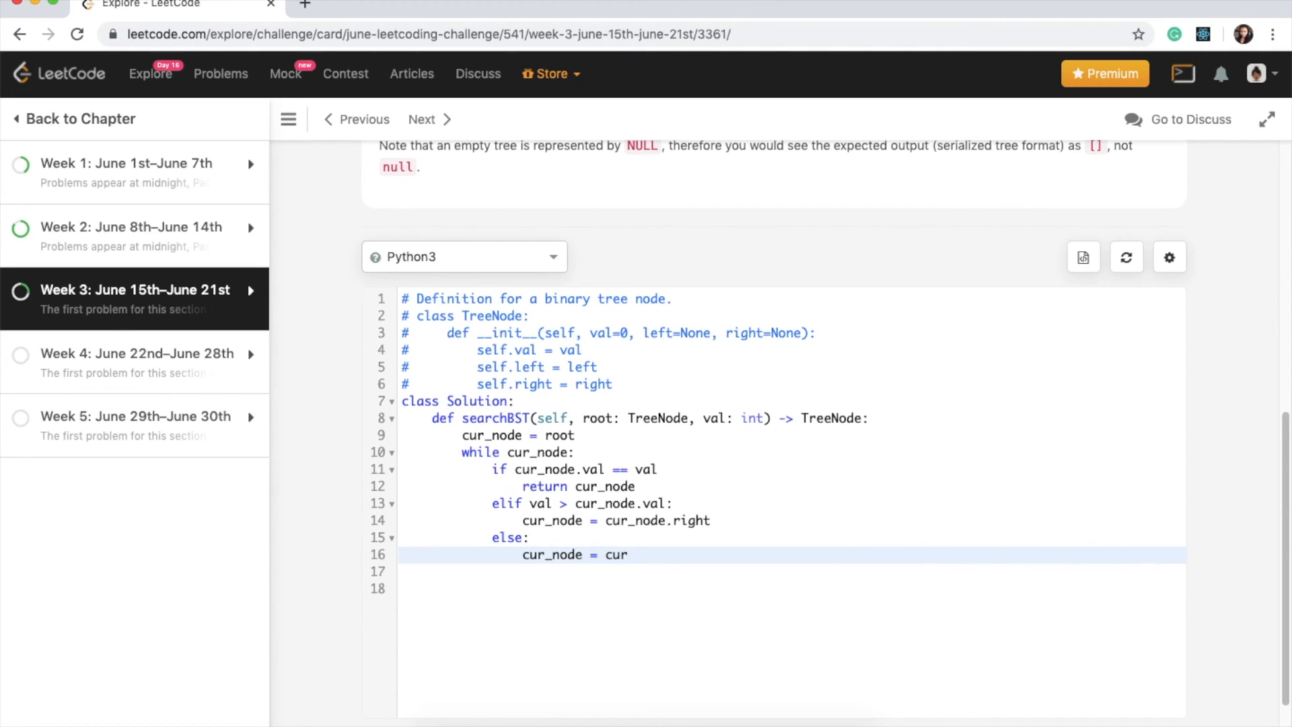
type("_node.left")
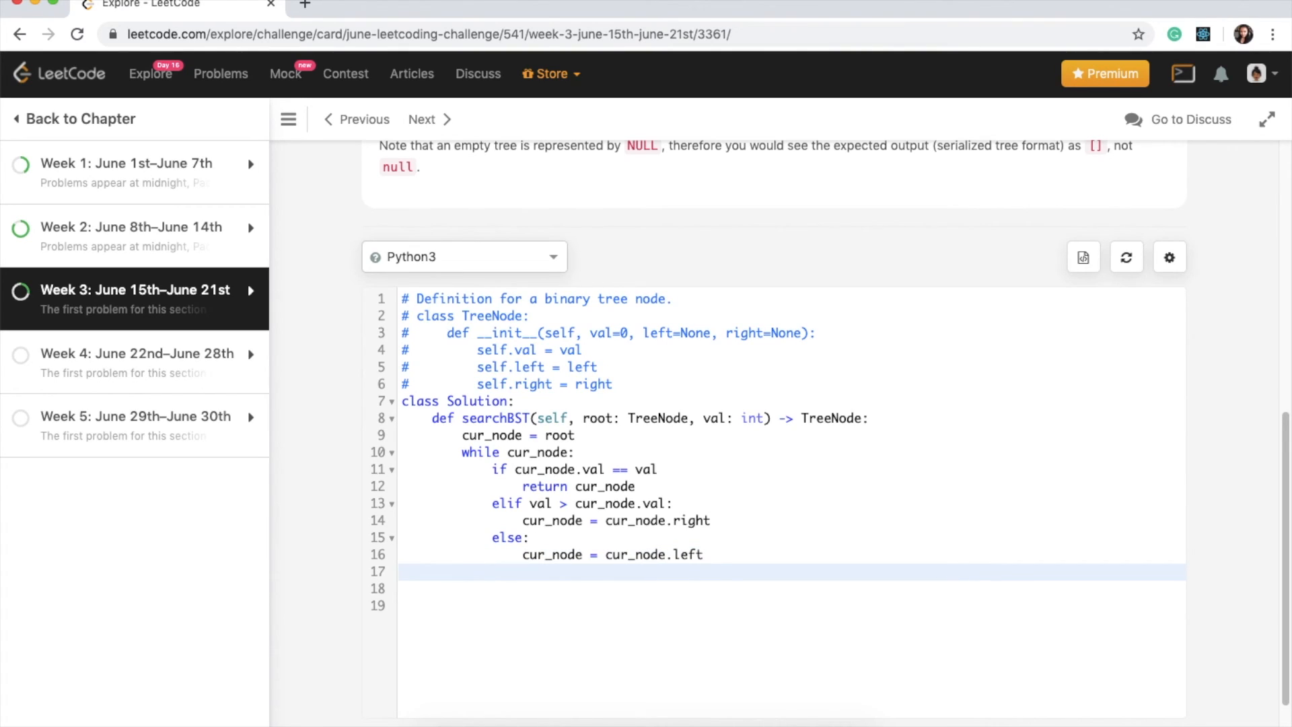
type("return")
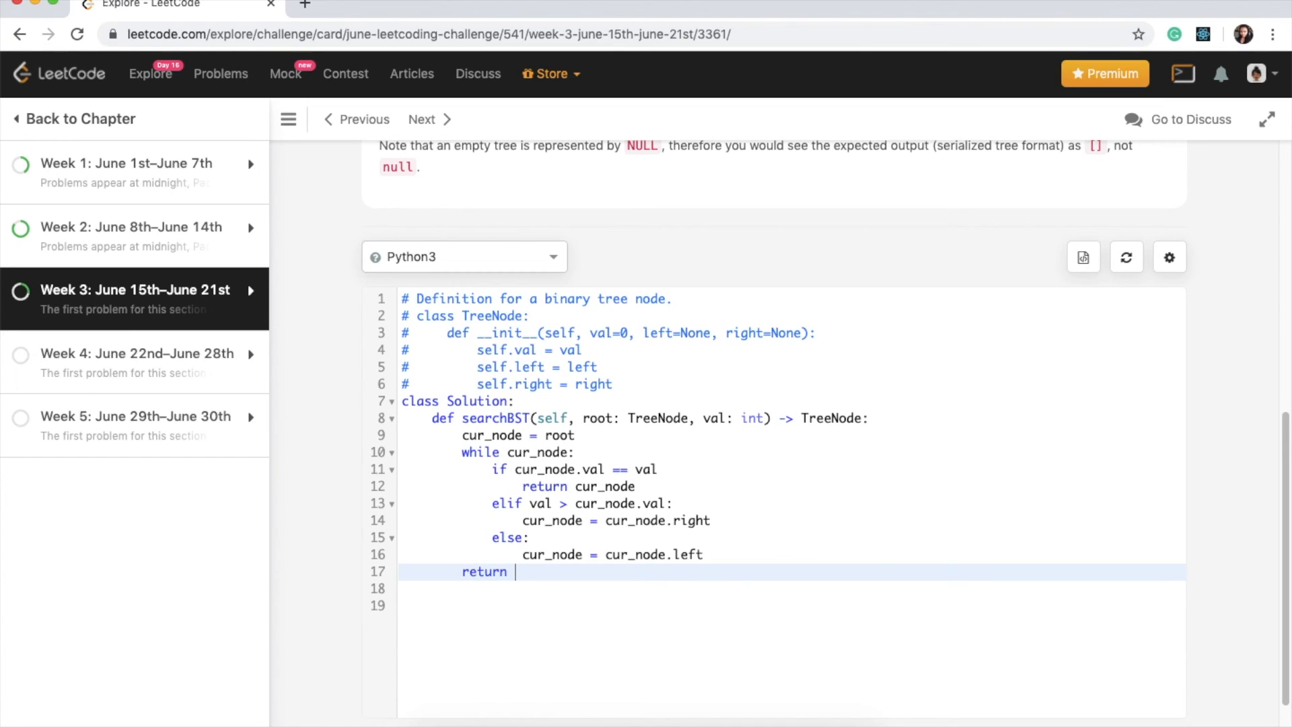
type("Nonde")
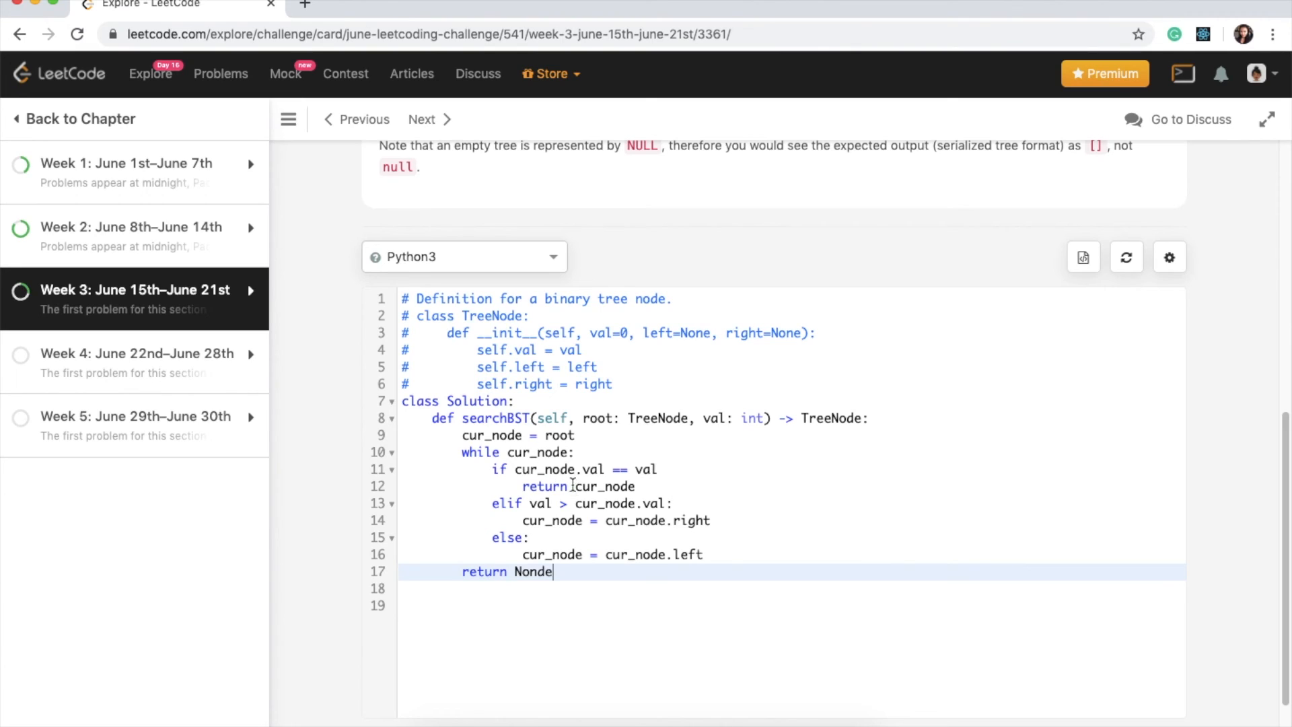
Fix 'Nonde' to None, run the sample test, and add the missing colon on line 11
scroll("down", 3)
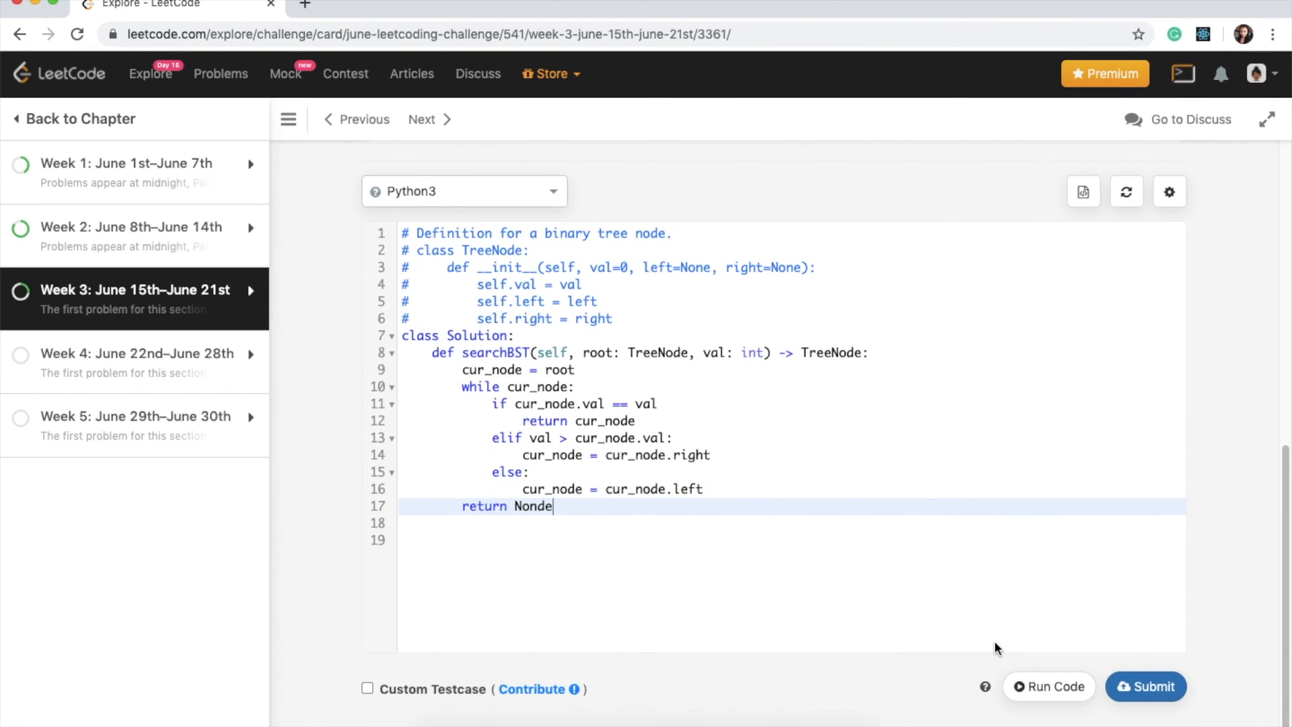
mouse_move(1050, 685)
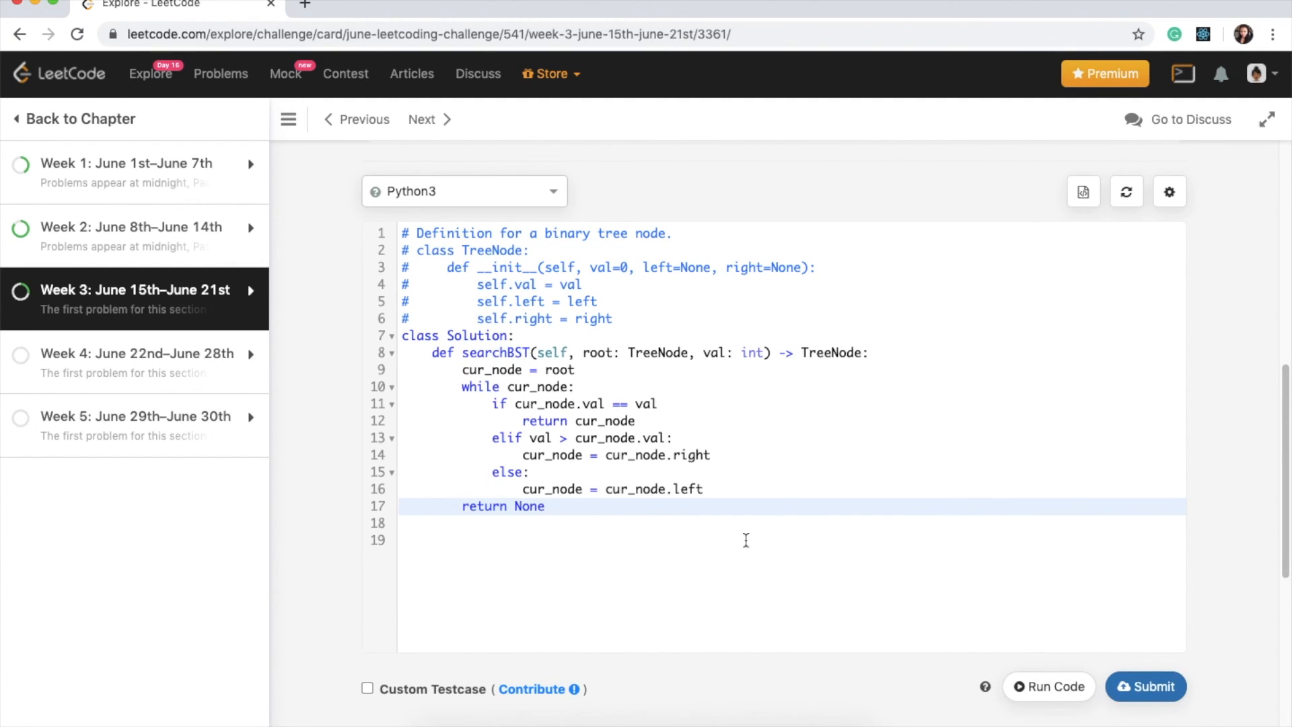
mouse_move(859, 668)
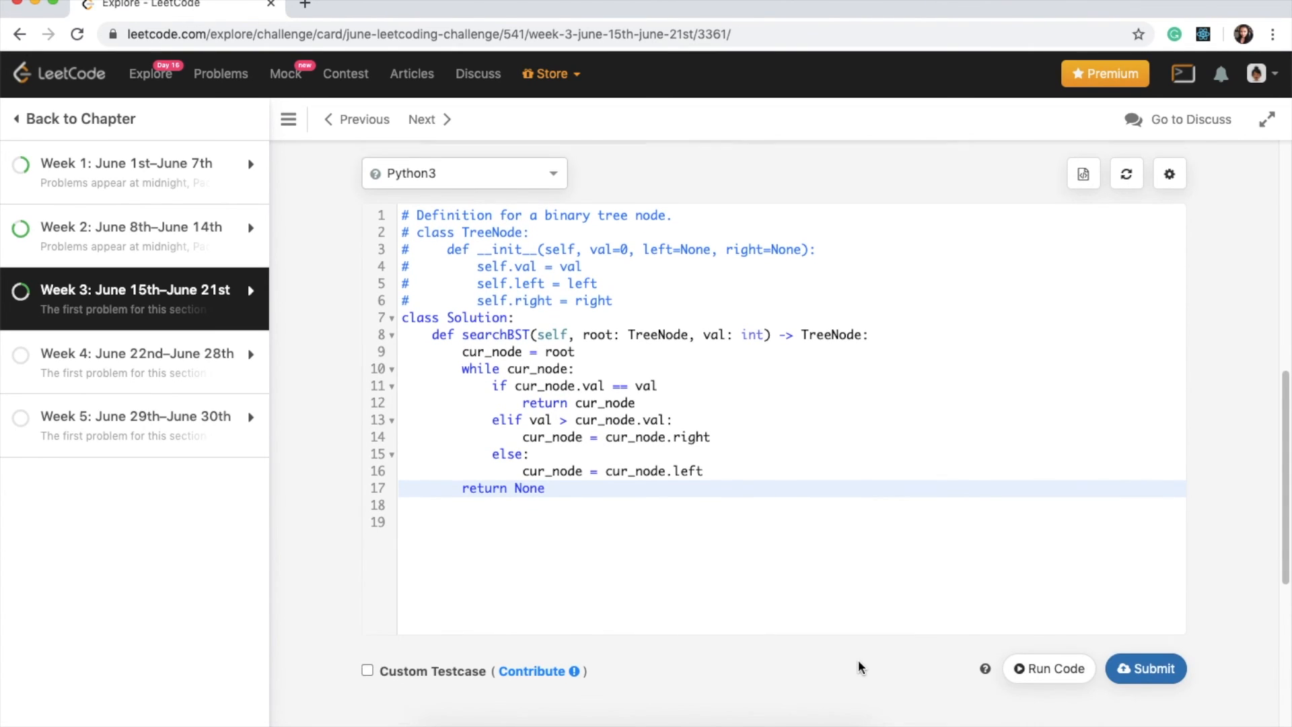
left_click(1048, 668)
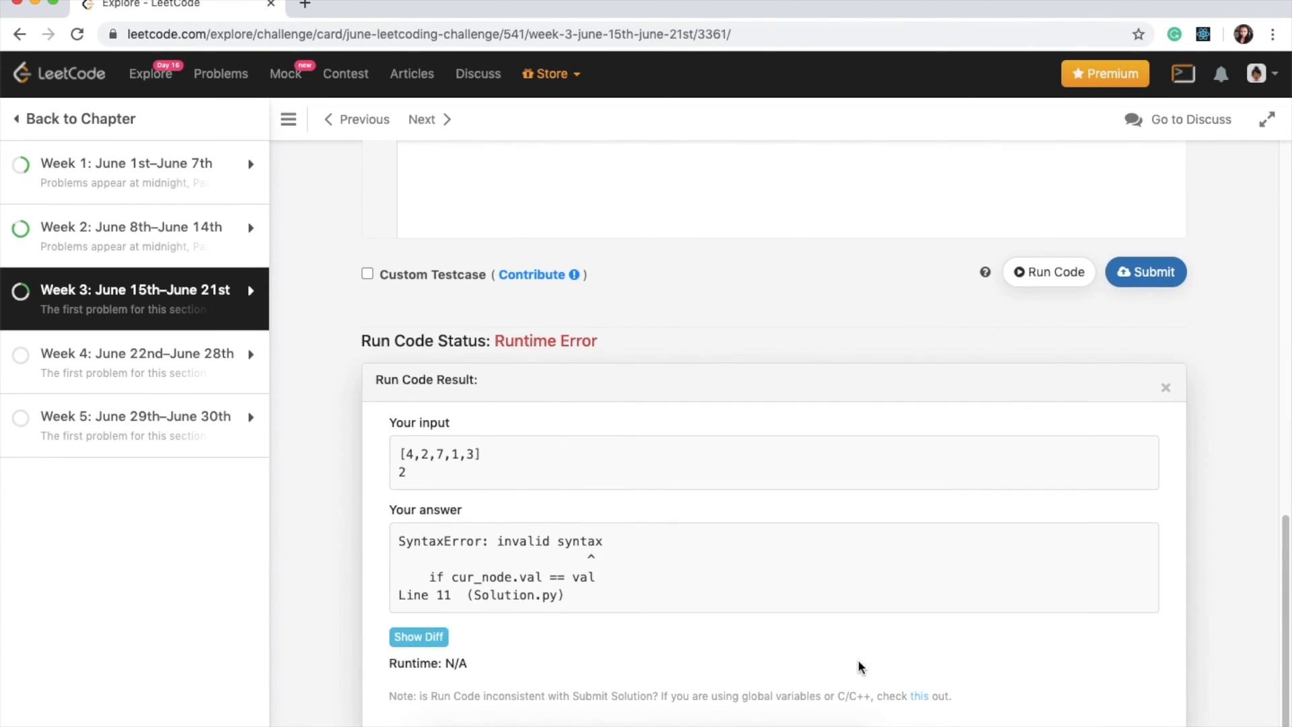
scroll("up", 3)
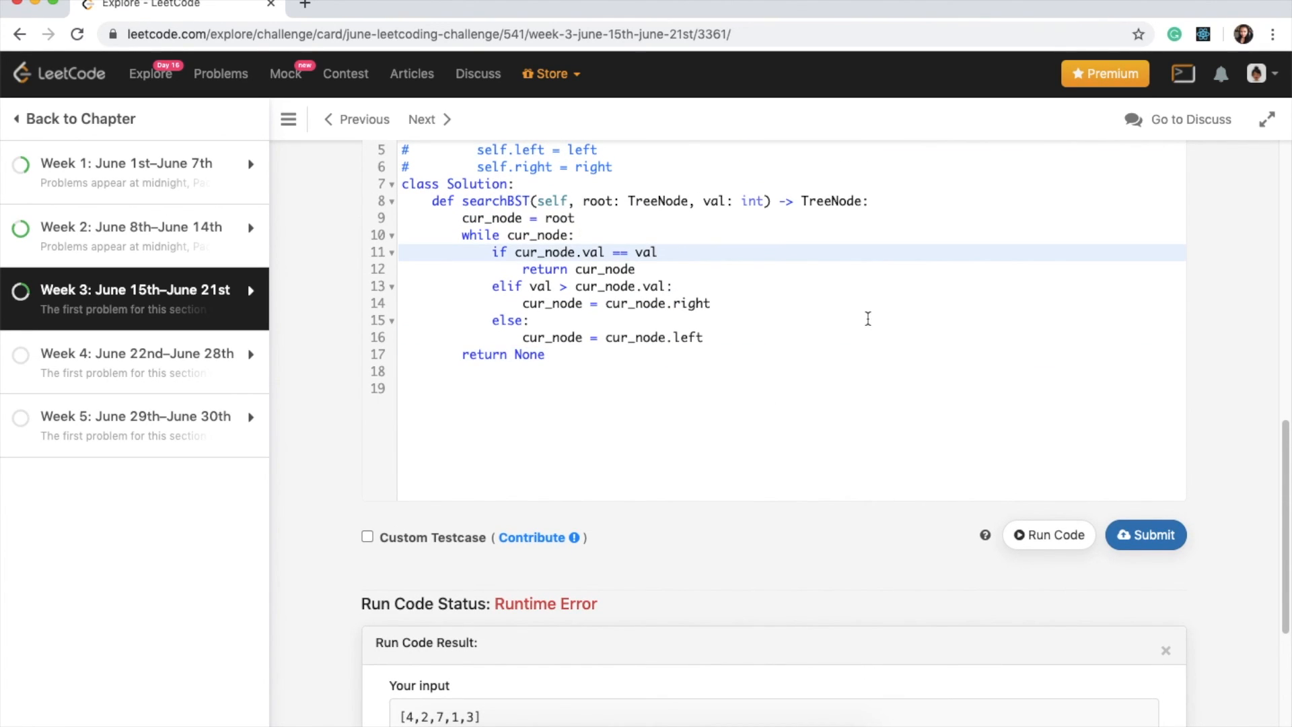
mouse_move(1050, 535)
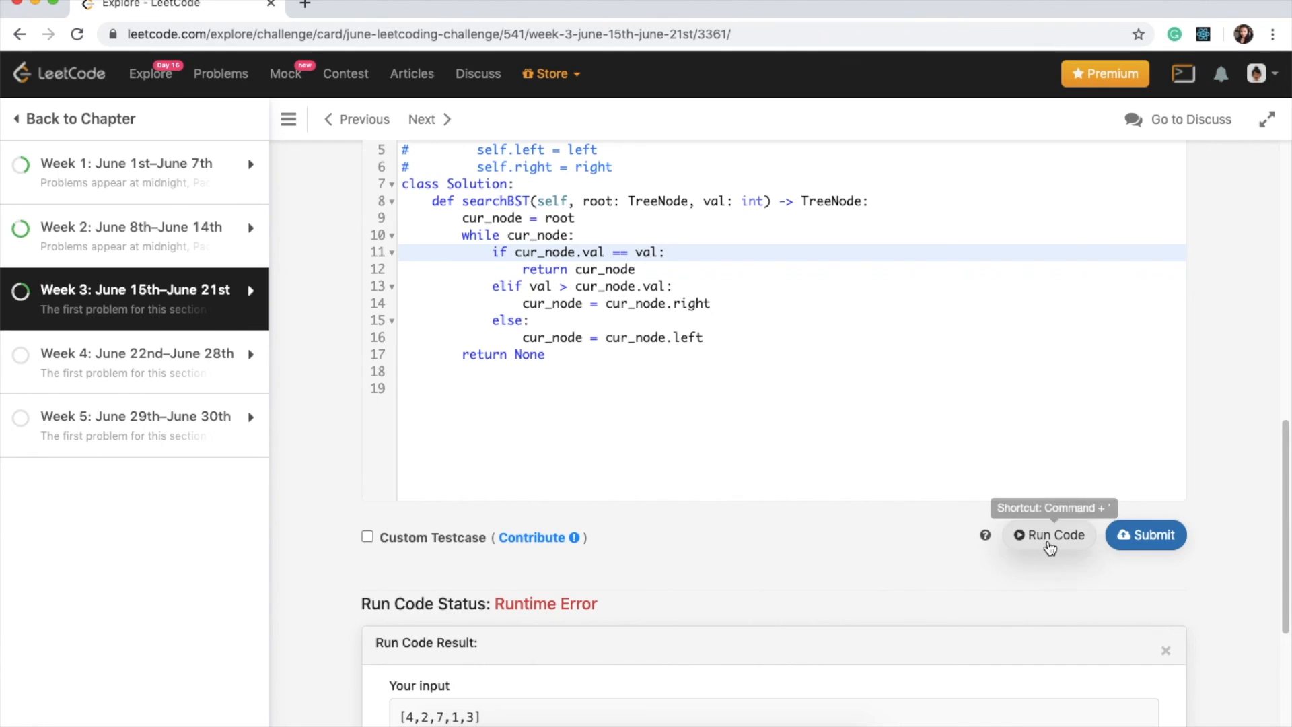
Rerun to get output [2,1,3] matching expected, then submit for an Accepted result
left_click(1055, 535)
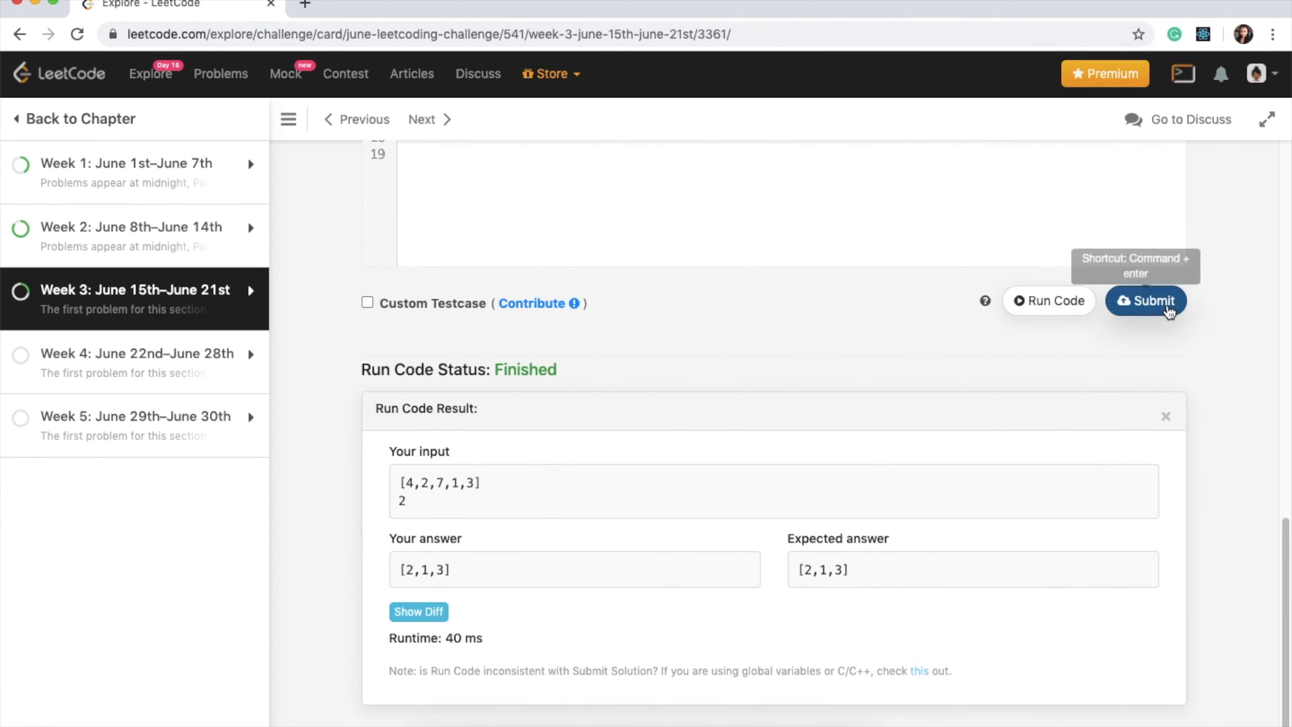
mouse_move(692, 618)
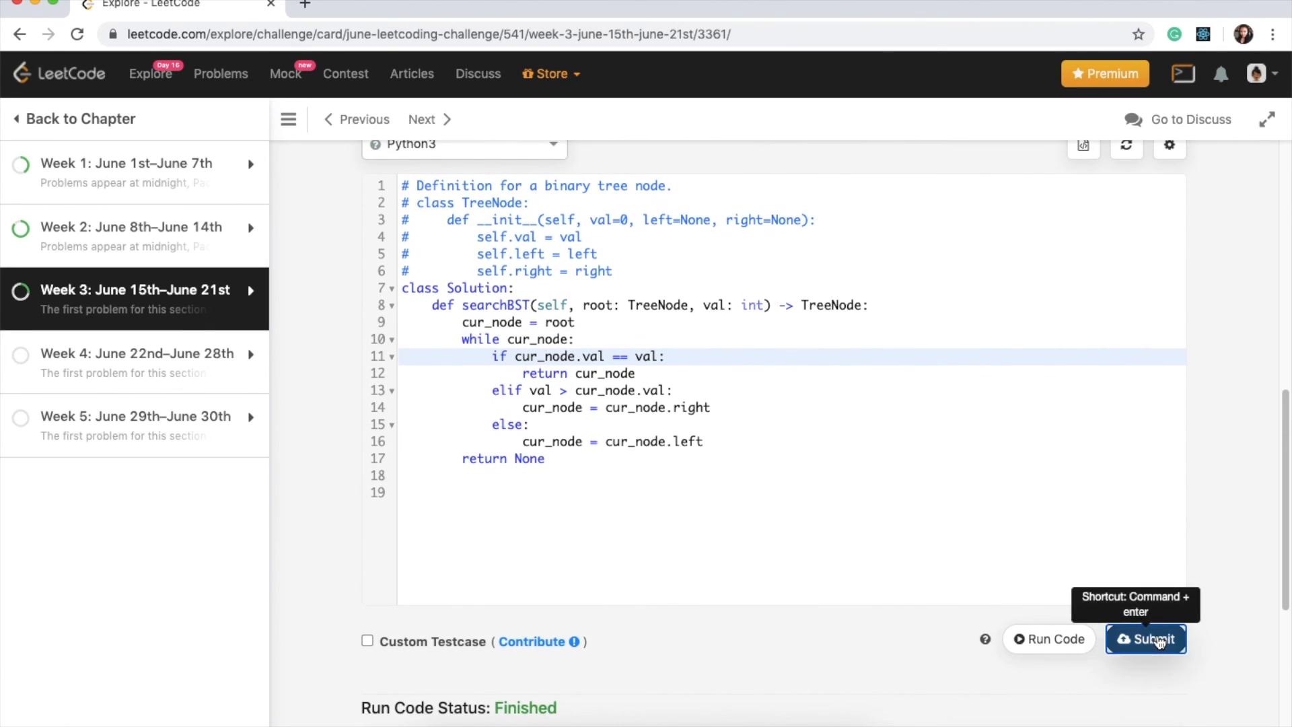
left_click(1145, 638)
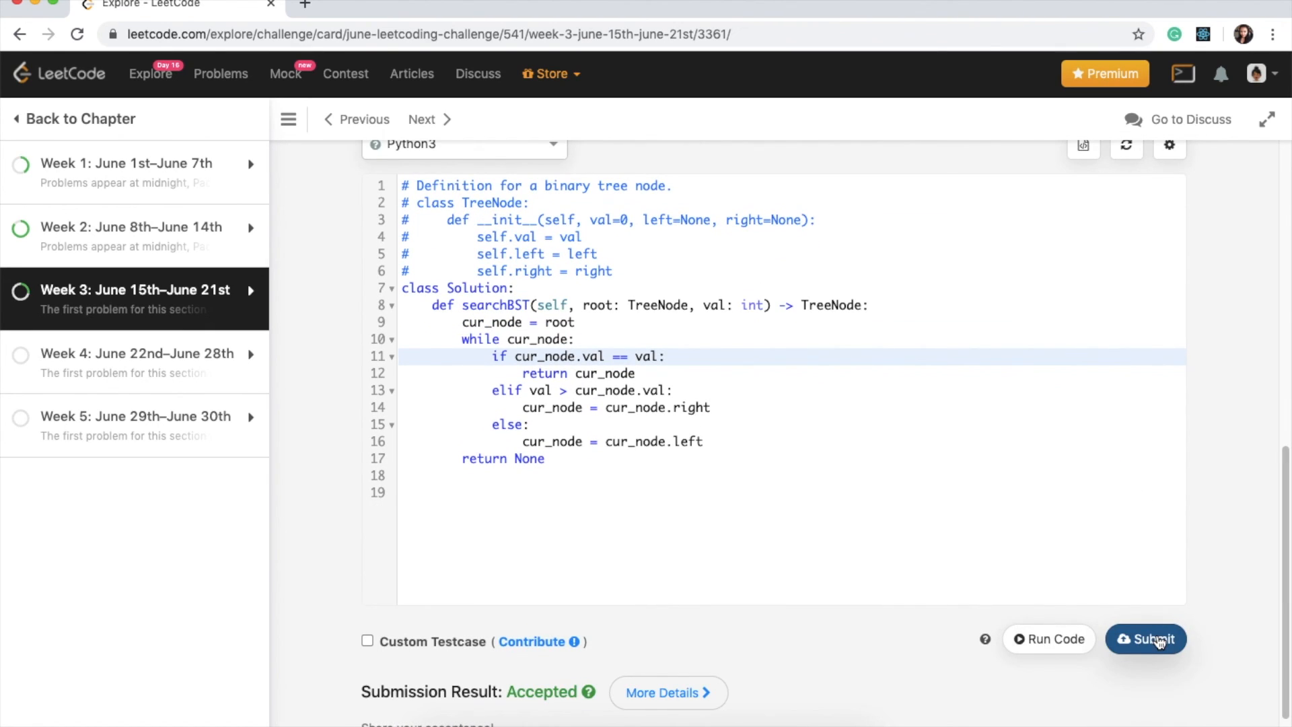